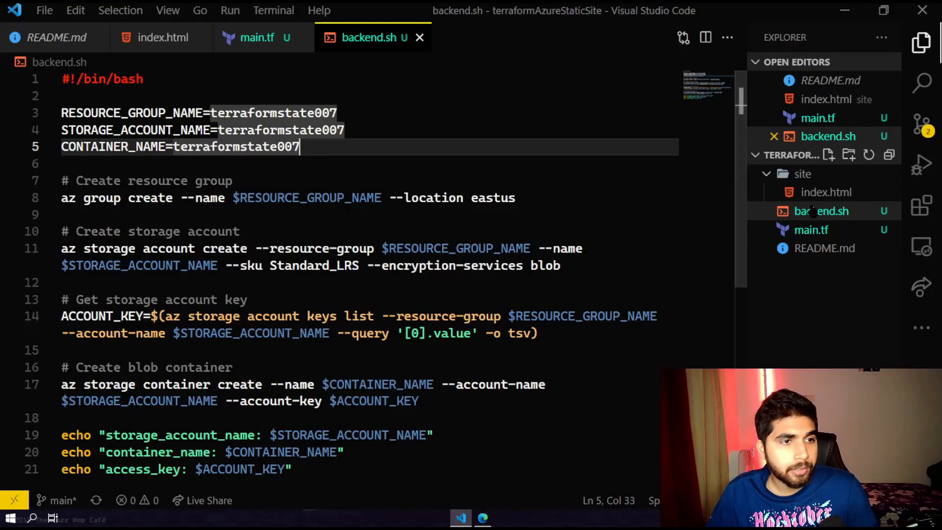
Read through main.tf and the backend.sh script, then bring up the Azure portal Resource groups list.
{"action": "left_click", "coordinate": [257, 37]}
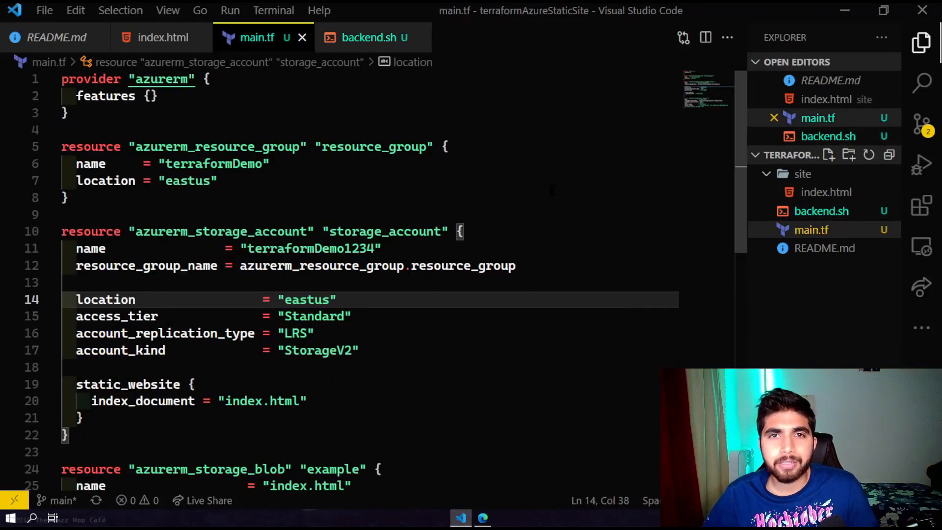
{"action": "scroll", "scroll_direction": "down", "scroll_amount": 3}
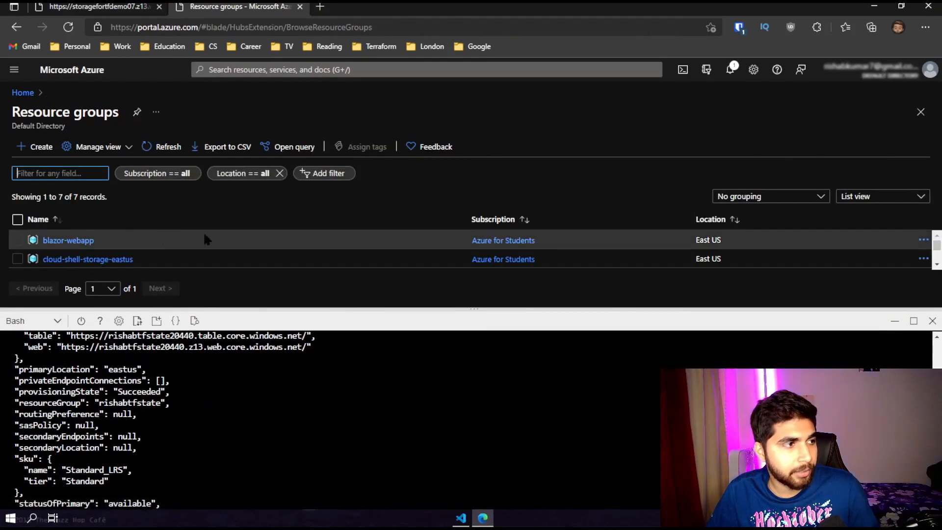
{"action": "left_click", "coordinate": [460, 517]}
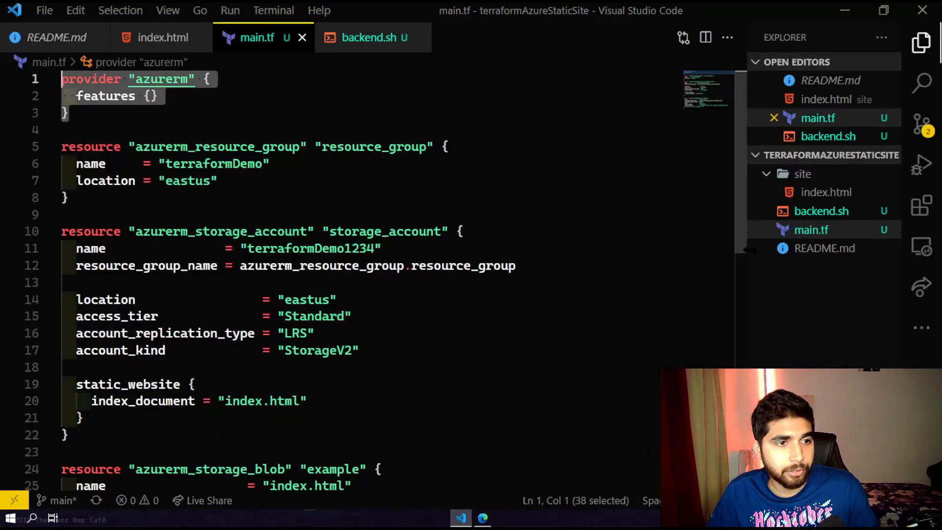
{"action": "left_click", "coordinate": [369, 37]}
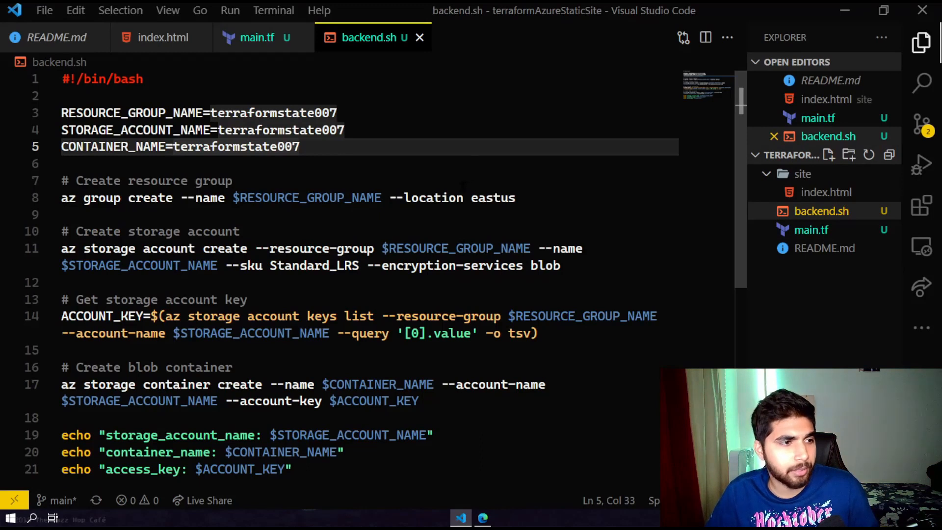
{"action": "scroll", "scroll_direction": "down", "scroll_amount": 3}
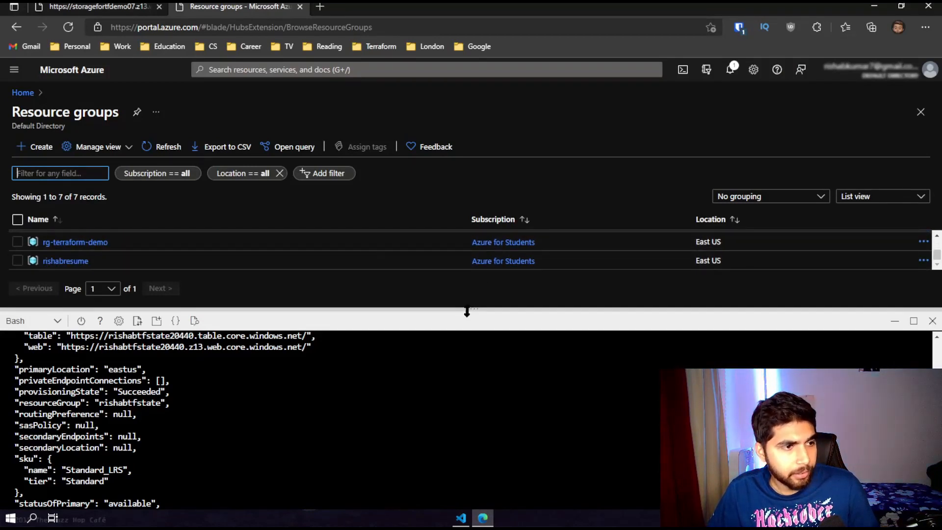
Inspect storage account rishabtfstate20440 in the rishabtfstate resource group, then return to backend.sh.
{"action": "left_click", "coordinate": [168, 147]}
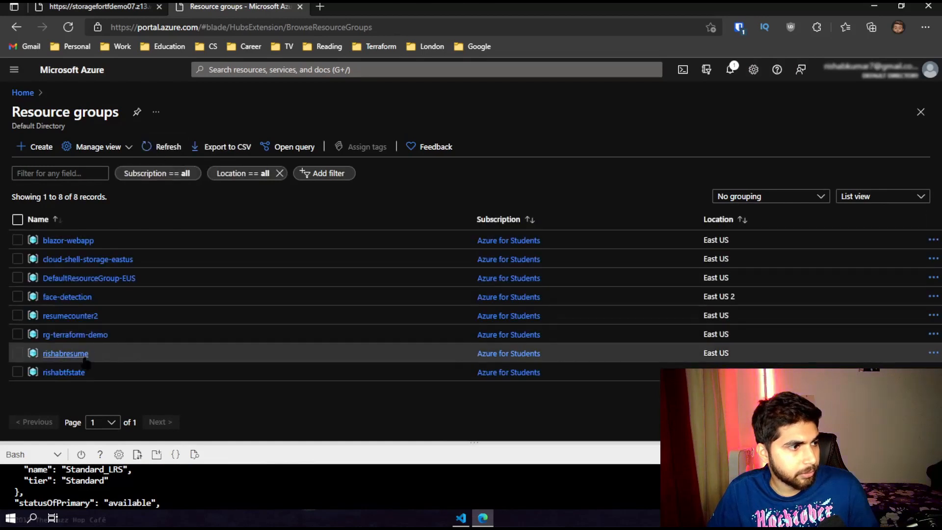
{"action": "left_click", "coordinate": [63, 372]}
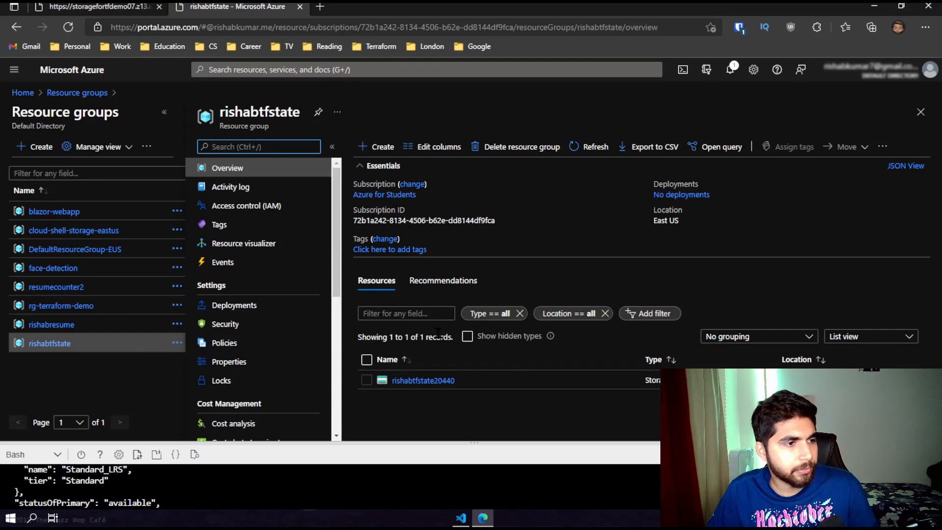
{"action": "left_click", "coordinate": [423, 380]}
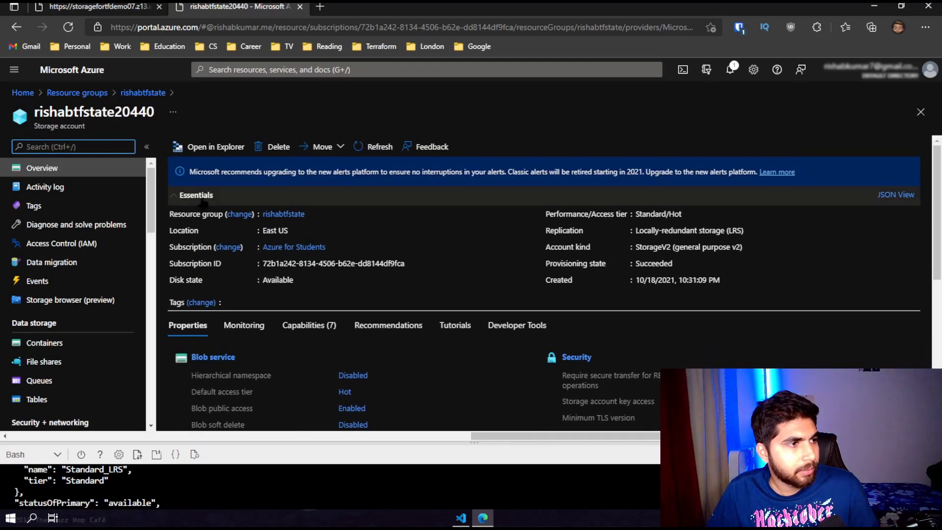
{"action": "left_click", "coordinate": [93, 7]}
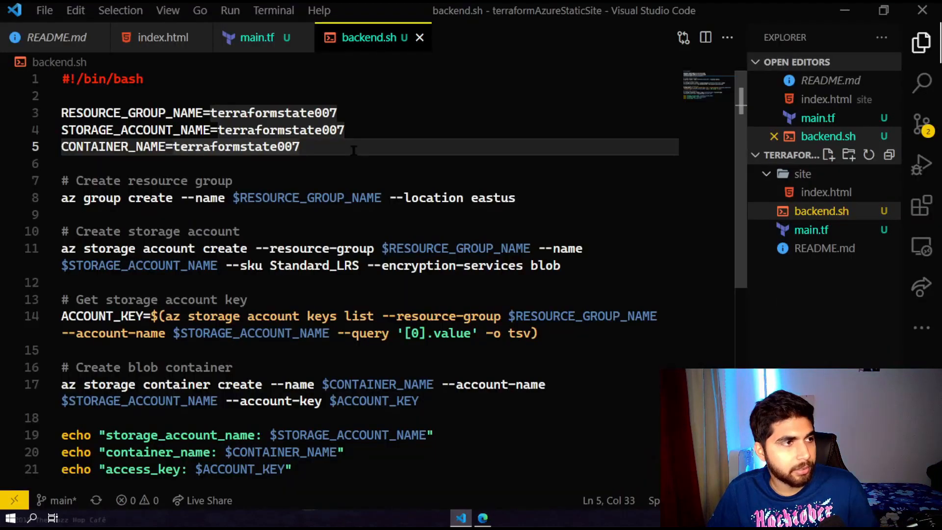
Add an empty backend.tf file to the project root and open it.
{"action": "left_click", "coordinate": [161, 37]}
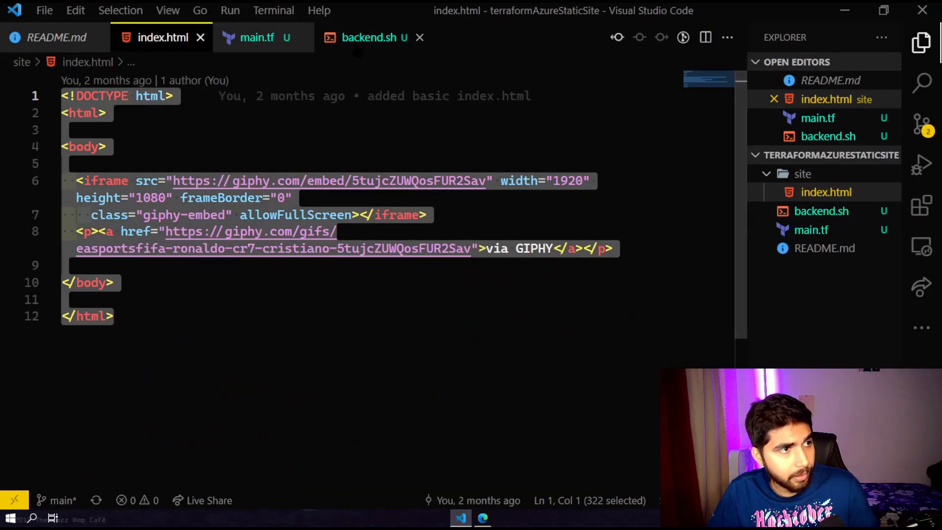
{"action": "left_click", "coordinate": [256, 38]}
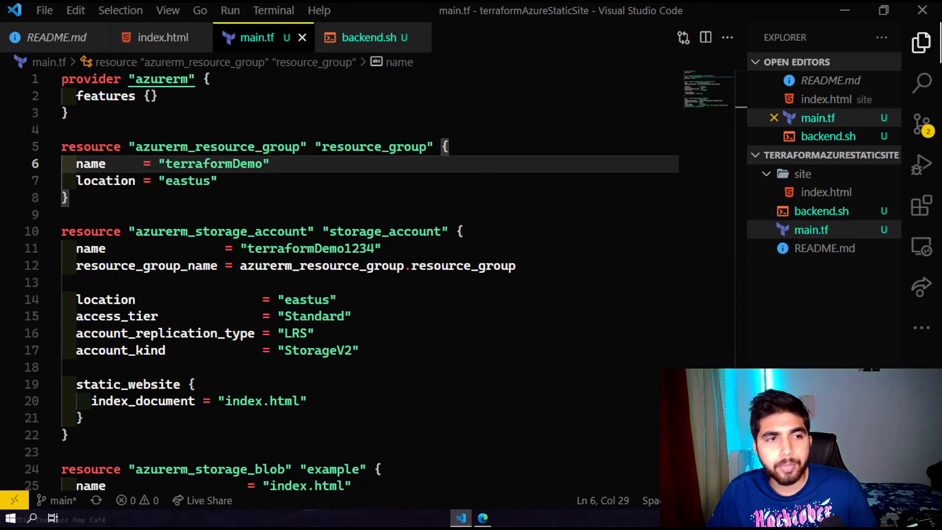
{"action": "left_click", "coordinate": [827, 155]}
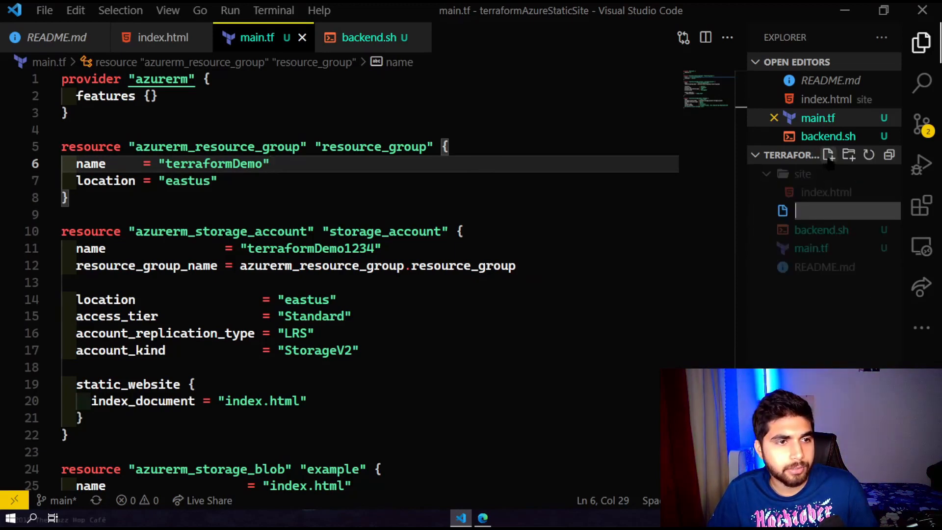
{"action": "type", "text": "backe"}
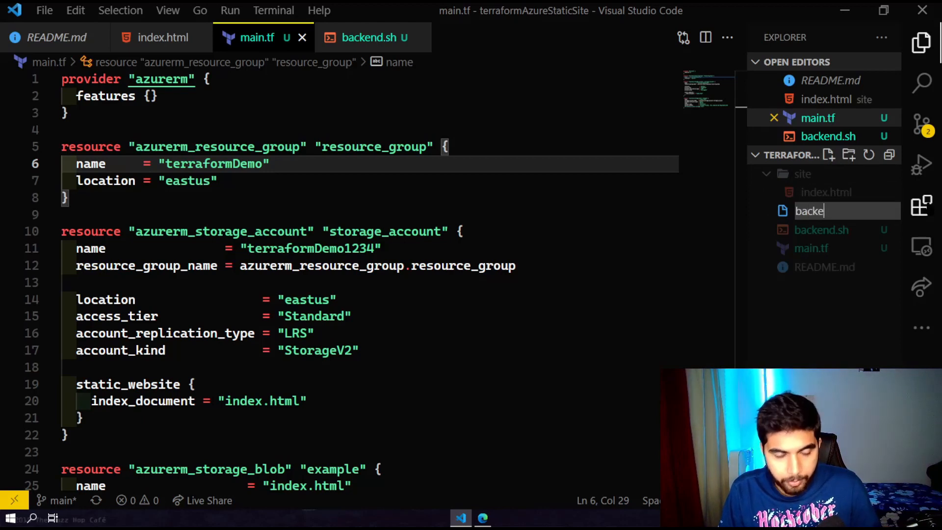
{"action": "key", "text": "Enter"}
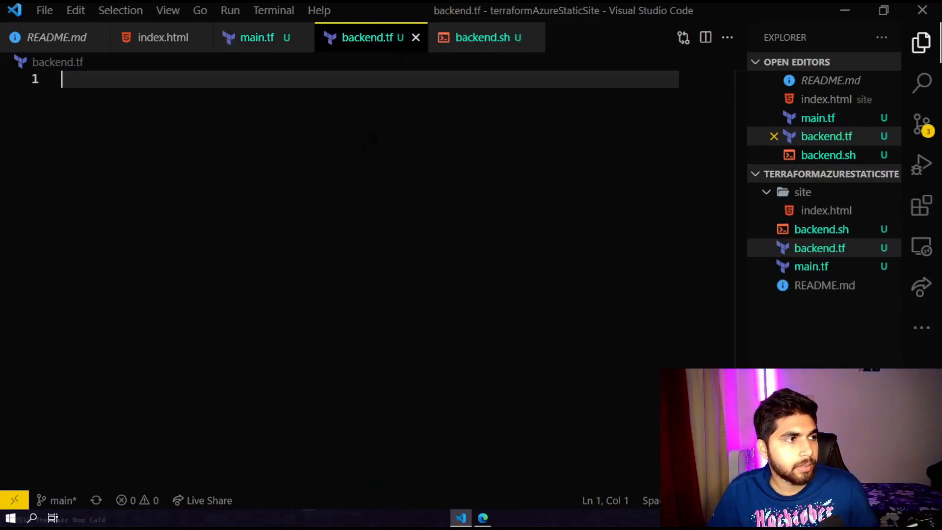
Write a terraform block containing backend "azurerm" in backend.tf.
{"action": "type", "text": "terraform"}
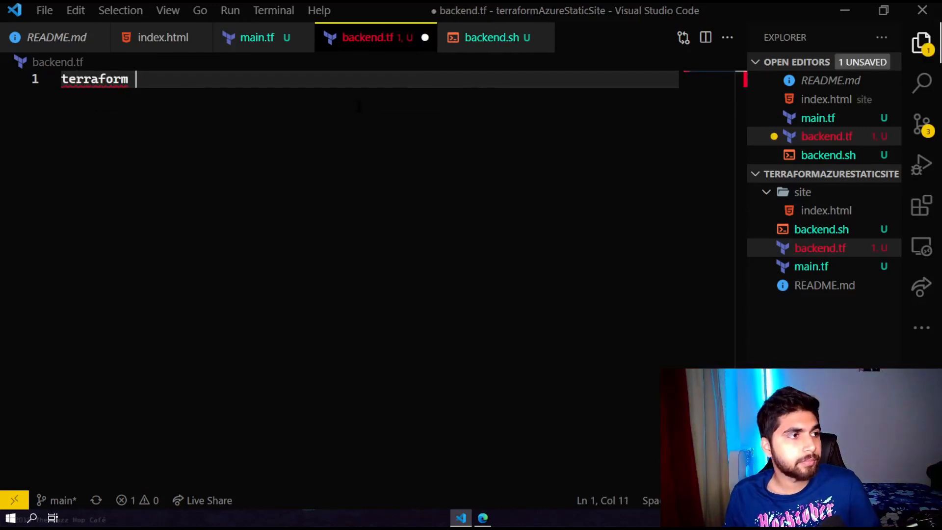
{"action": "type", "text": "{"}
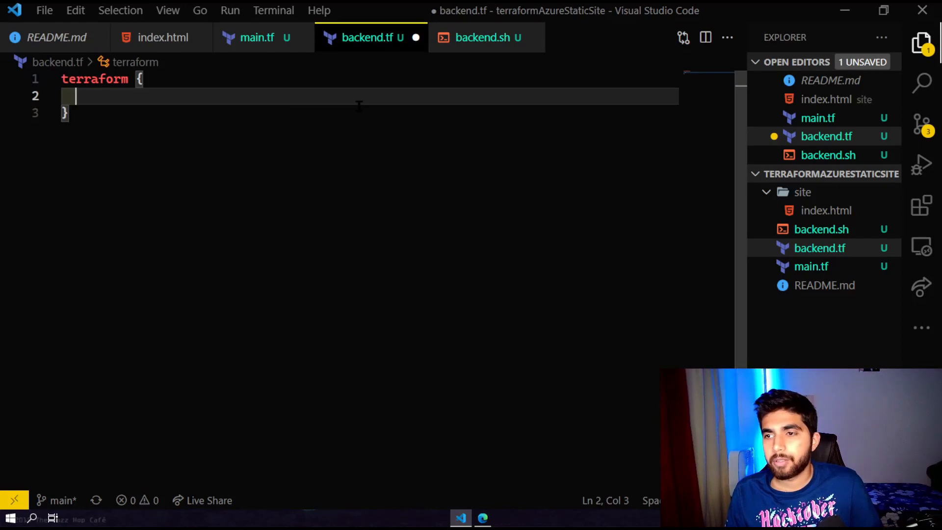
{"action": "type", "text": "backend"}
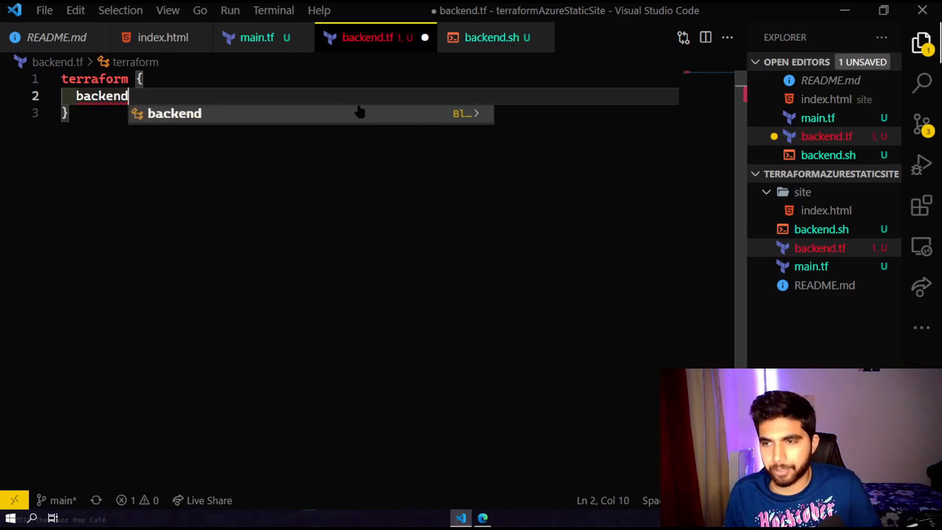
{"action": "type", "text": "\""}
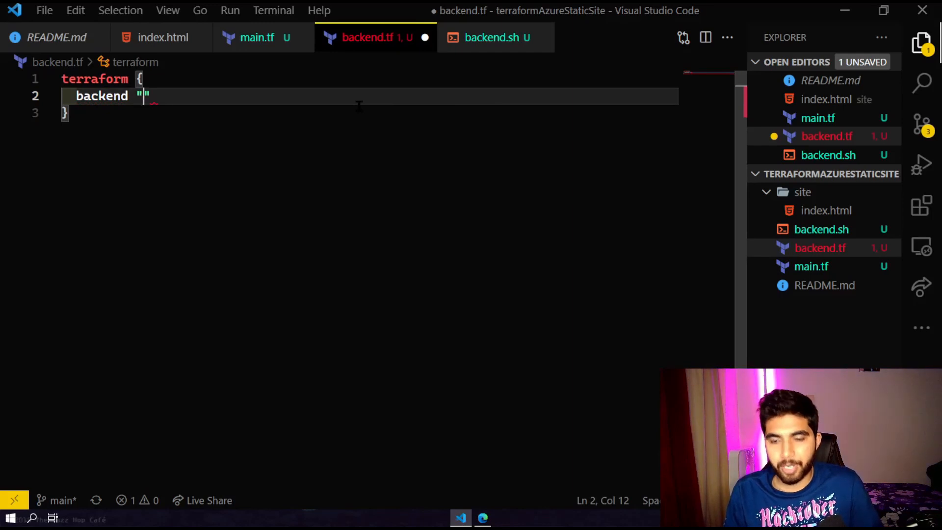
{"action": "type", "text": "azu"}
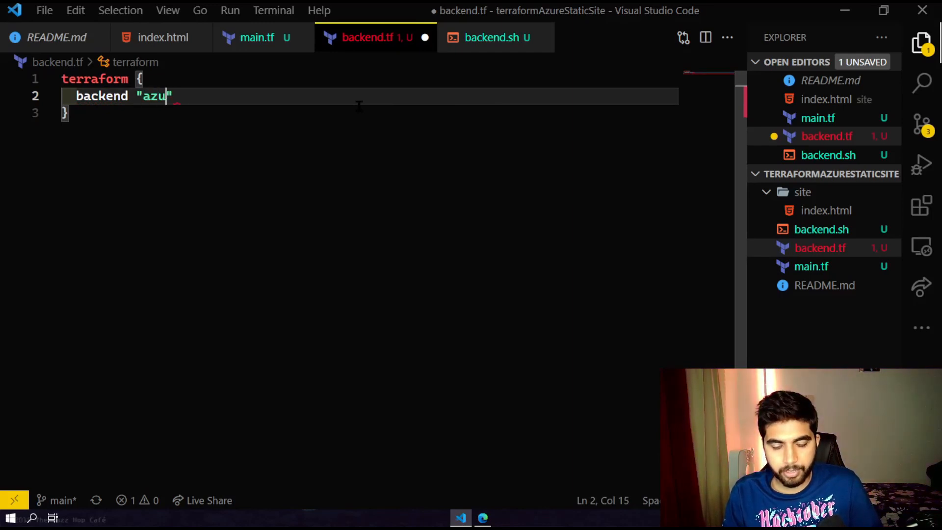
{"action": "type", "text": "rerm"}
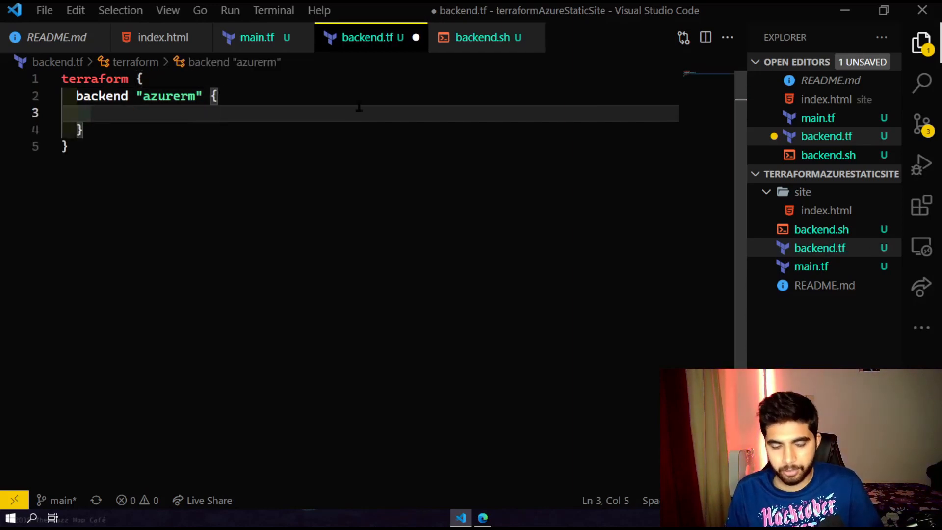
Set resource_group_name to "rishabtfstate" in the backend block.
{"action": "type", "text": "resource_group_name = \"value\""}
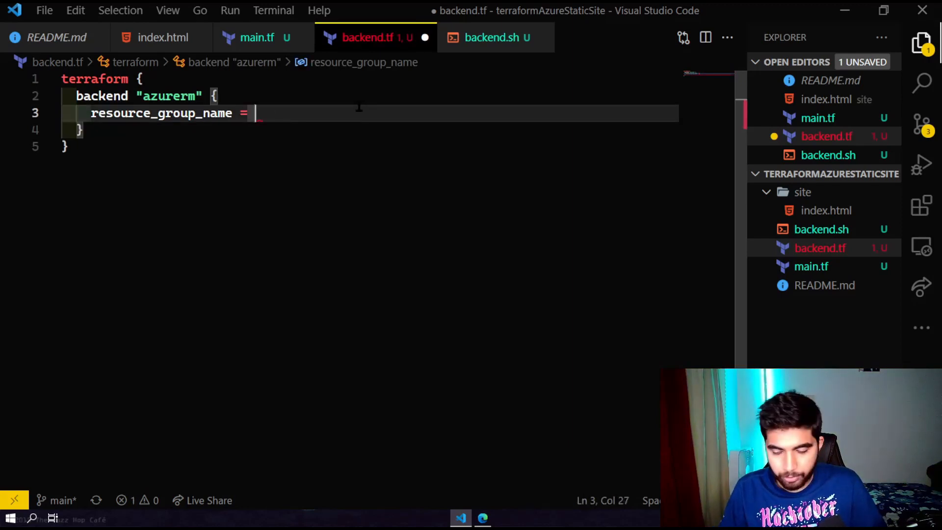
{"action": "type", "text": "\"\""}
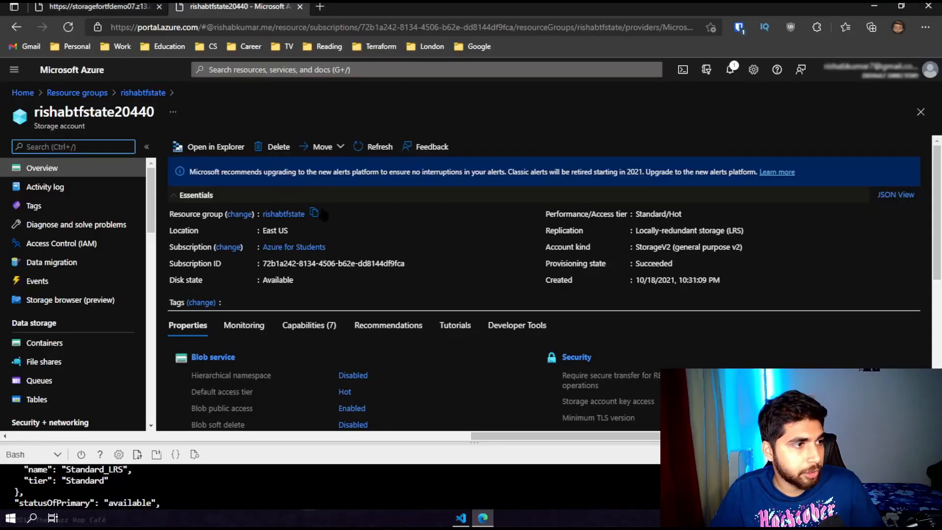
{"action": "left_click", "coordinate": [77, 93]}
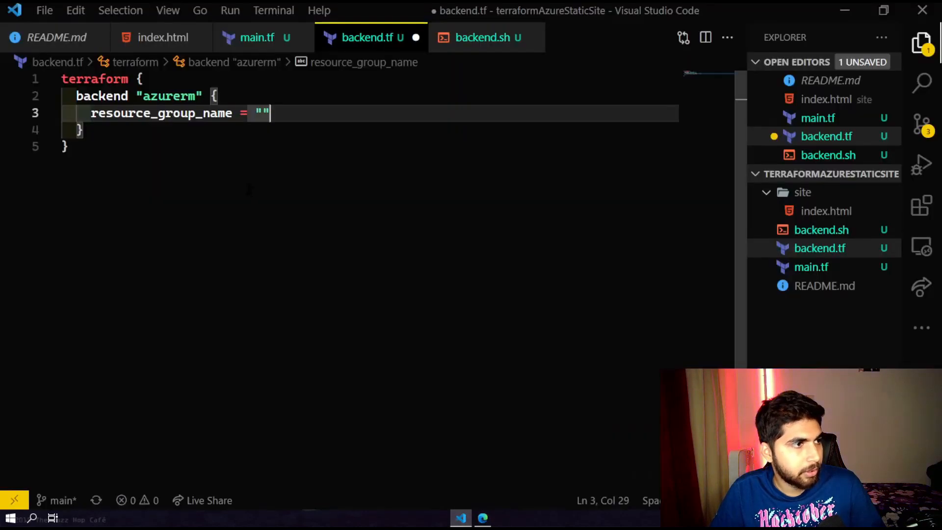
{"action": "type", "text": "rishab"}
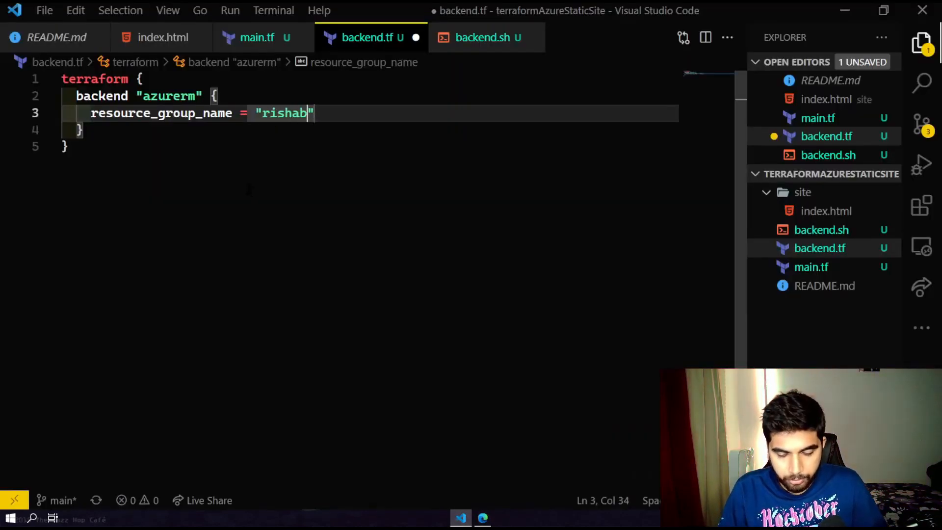
{"action": "type", "text": "tfstate"}
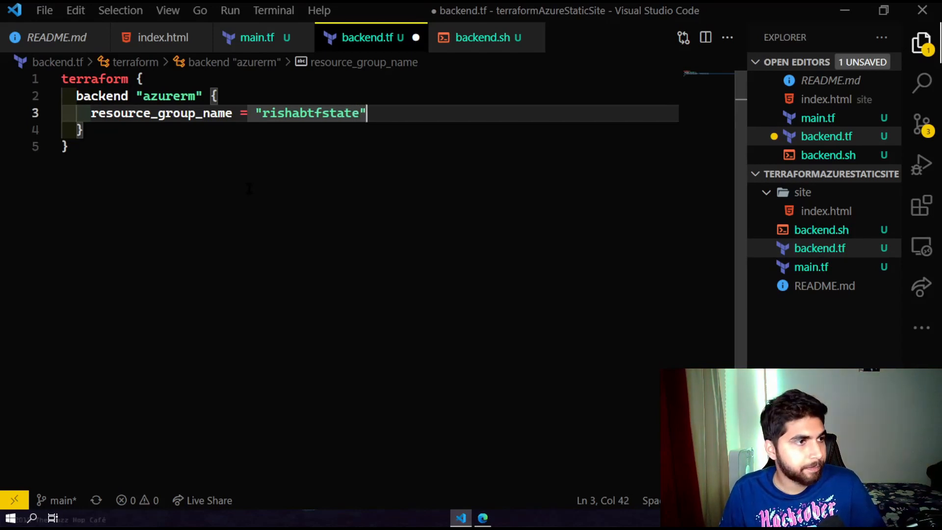
{"action": "key", "text": "Enter"}
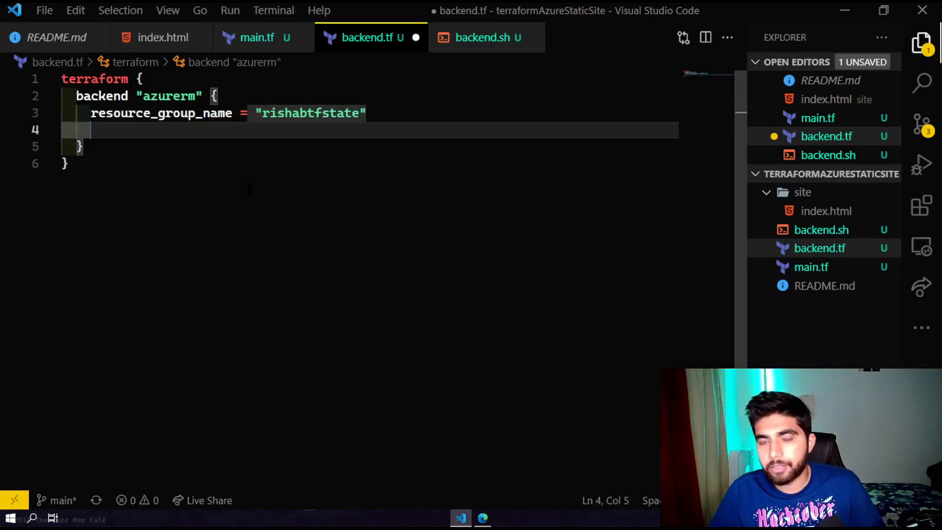
Add an empty storage_account_name entry to the backend block.
{"action": "type", "text": "storag"}
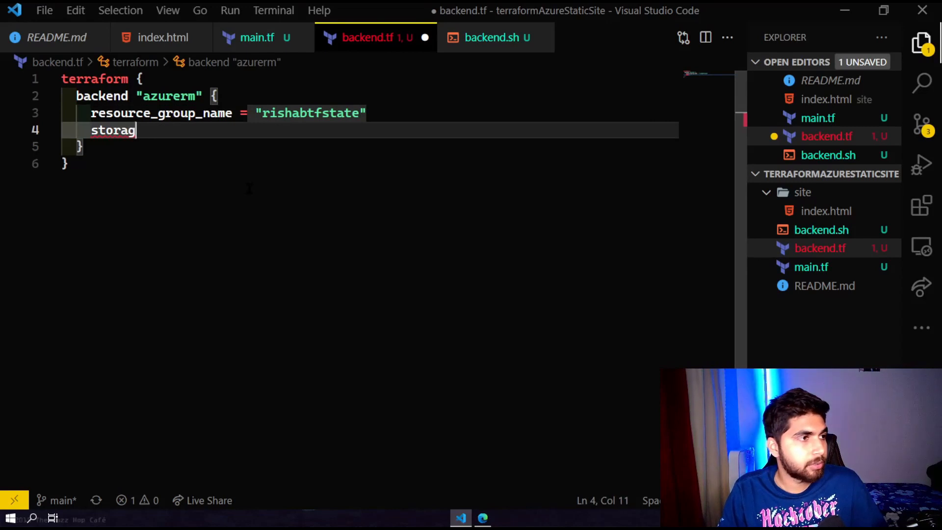
{"action": "type", "text": "e_acc"}
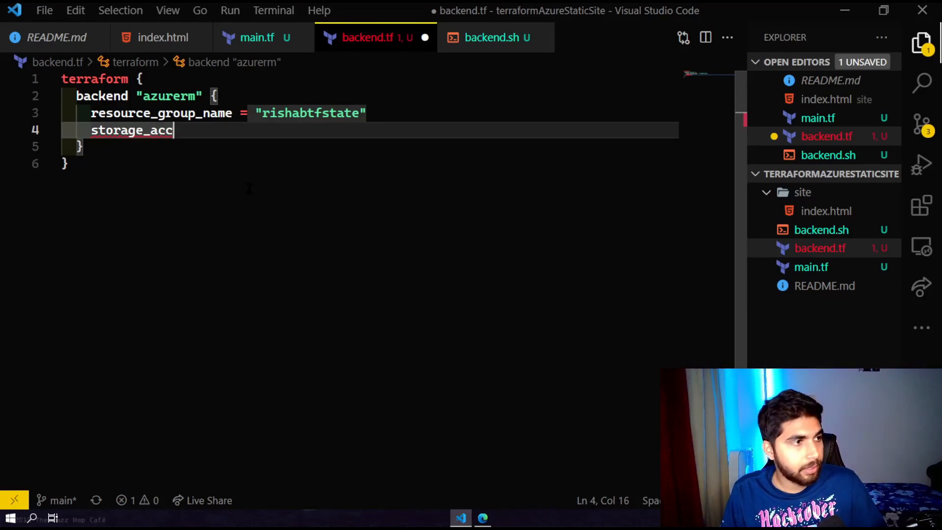
{"action": "type", "text": "ount"}
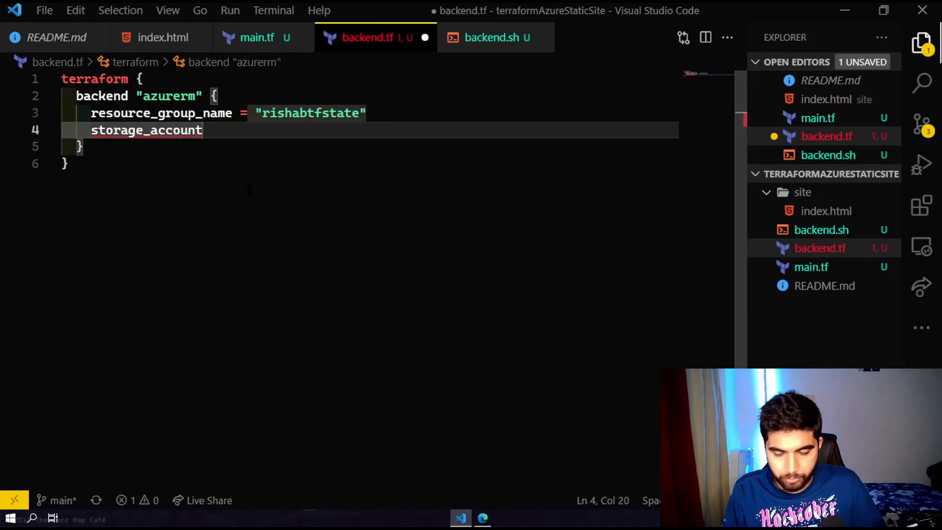
{"action": "type", "text": "_name"}
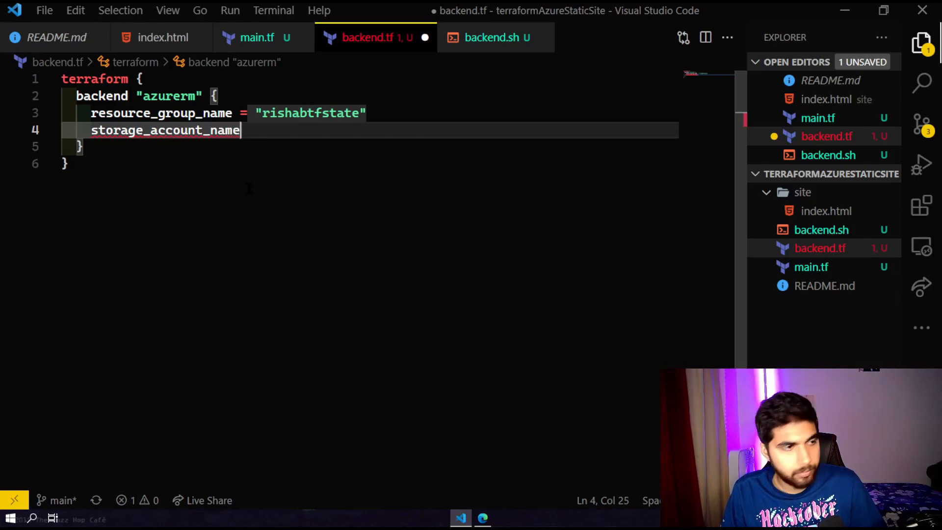
{"action": "type", "text": "=\"\""}
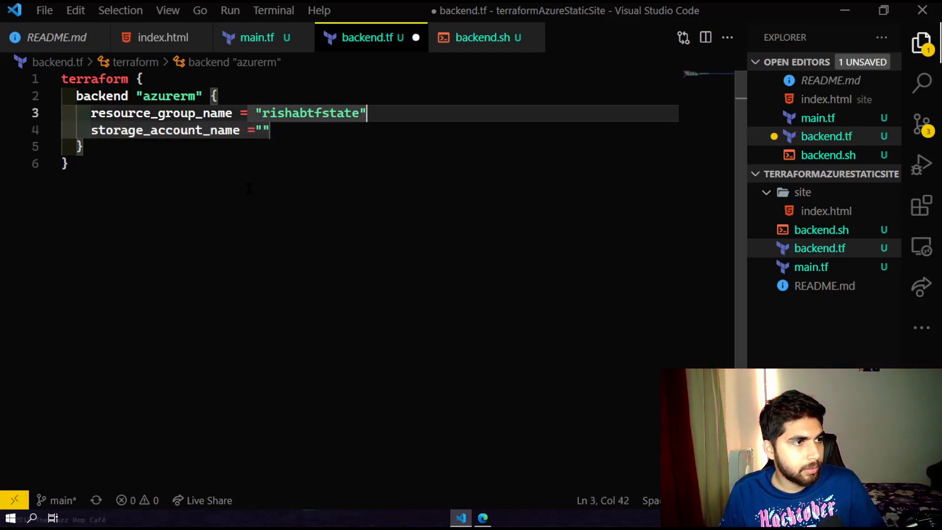
{"action": "type", "text": ","}
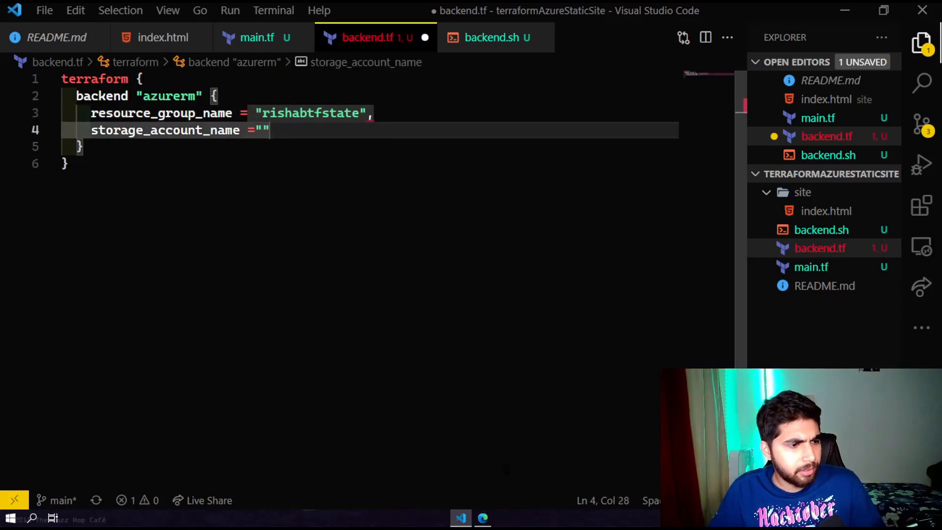
Set storage_account_name to "rishabtfstate20440" after checking the Azure portal.
{"action": "left_click", "coordinate": [482, 517]}
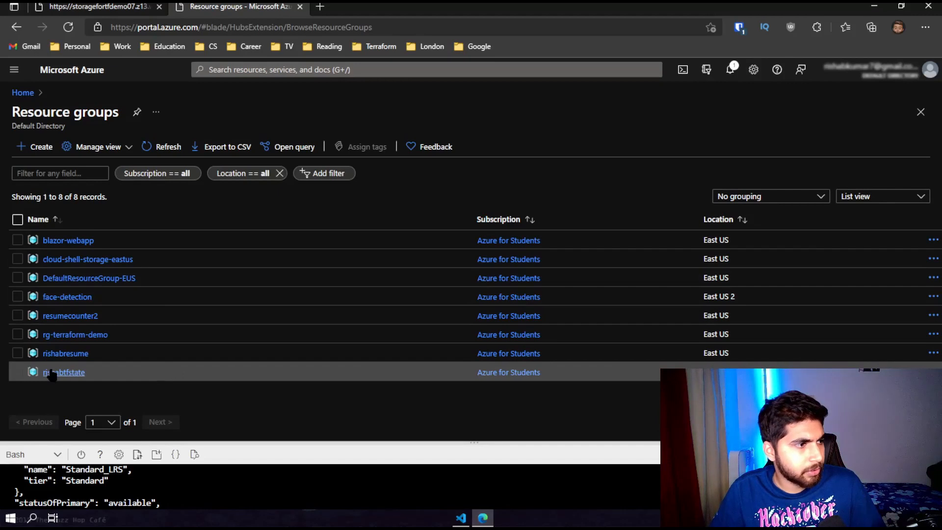
{"action": "left_click", "coordinate": [64, 372]}
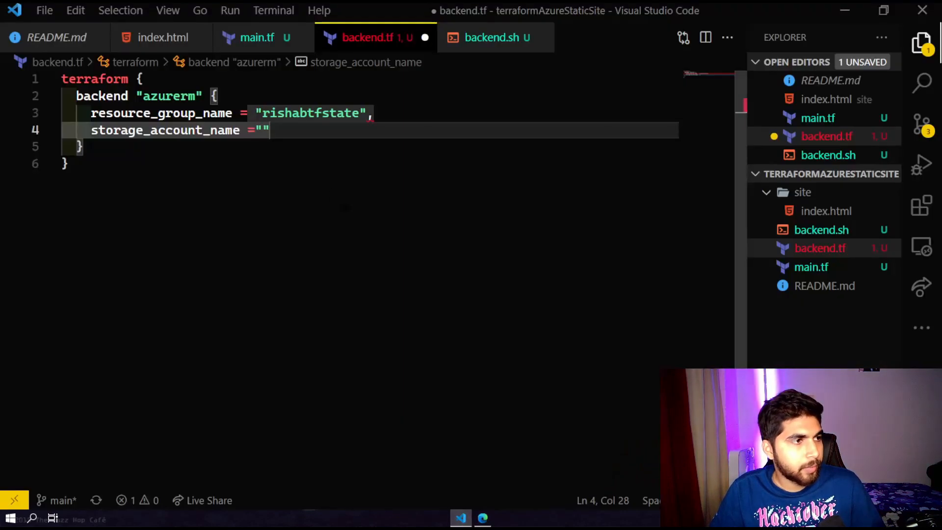
{"action": "type", "text": "rishabtfstate20440"}
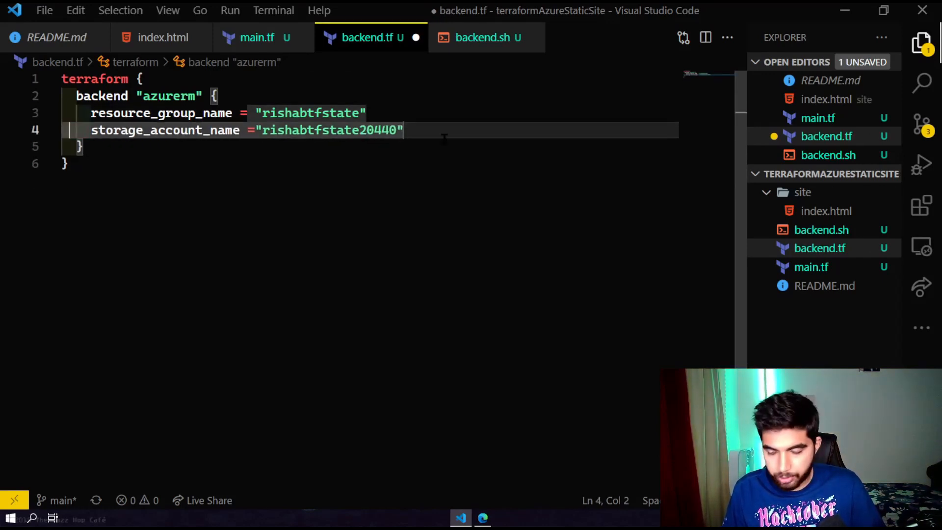
{"action": "key", "text": "enter"}
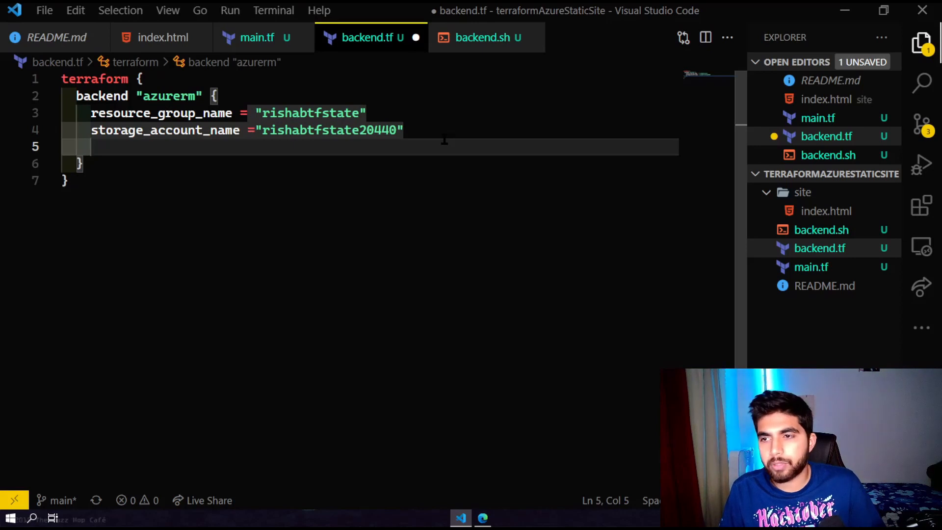
Add container_name "rishabtfstate", confirming the container in the storage account's list.
{"action": "type", "text": "container_name=\""}
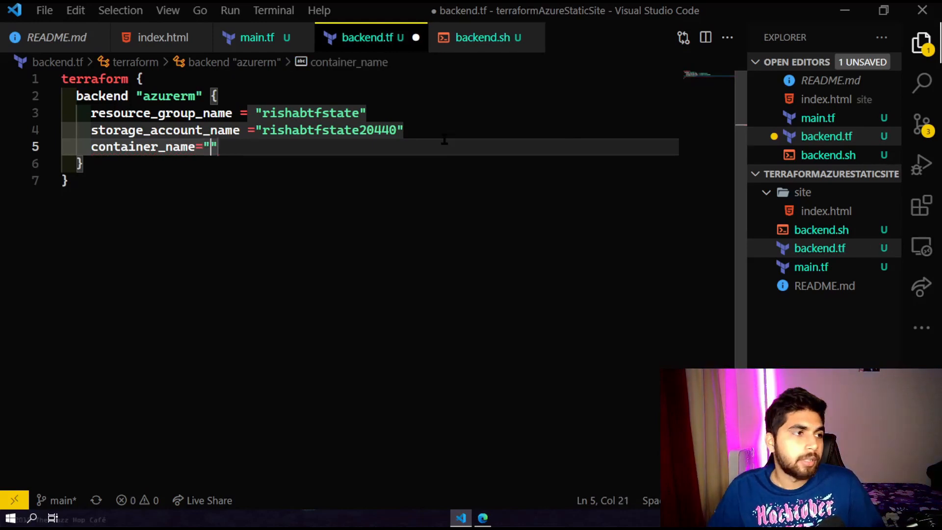
{"action": "type", "text": "risha"}
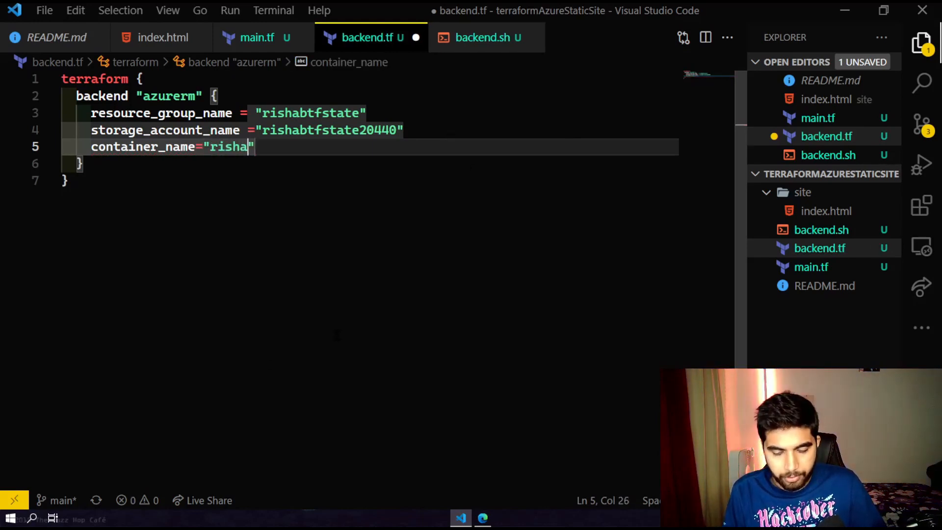
{"action": "type", "text": "btfstate"}
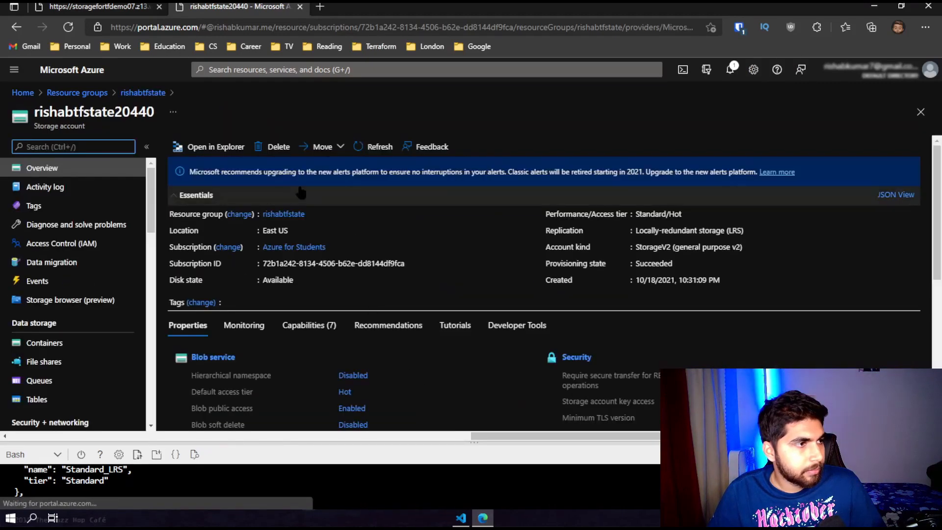
{"action": "left_click", "coordinate": [45, 342]}
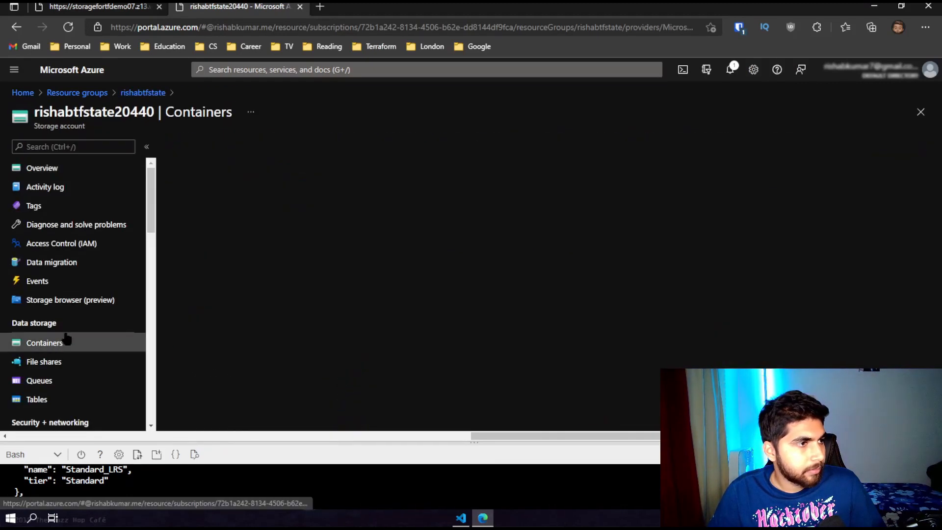
{"action": "left_click", "coordinate": [45, 342]}
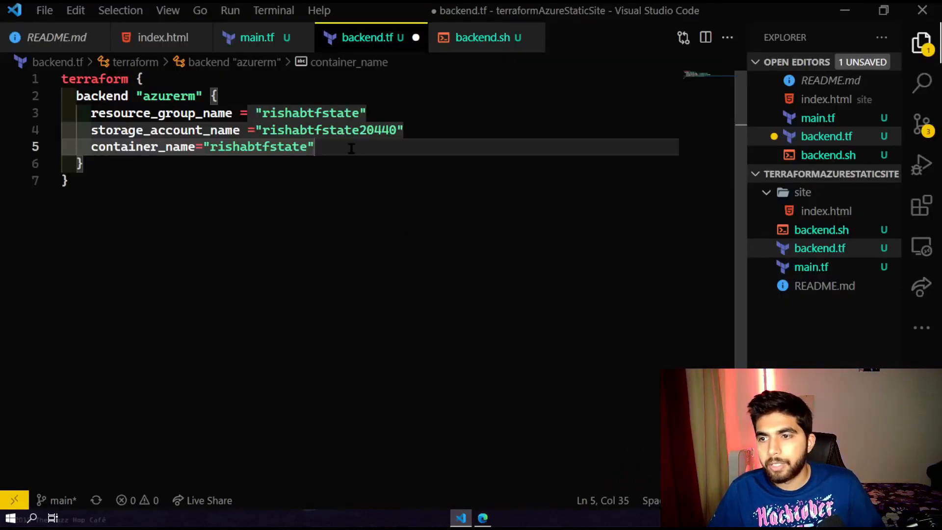
Add key = "<access key>" to the backend block, then format and save backend.tf.
{"action": "type", "text": "key"}
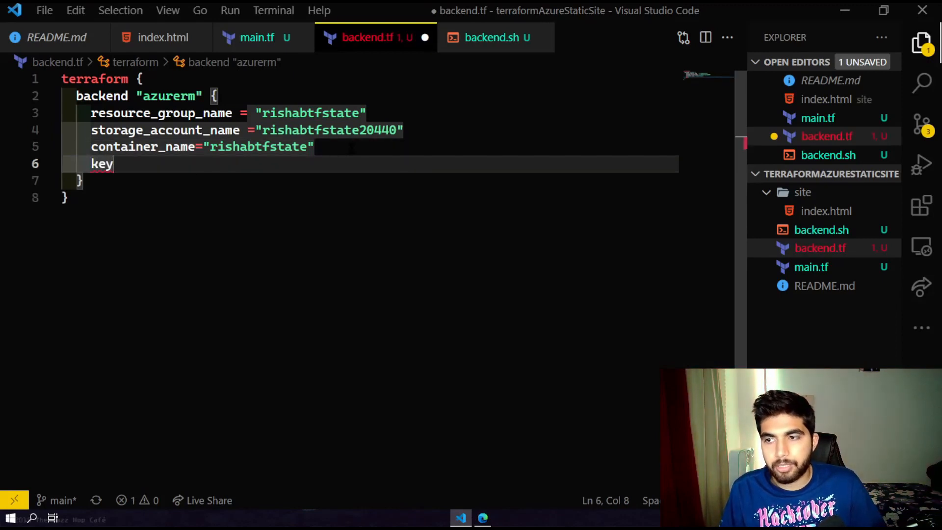
{"action": "type", "text": "= \"\""}
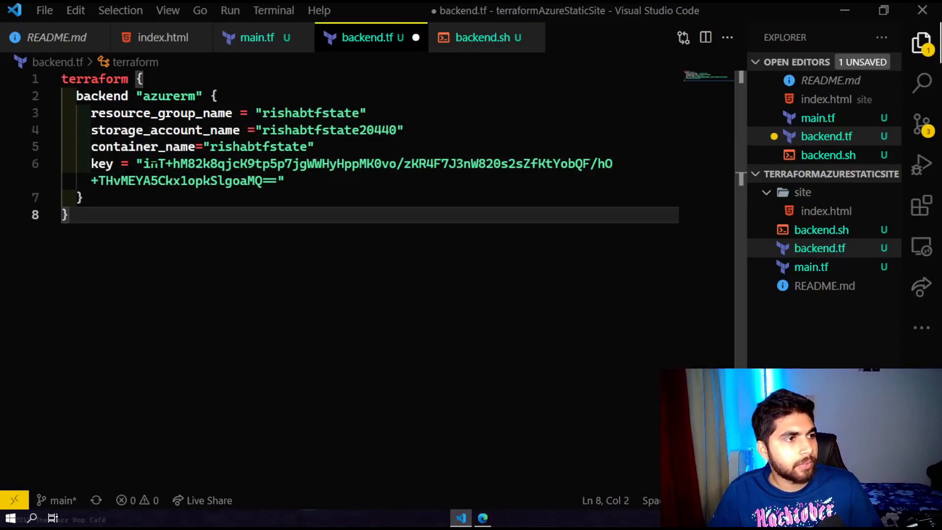
{"action": "left_click", "coordinate": [257, 37]}
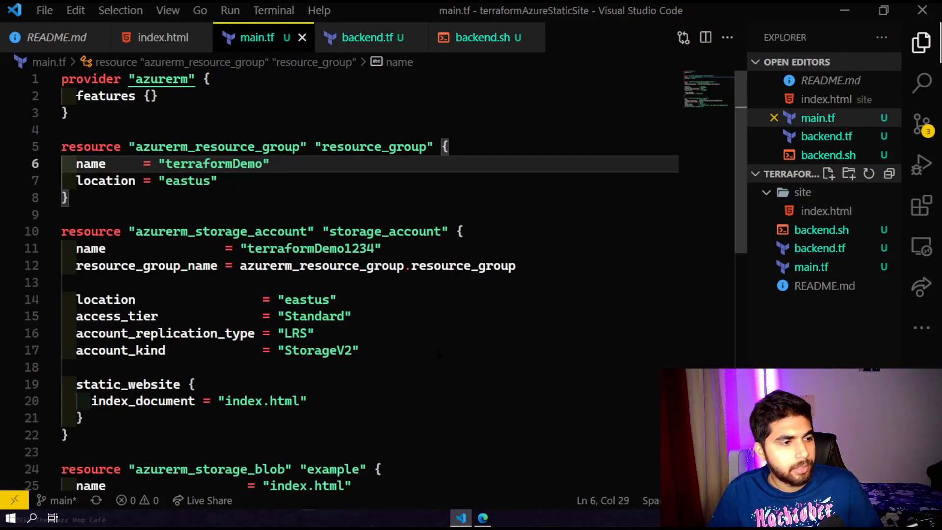
{"action": "left_click", "coordinate": [363, 37]}
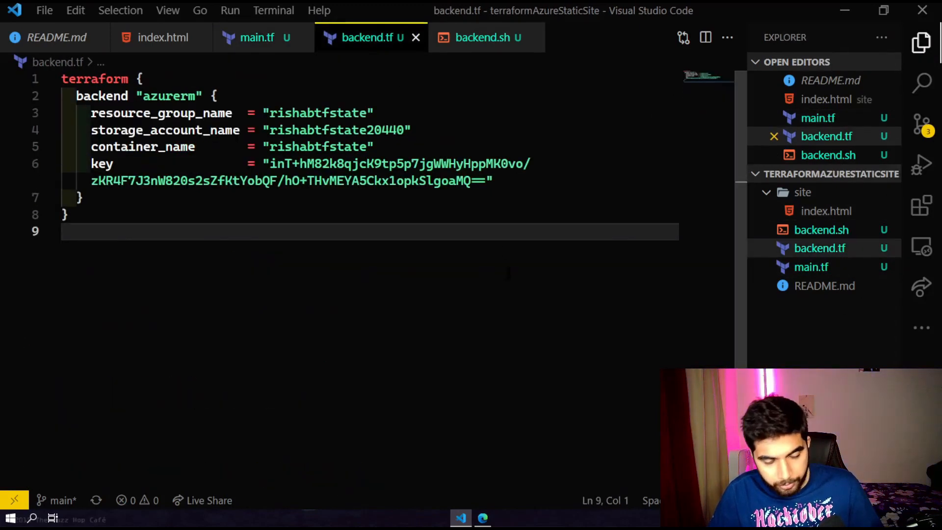
Run terraform init in an enlarged integrated terminal.
{"action": "key", "text": "ctrl+`"}
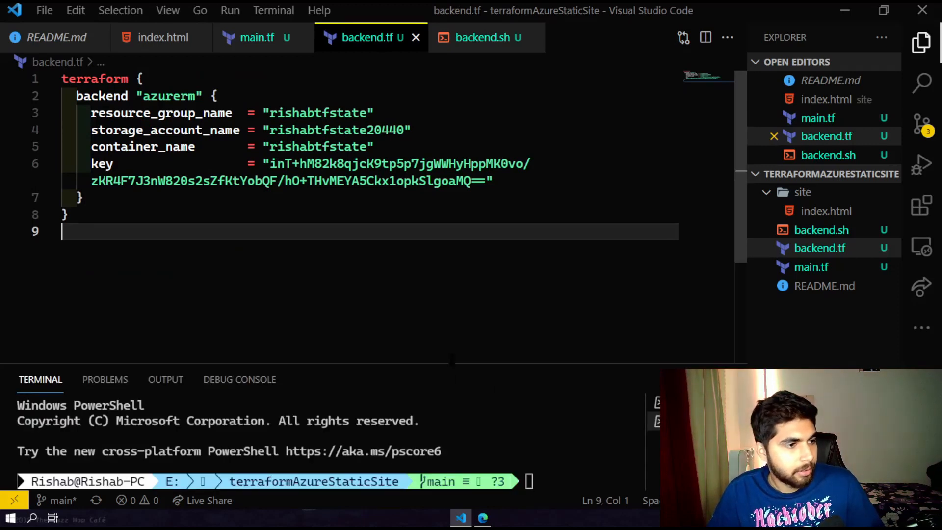
{"action": "left_click", "coordinate": [670, 276]}
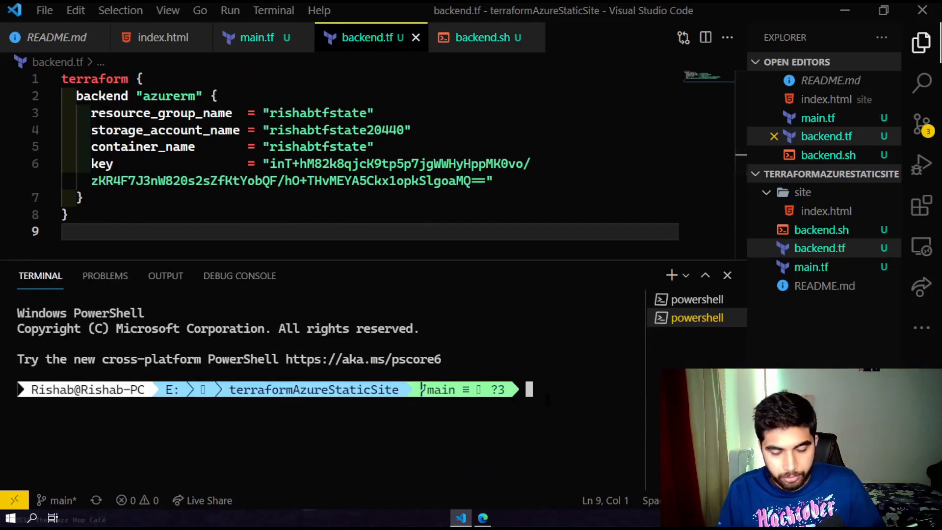
{"action": "type", "text": "terrafo"}
{"action": "type", "text": "p"}
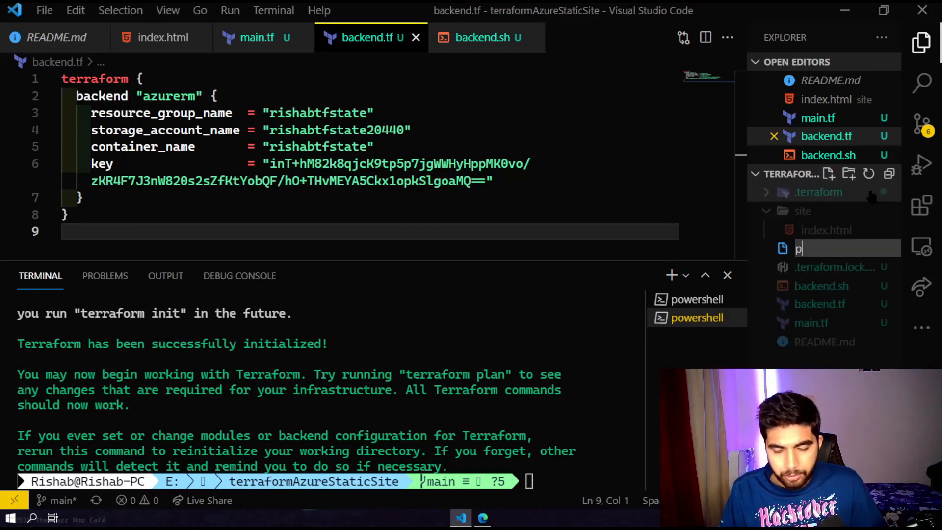
Create provider.tf and move the azurerm provider block into it from main.tf.
{"action": "type", "text": "rovide"}
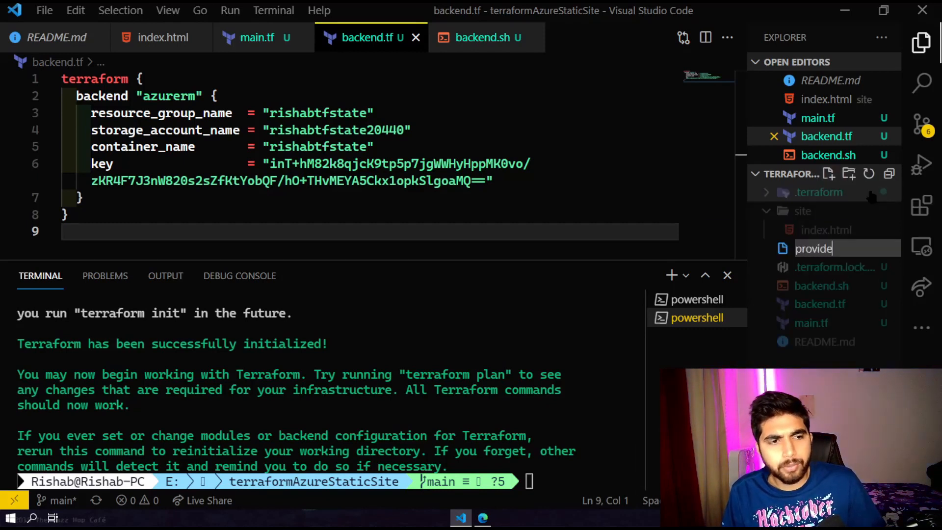
{"action": "type", "text": "."}
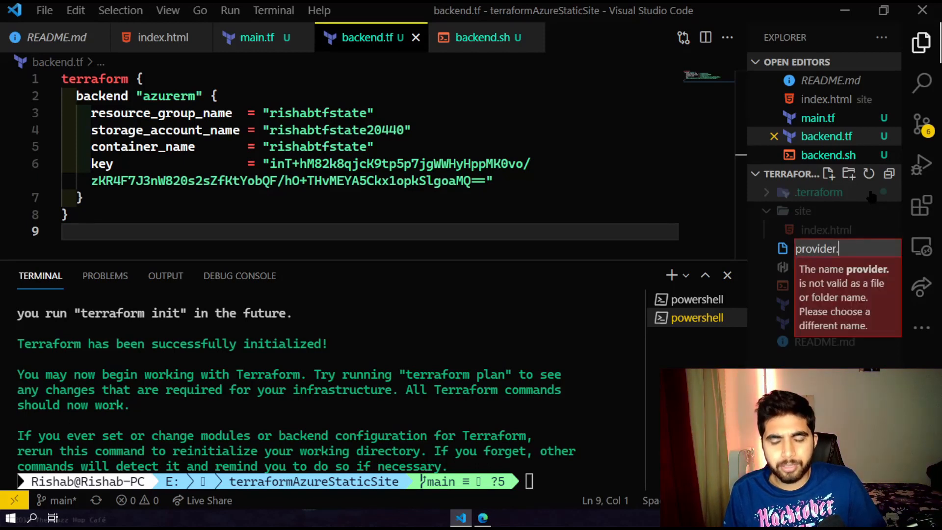
{"action": "type", "text": "tf"}
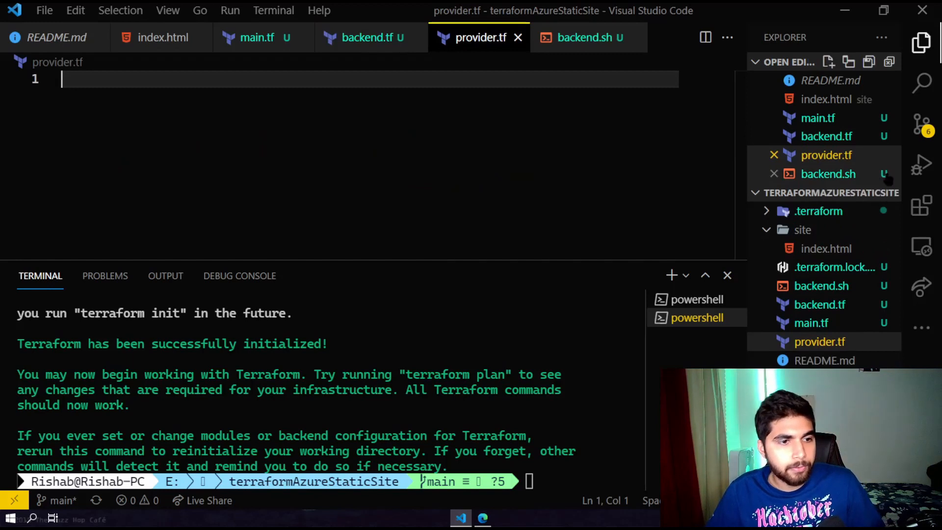
{"action": "left_click", "coordinate": [257, 37]}
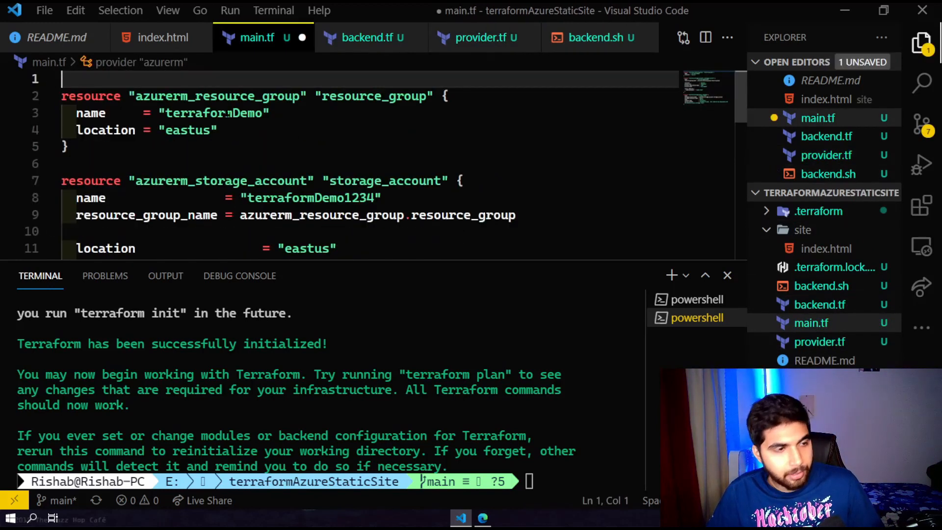
{"action": "left_click", "coordinate": [477, 37]}
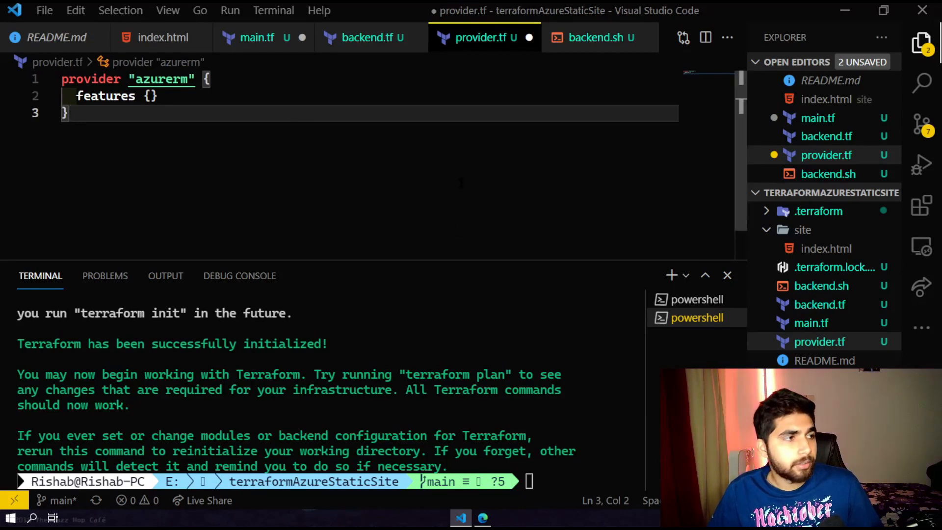
{"action": "left_click", "coordinate": [257, 38]}
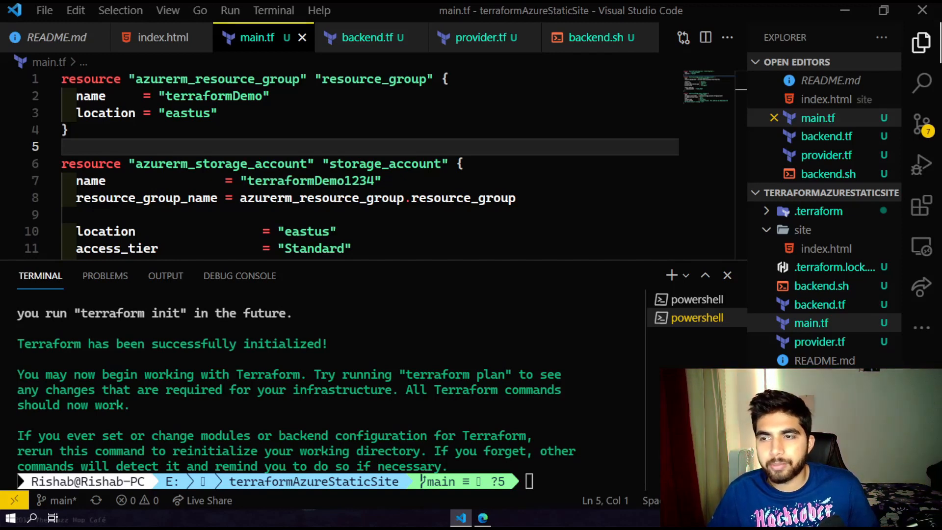
Create variables.tf declaring location, rg-name, storage-account-name, index_document and source_content variables.
{"action": "left_click", "coordinate": [829, 193]}
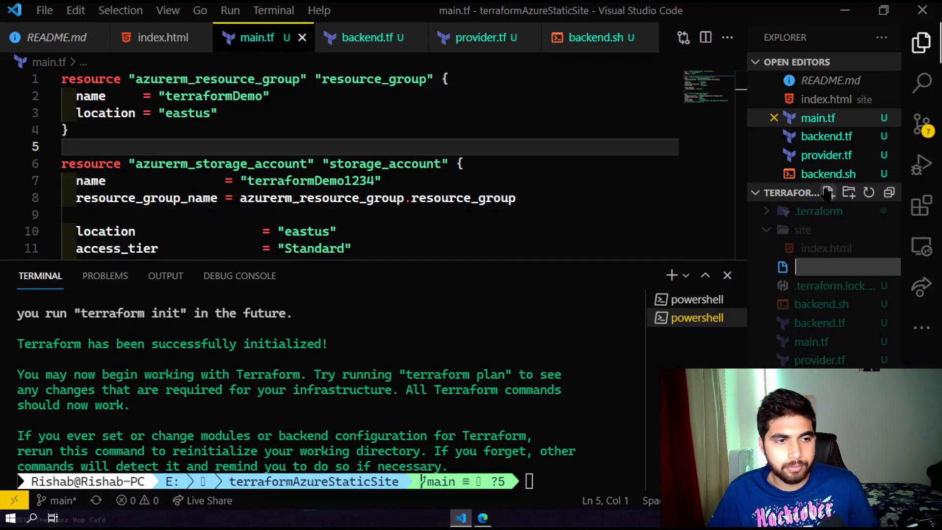
{"action": "type", "text": "variable"}
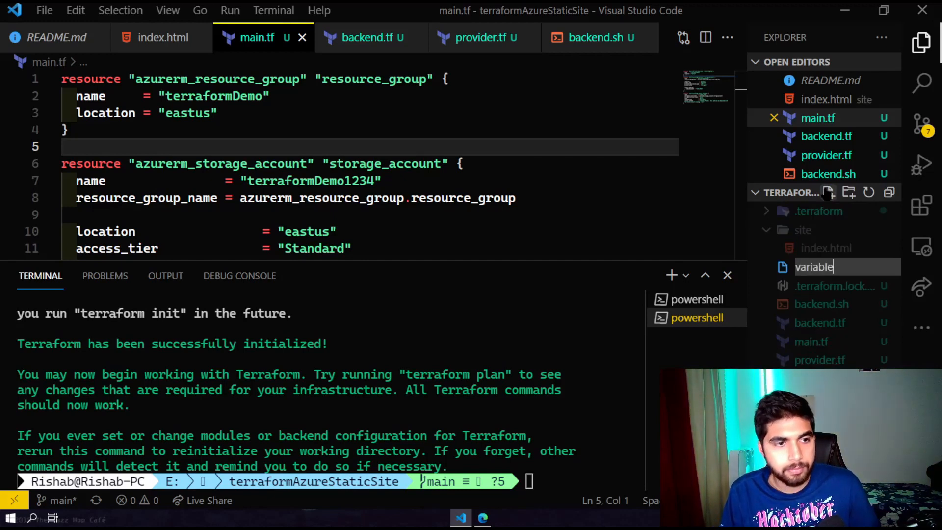
{"action": "type", "text": "s.tf"}
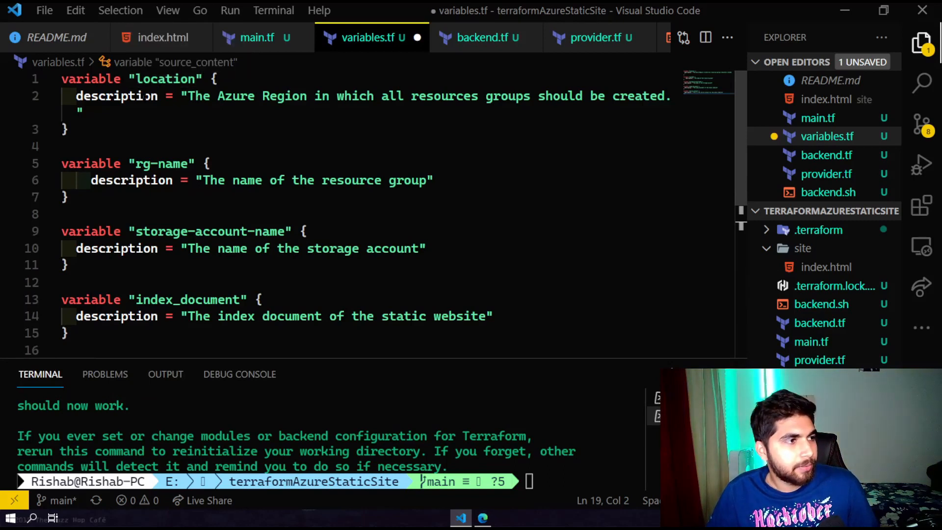
{"action": "scroll", "scroll_direction": "down", "scroll_amount": 3}
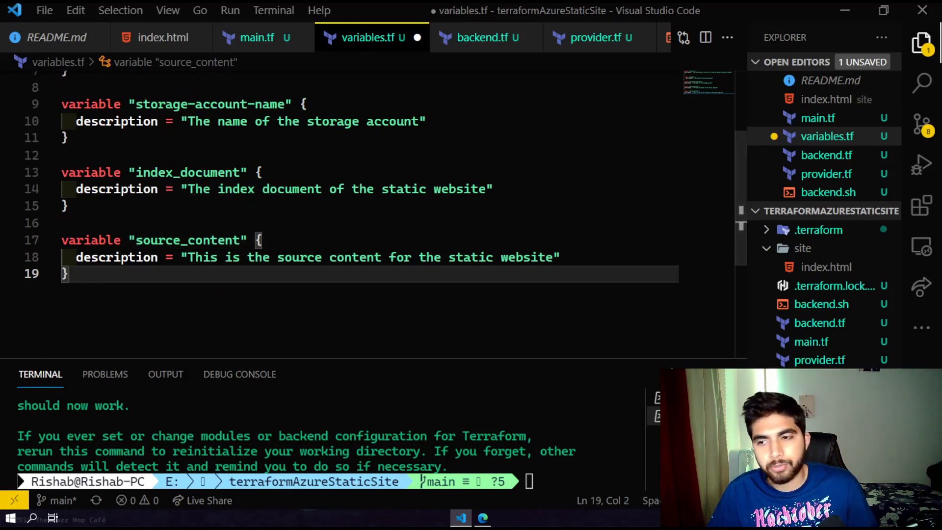
{"action": "left_click", "coordinate": [257, 37]}
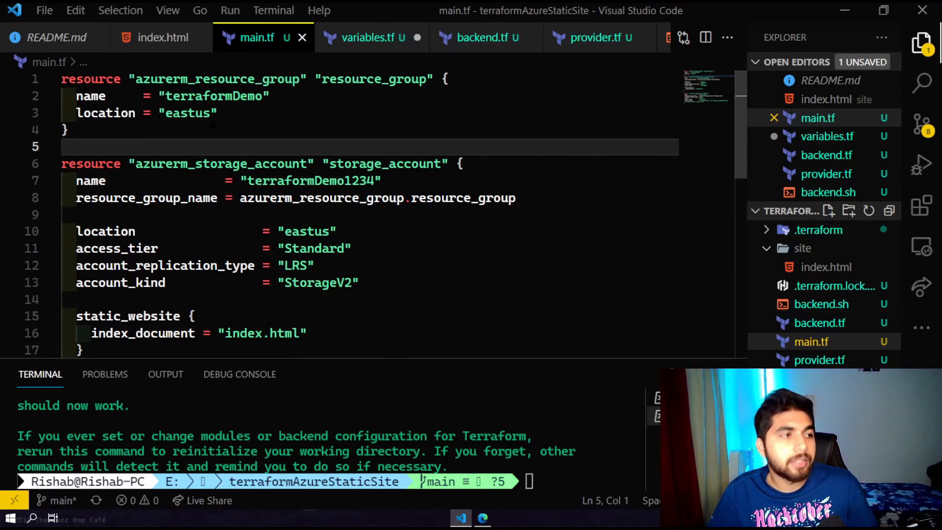
Look over main.tf, save variables.tf, and come back to main.tf.
{"action": "scroll", "scroll_direction": "down", "scroll_amount": 3}
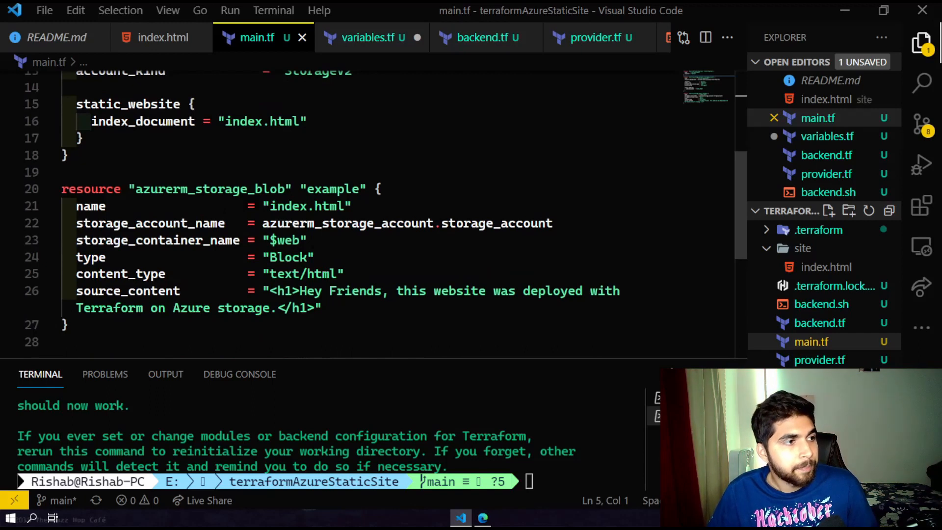
{"action": "left_click", "coordinate": [372, 37]}
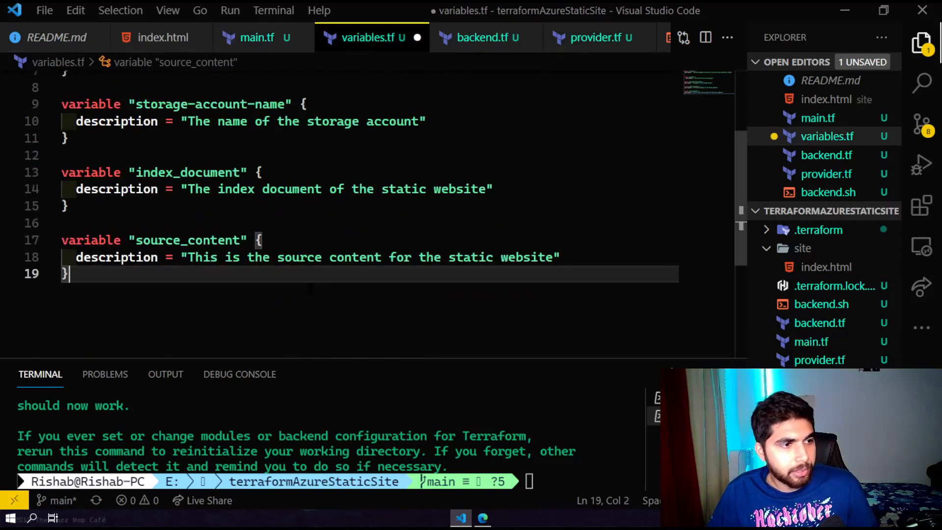
{"action": "key", "text": "enter"}
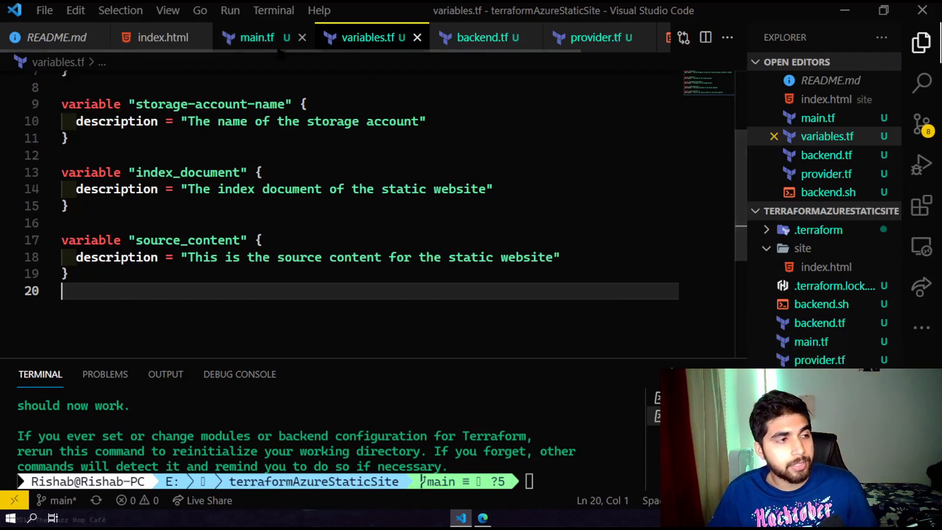
{"action": "left_click", "coordinate": [257, 37]}
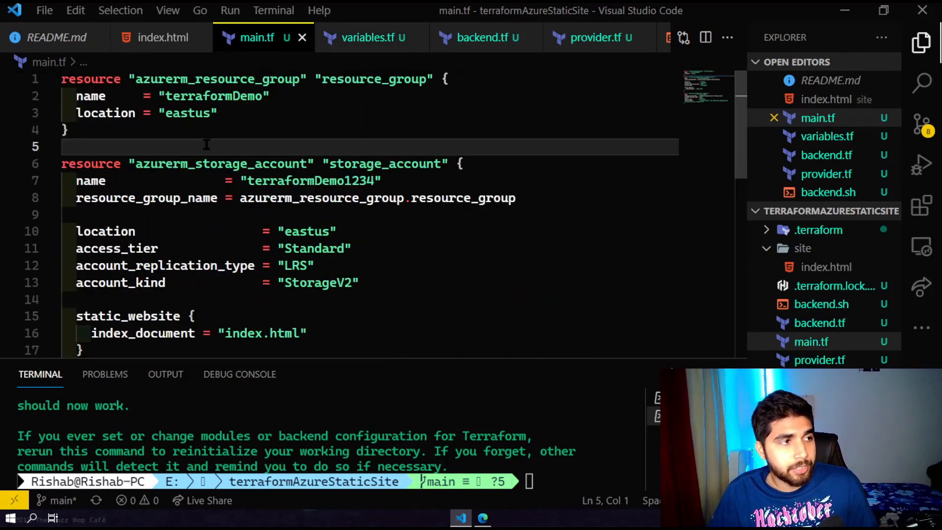
Point the resource group's name at var.rg-name and its location at var.location.
{"action": "double_click", "coordinate": [212, 96]}
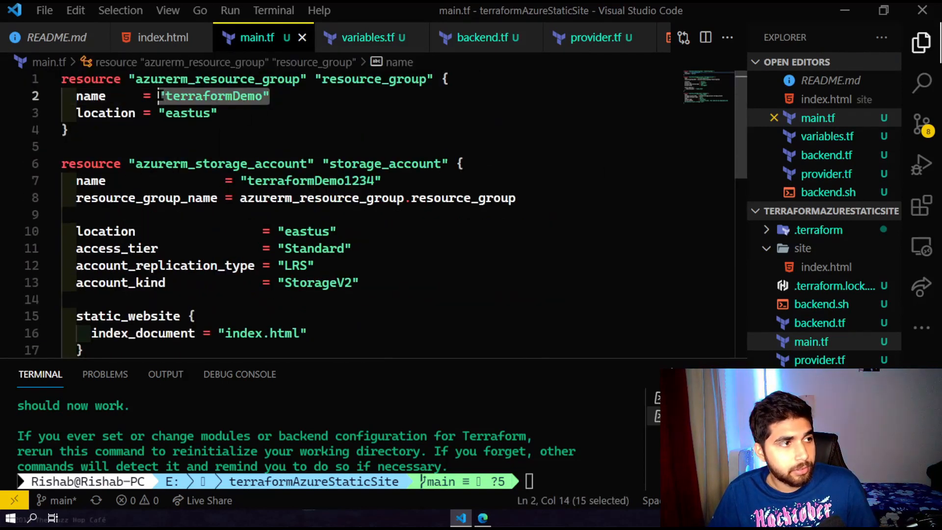
{"action": "type", "text": "var.rg-nam"}
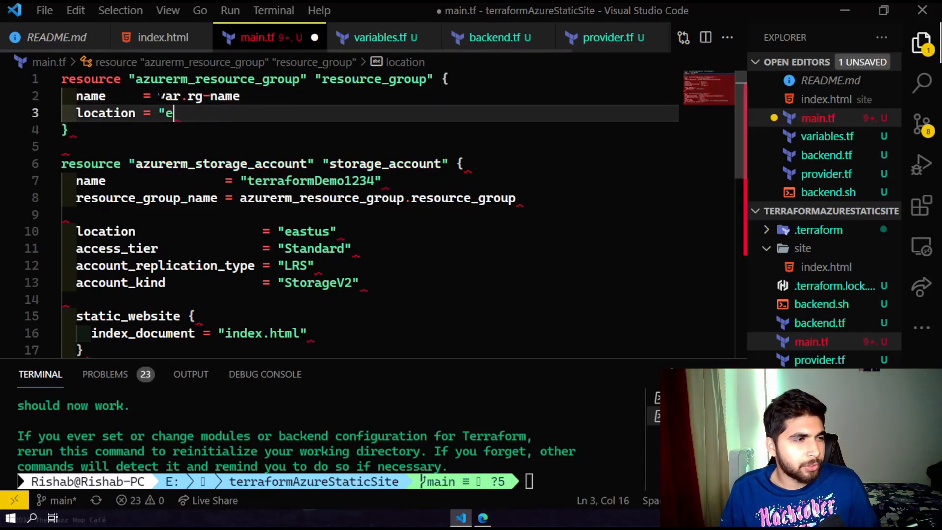
{"action": "type", "text": "var.l"}
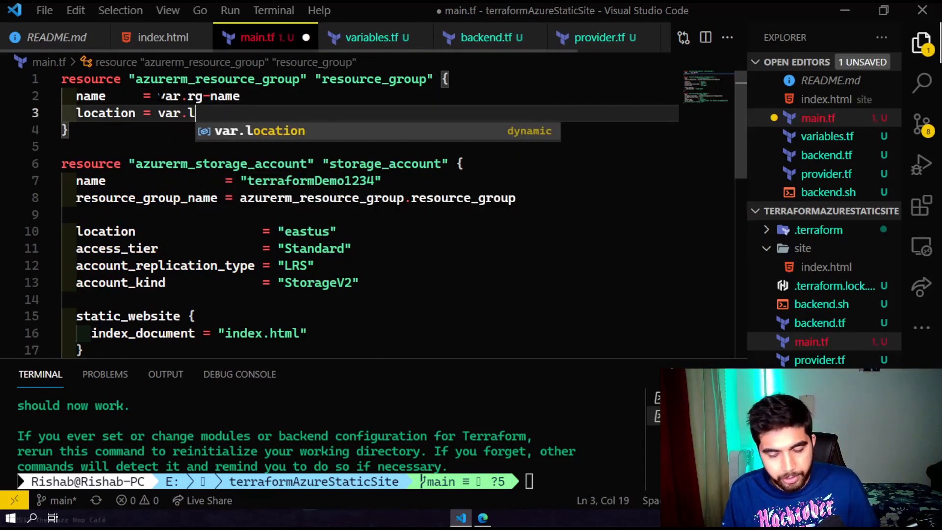
{"action": "type", "text": "ocation"}
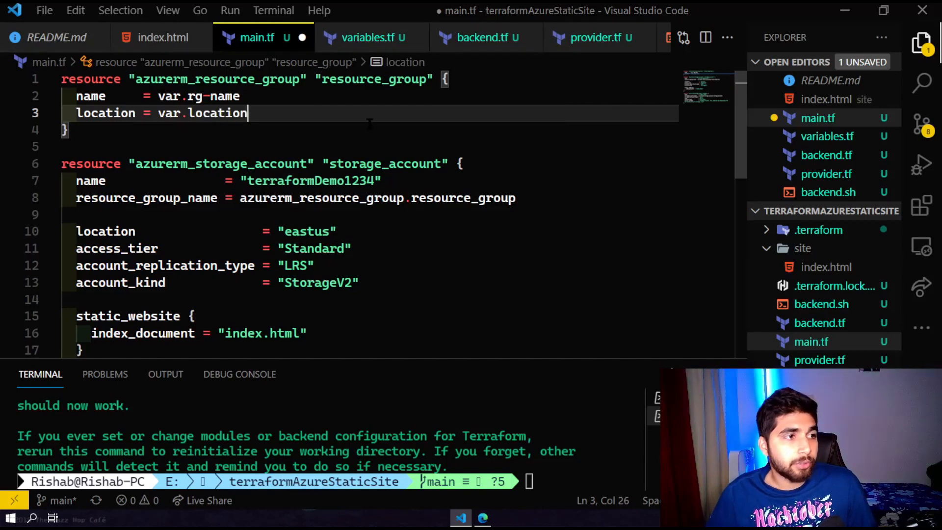
{"action": "scroll", "scroll_direction": "down", "scroll_amount": 3}
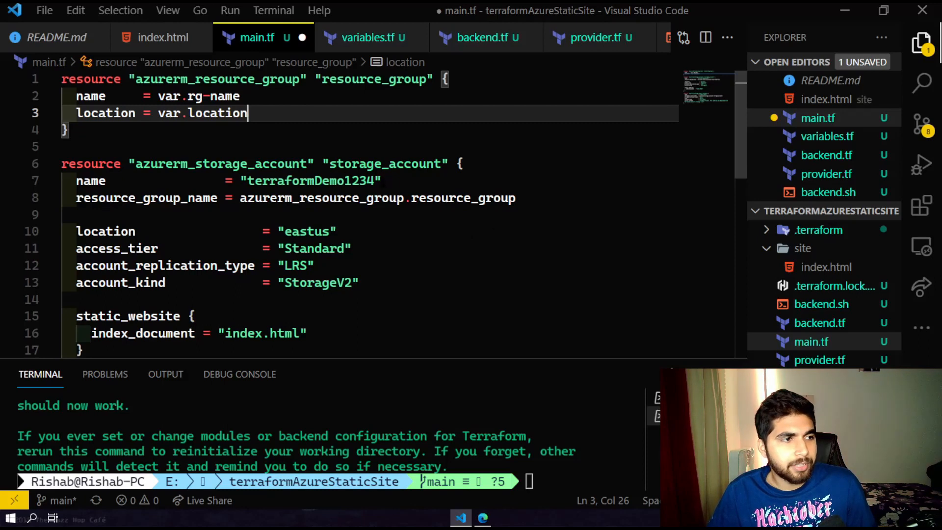
Replace the fixed storage account name with var.storage-account-name, checking variables.tf for the spelling.
{"action": "double_click", "coordinate": [310, 181]}
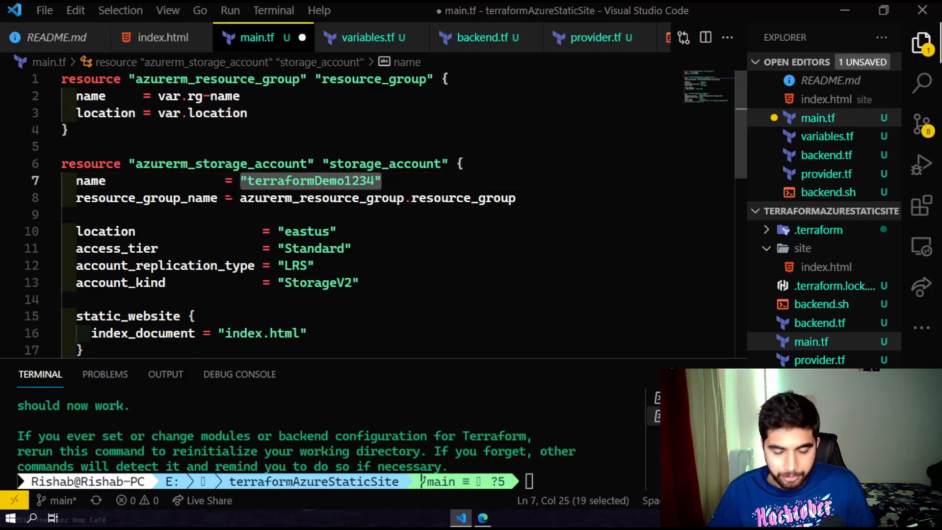
{"action": "type", "text": "var."}
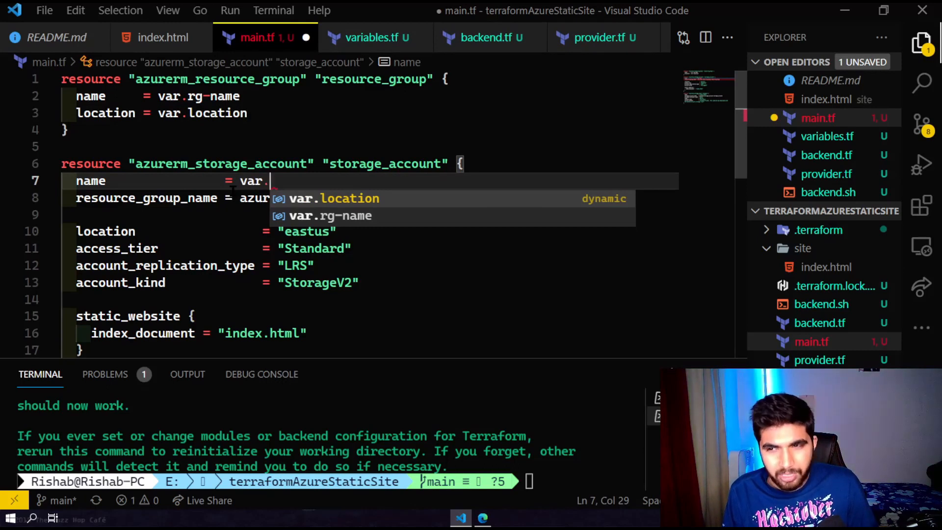
{"action": "type", "text": "stot"}
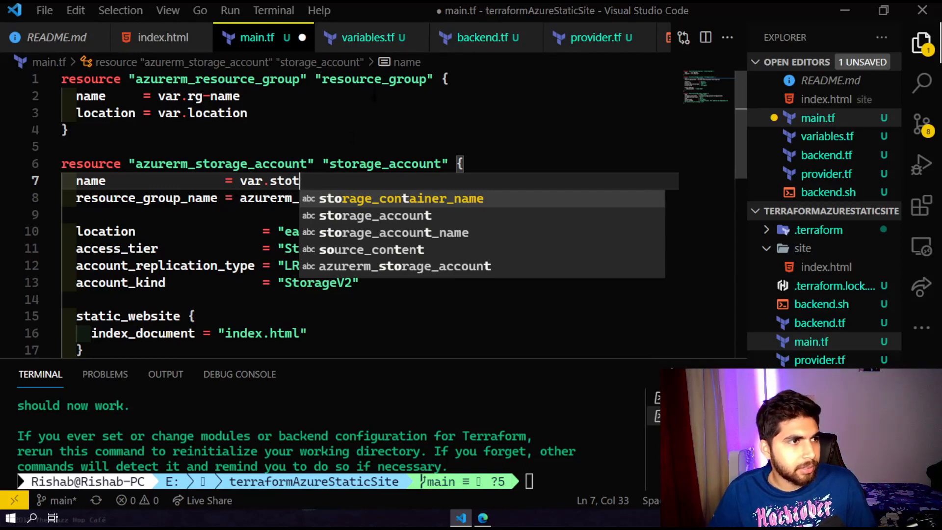
{"action": "left_click", "coordinate": [365, 37]}
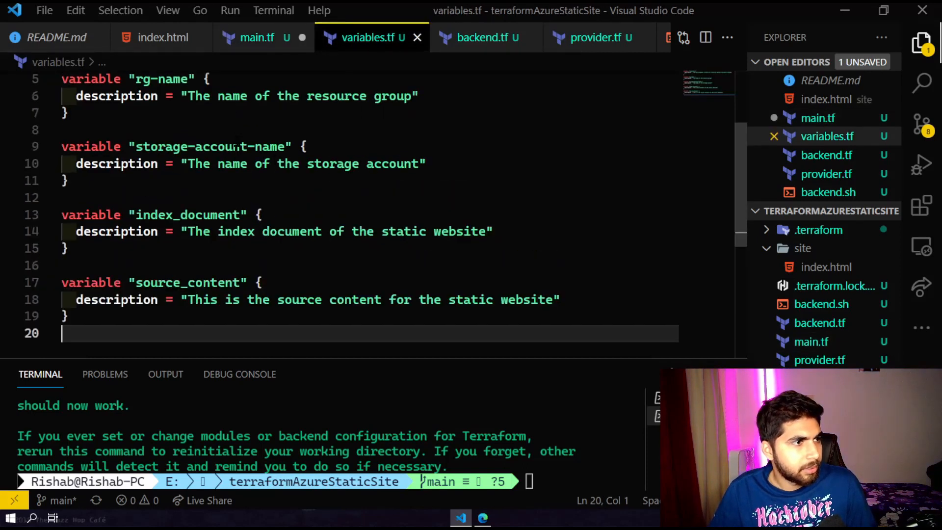
{"action": "left_click", "coordinate": [257, 37]}
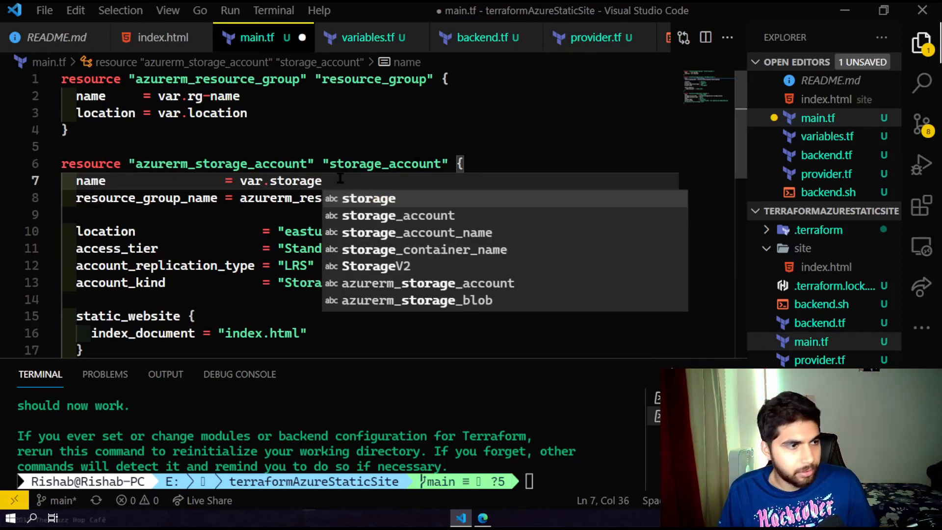
{"action": "type", "text": "-account-name"}
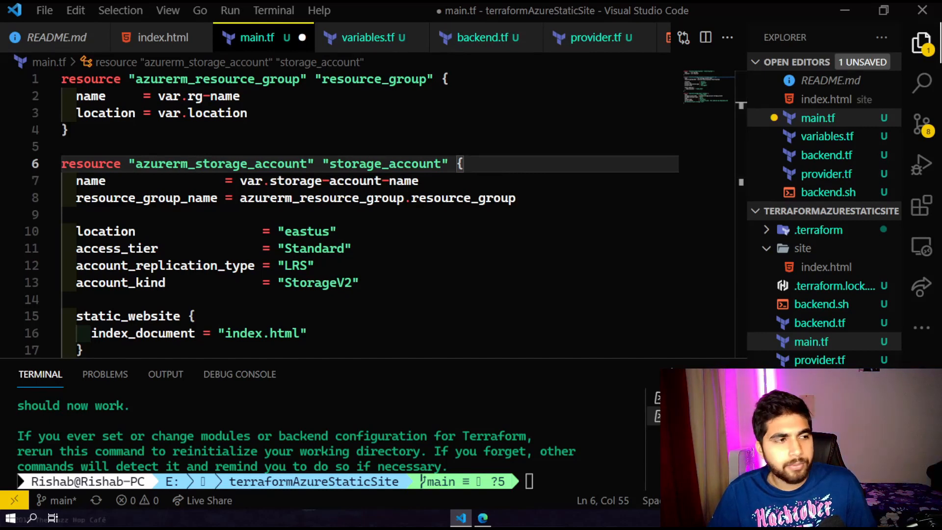
{"action": "scroll", "scroll_direction": "down", "scroll_amount": 3}
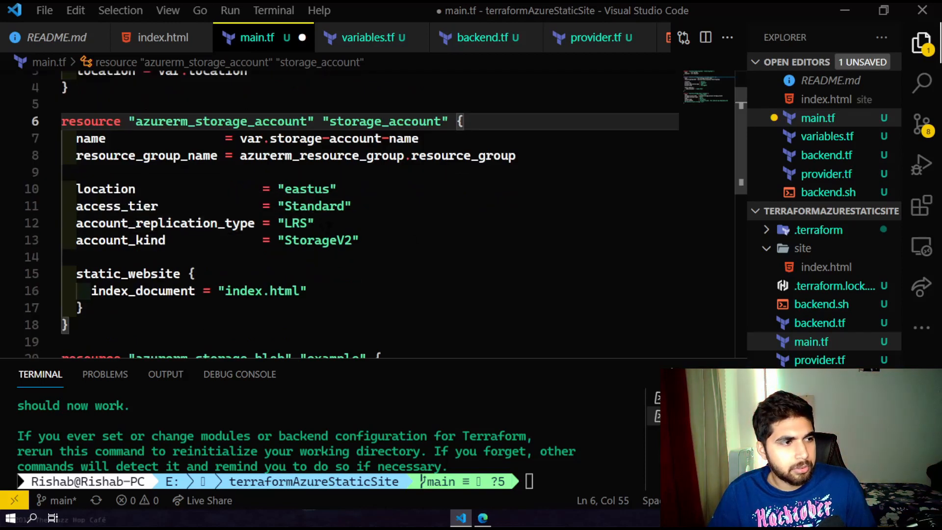
Set the storage account location and index document from var.location and var.index_document.
{"action": "double_click", "coordinate": [306, 189]}
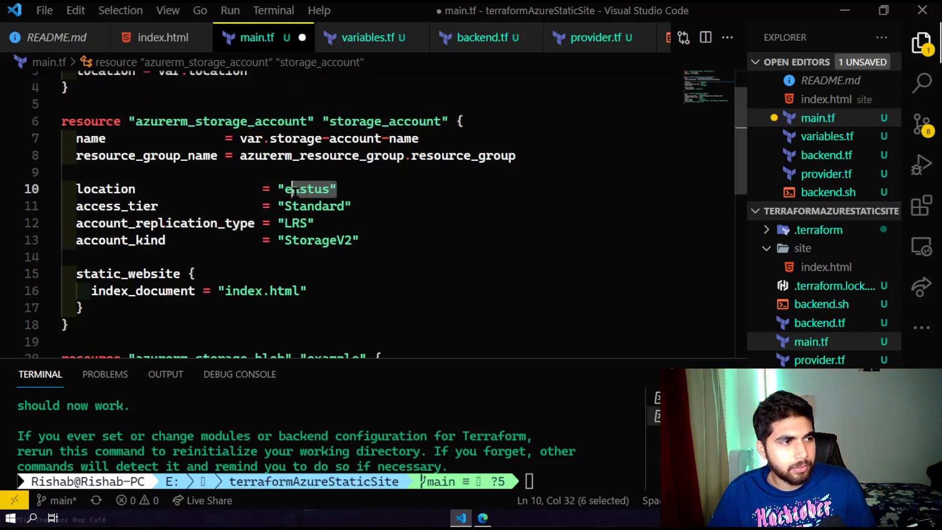
{"action": "type", "text": "var.location"}
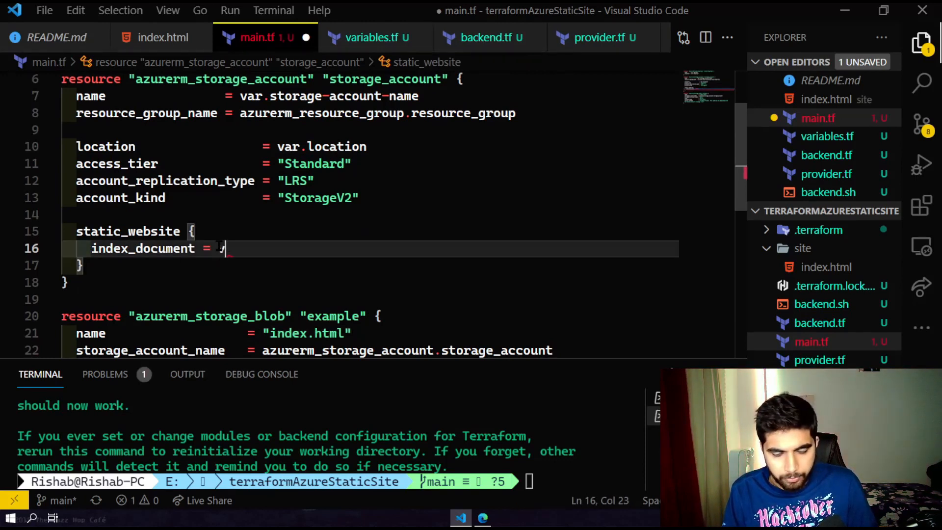
{"action": "type", "text": "ar"}
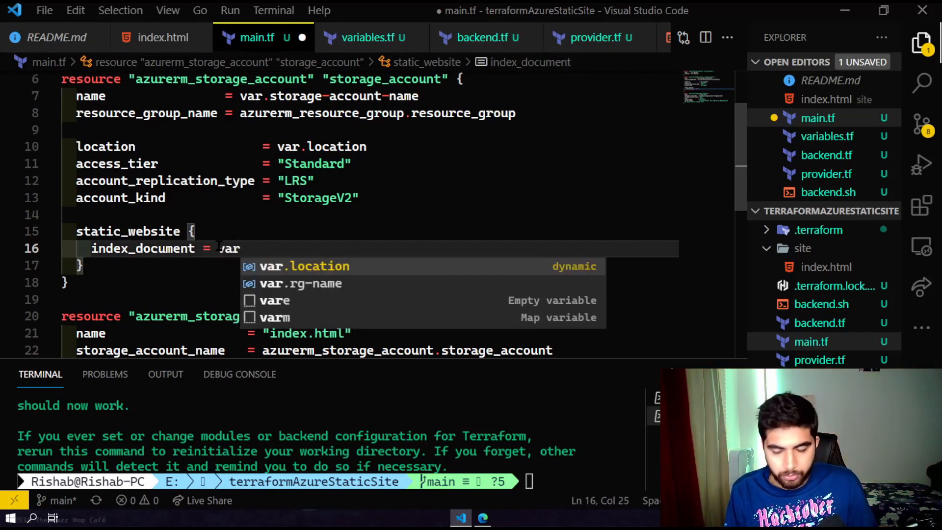
{"action": "type", "text": ".in"}
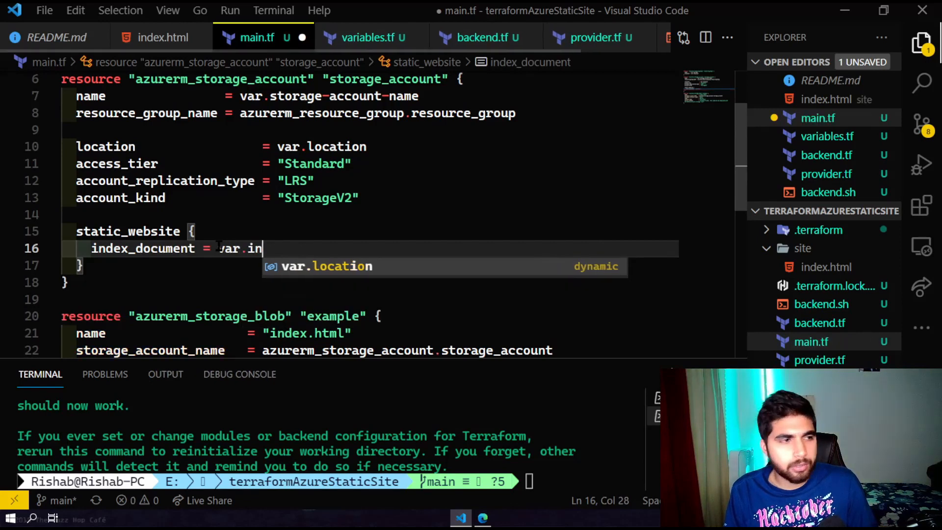
{"action": "type", "text": "dde"}
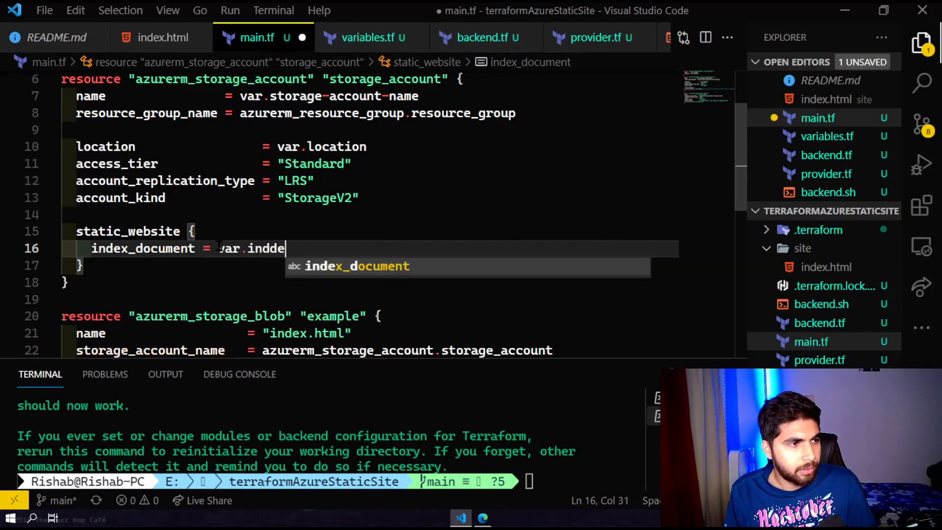
{"action": "key", "text": "Tab"}
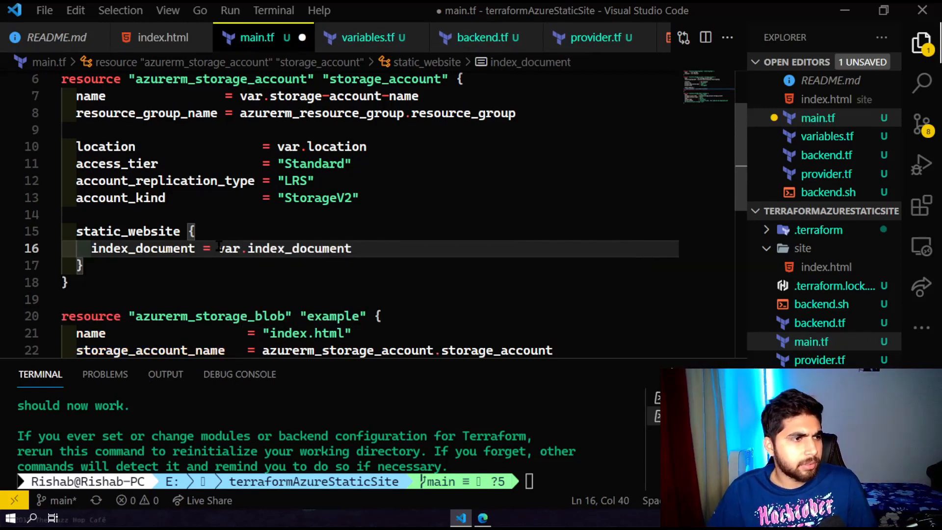
Use var.source_content for the blob content and a variable for the blob name.
{"action": "left_click", "coordinate": [364, 37]}
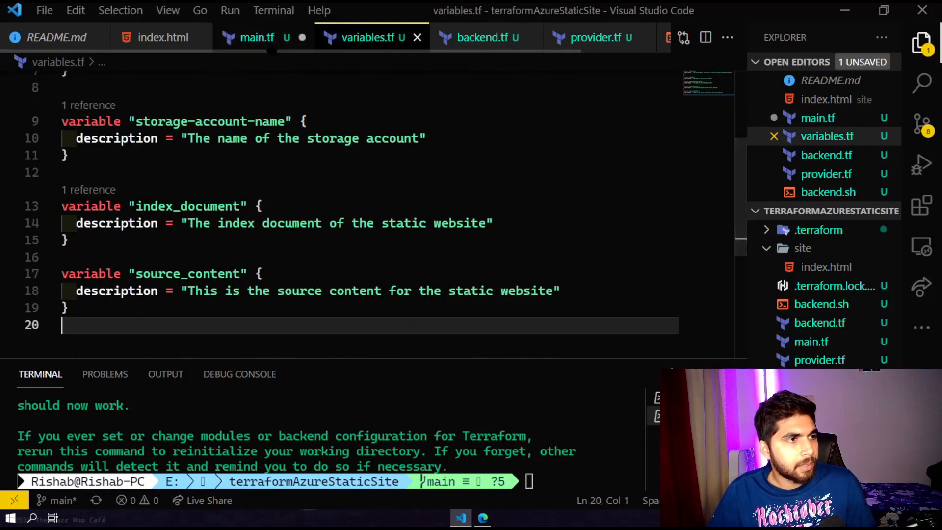
{"action": "left_click", "coordinate": [257, 37]}
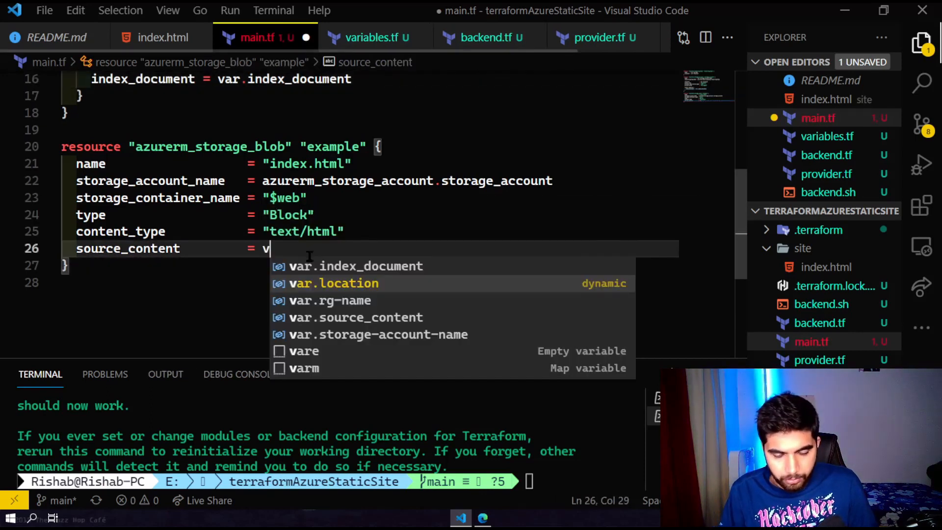
{"action": "type", "text": "ar.sou"}
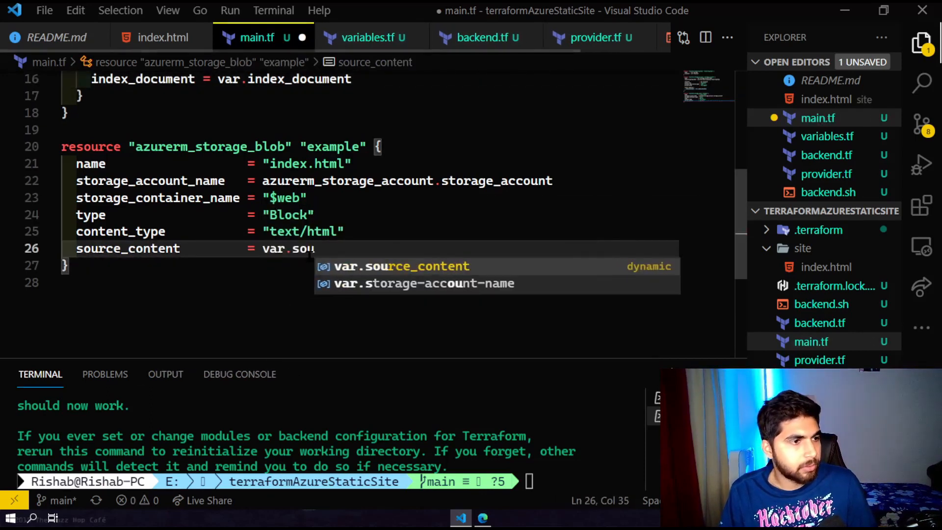
{"action": "key", "text": "Tab"}
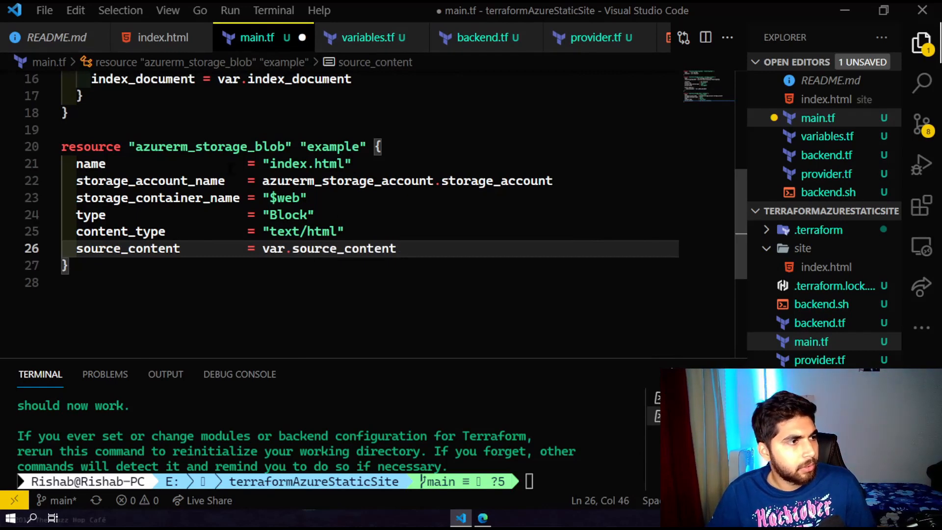
{"action": "double_click", "coordinate": [307, 163]}
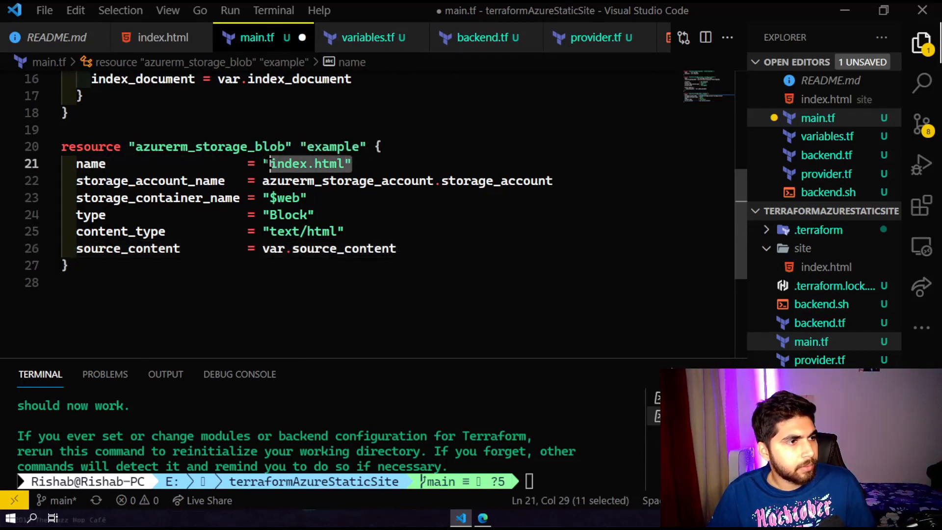
{"action": "type", "text": "va"}
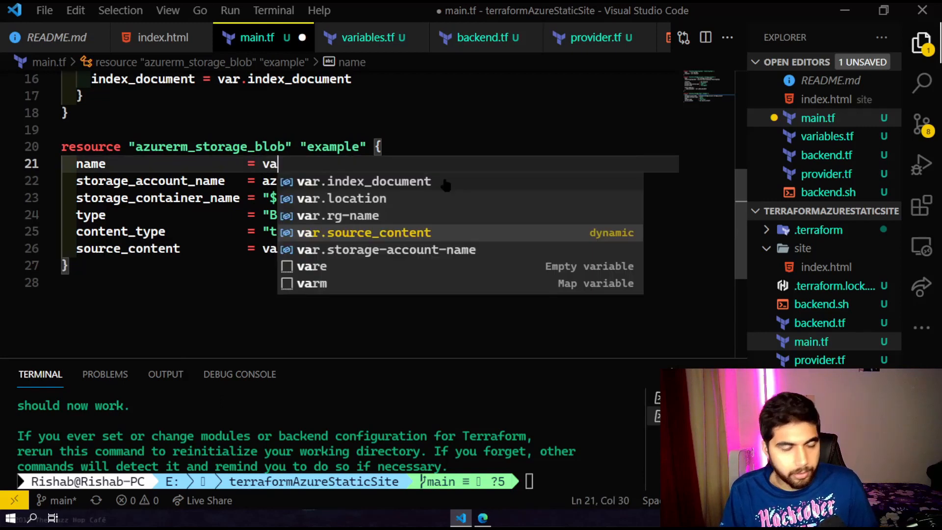
{"action": "type", "text": "r"}
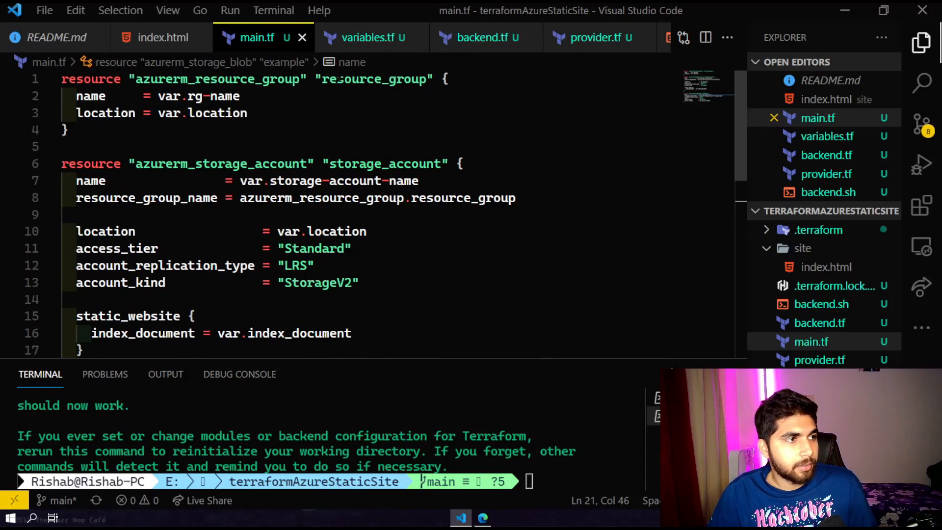
Compare variables.tf with main.tf to review the variable names and their references.
{"action": "left_click", "coordinate": [366, 38]}
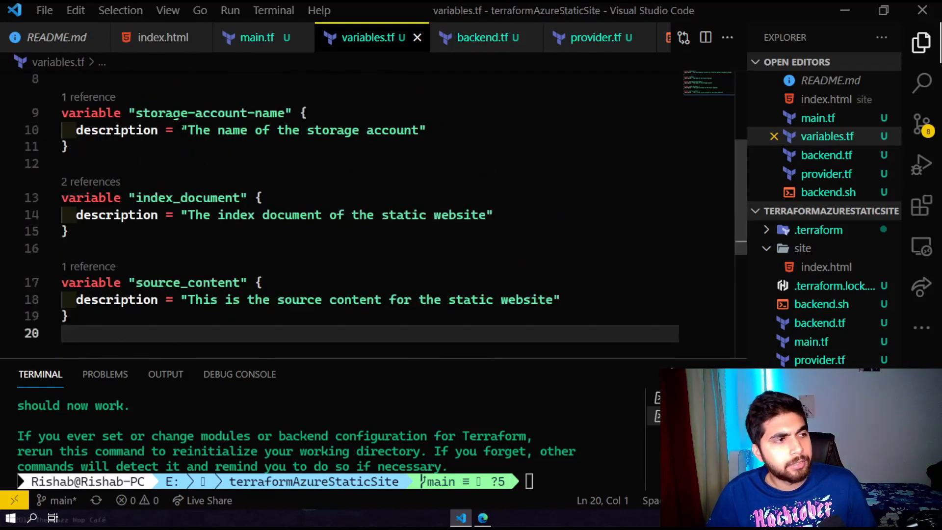
{"action": "scroll", "scroll_direction": "up", "scroll_amount": 3}
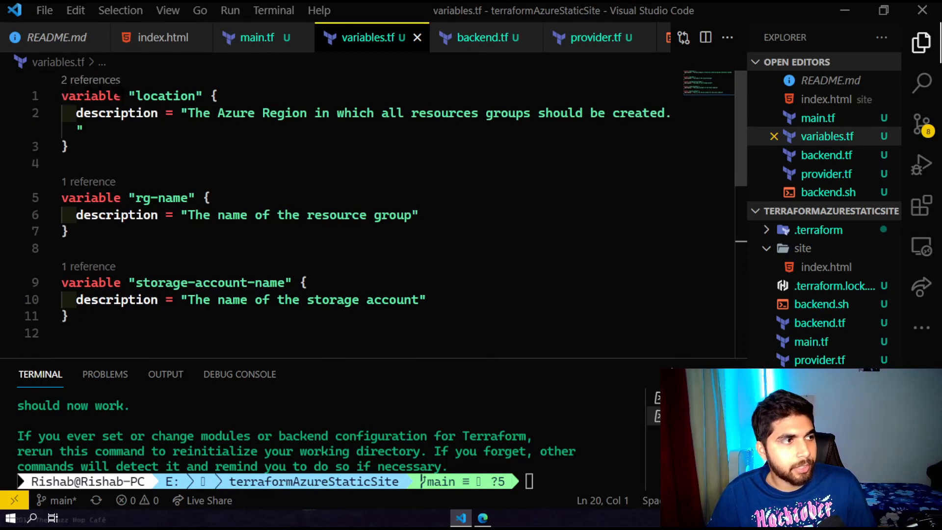
{"action": "left_click", "coordinate": [256, 37]}
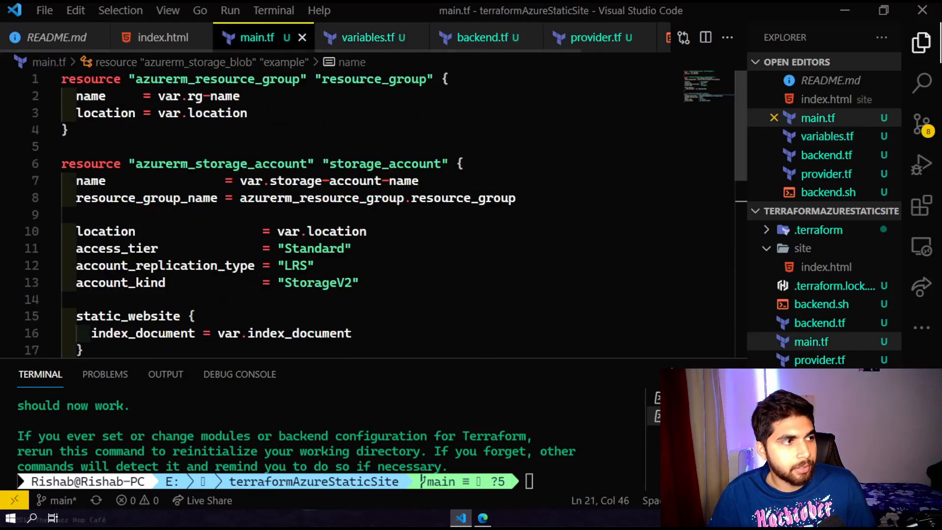
{"action": "left_click", "coordinate": [363, 37]}
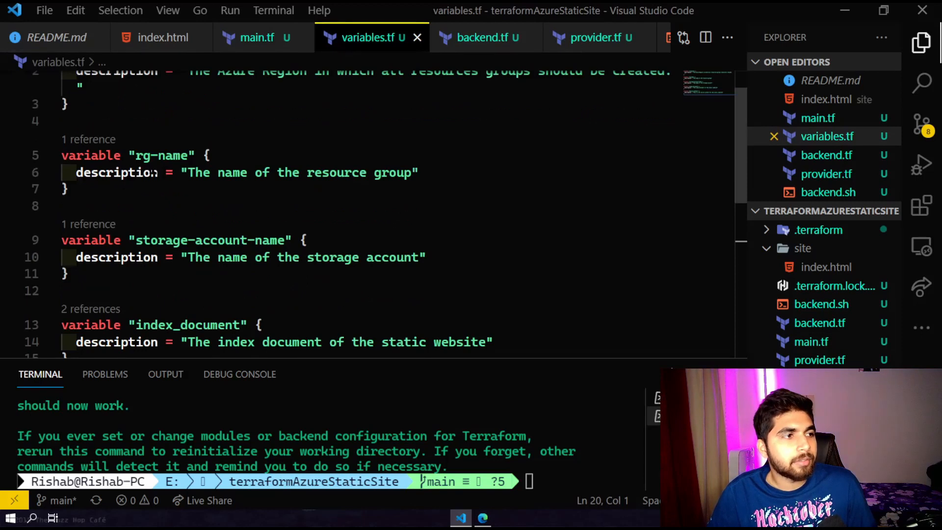
{"action": "scroll", "scroll_direction": "down", "scroll_amount": 3}
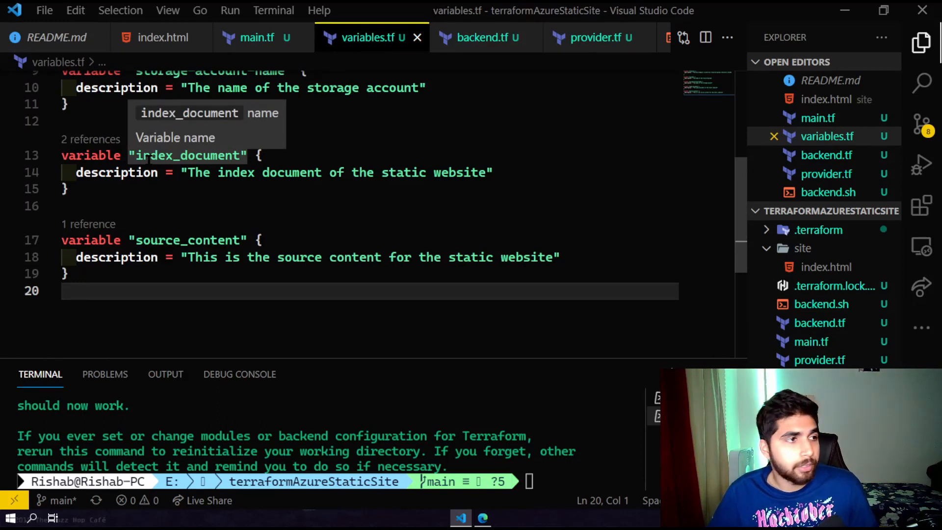
{"action": "left_click", "coordinate": [256, 37]}
{"action": "type", "text": "terraform."}
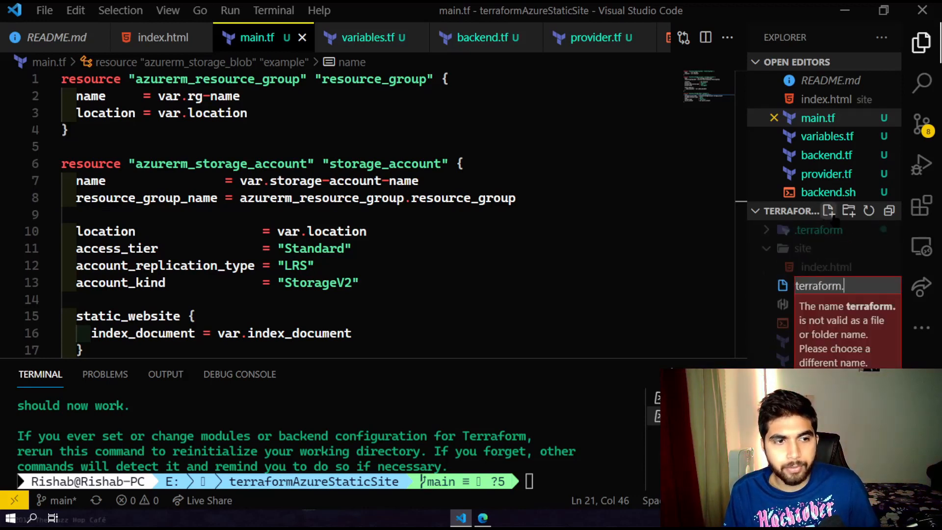
Start terraform.tfvars with an empty location="" entry.
{"action": "type", "text": "tf"}
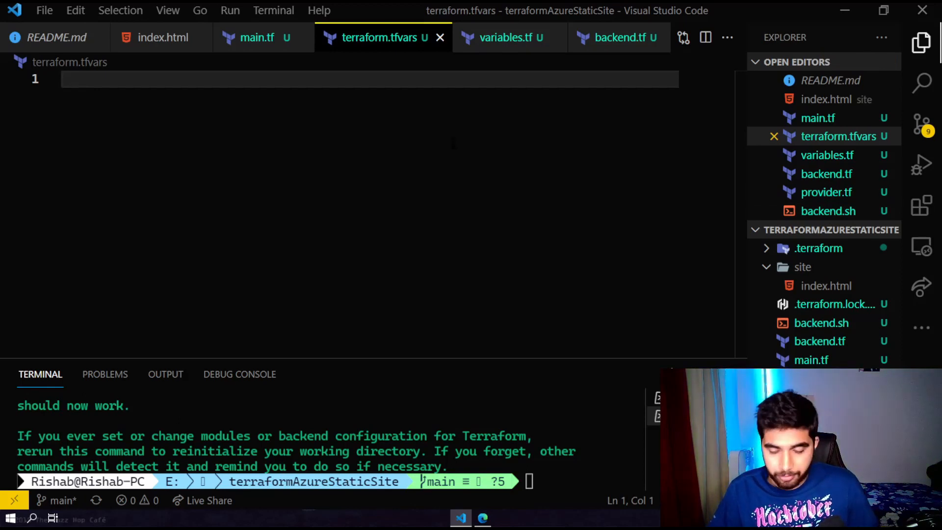
{"action": "type", "text": "location"}
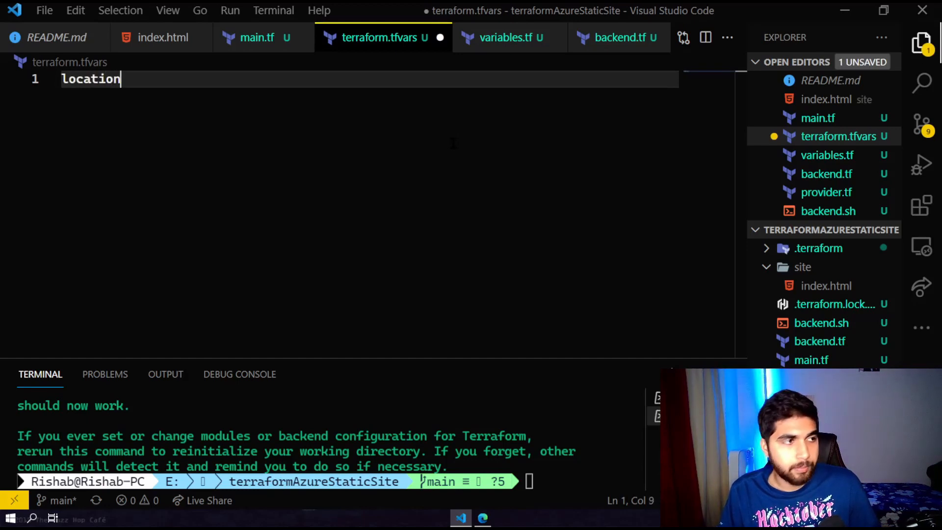
{"action": "type", "text": "="}
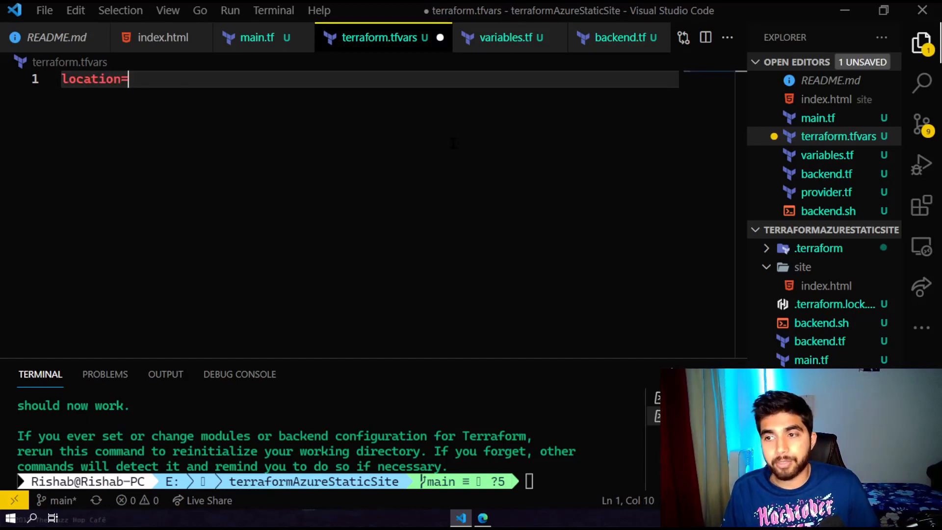
{"action": "type", "text": "\"\""}
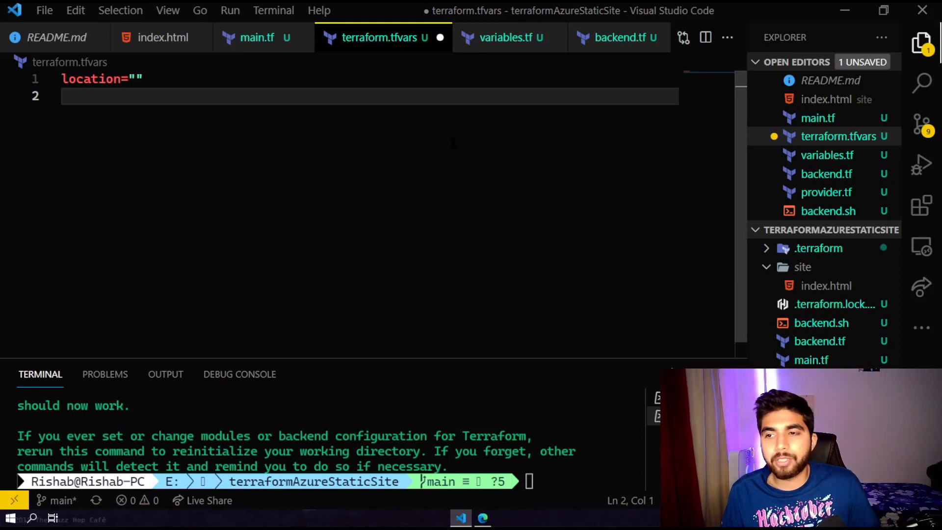
{"action": "type", "text": "rg"}
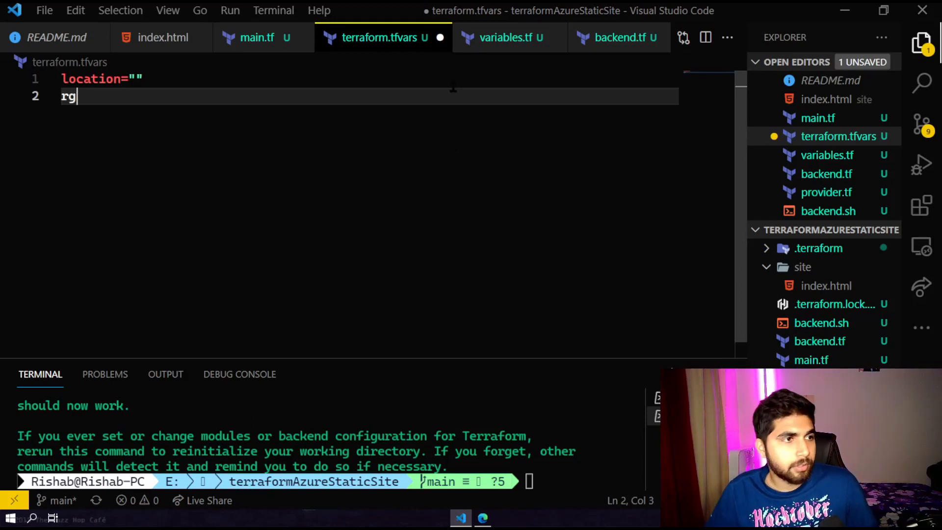
Add an empty rg-name entry, copying variable names from variables.tf.
{"action": "left_click", "coordinate": [508, 37]}
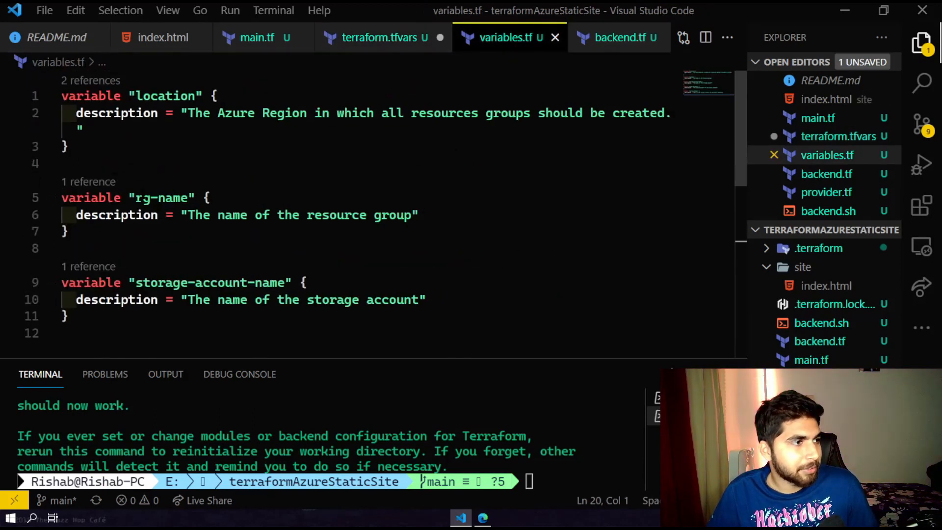
{"action": "double_click", "coordinate": [159, 197]}
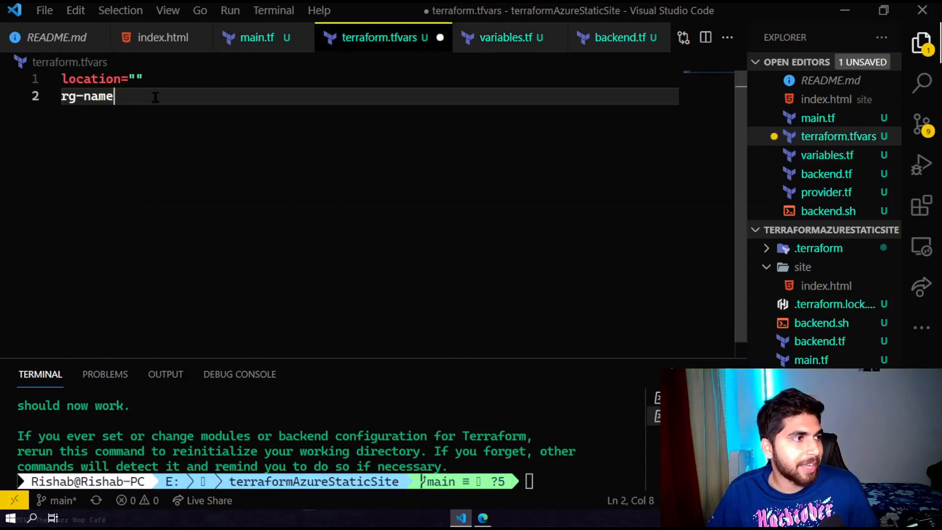
{"action": "type", "text": "=\""}
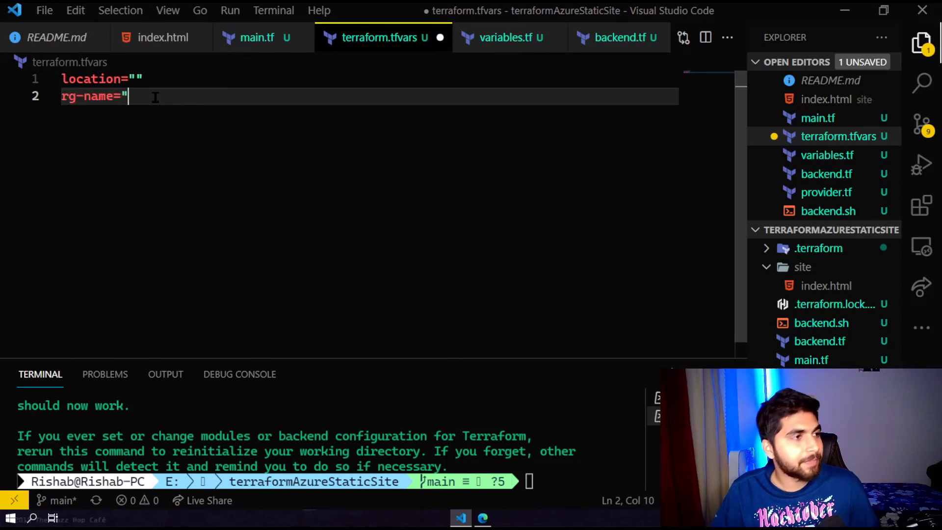
{"action": "key", "text": "Enter"}
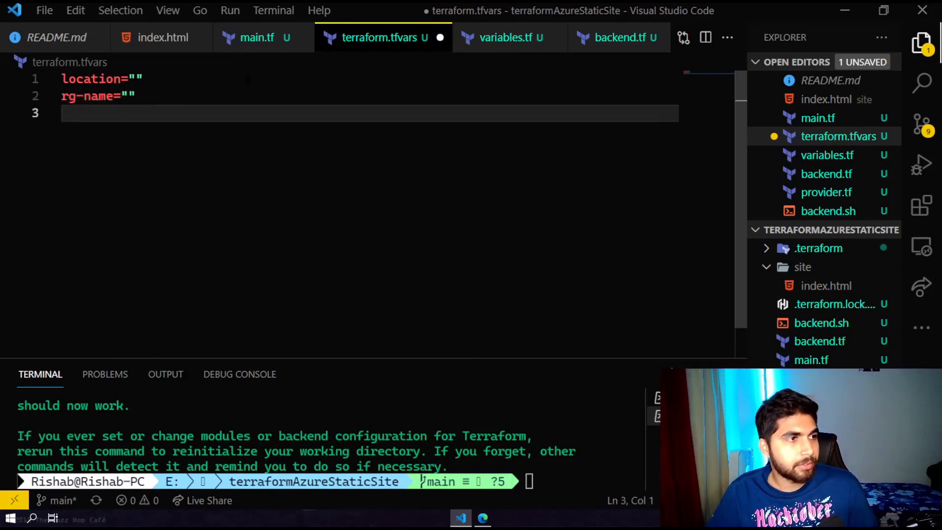
{"action": "left_click", "coordinate": [506, 37]}
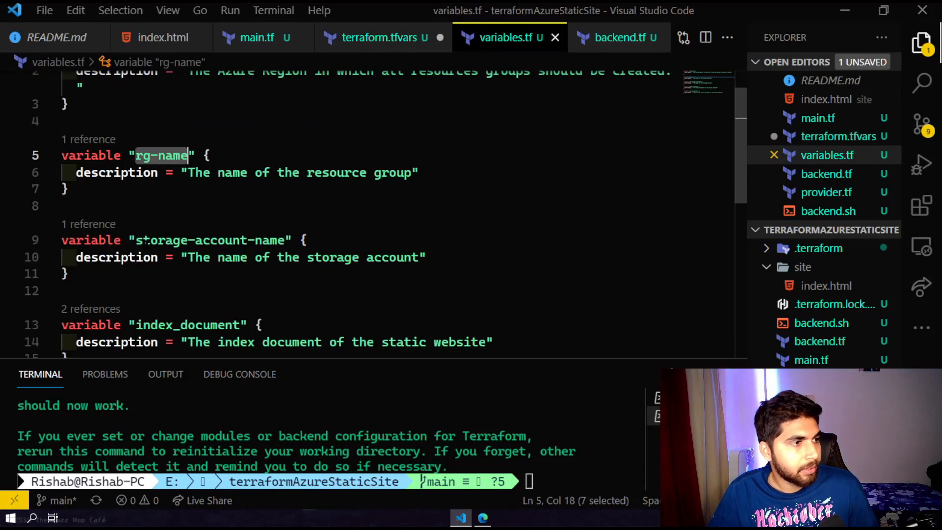
{"action": "double_click", "coordinate": [207, 198]}
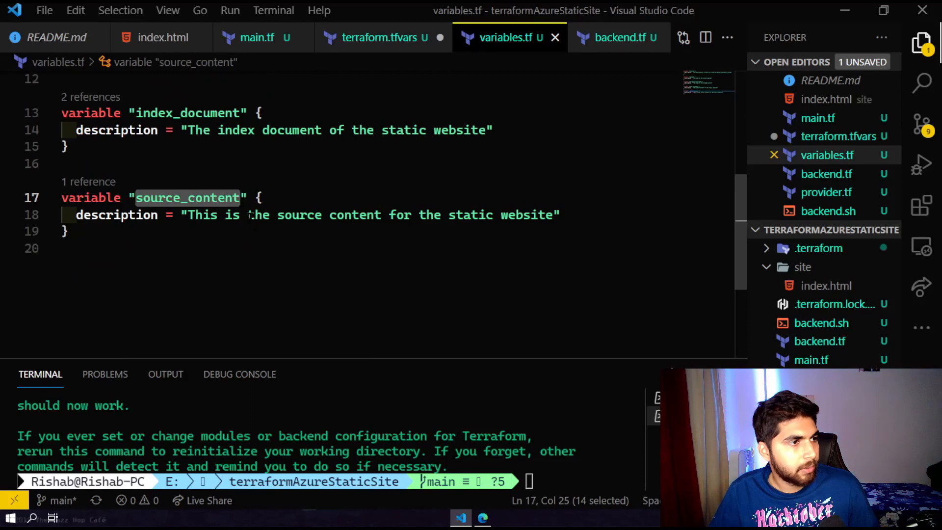
{"action": "left_click", "coordinate": [257, 37]}
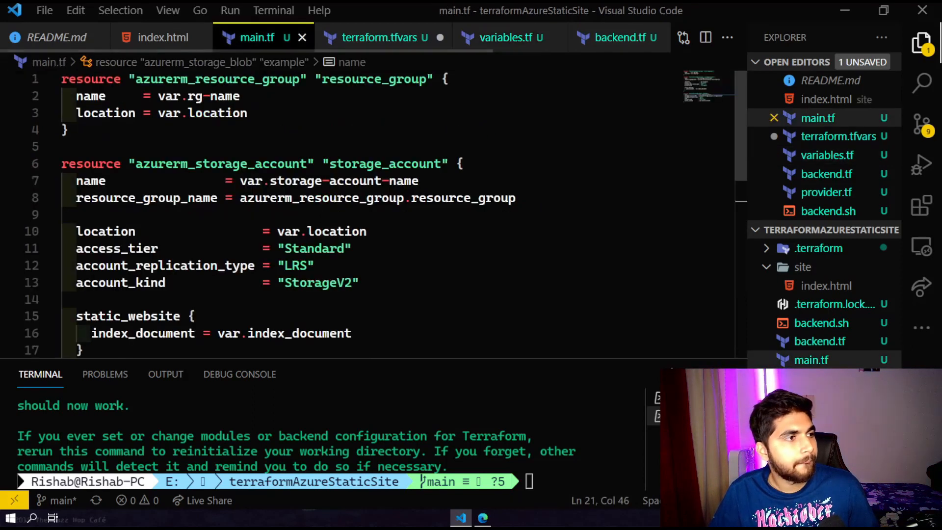
Add storage-account-name, index_document and source_content lines, each with an empty quoted value.
{"action": "left_click", "coordinate": [380, 37]}
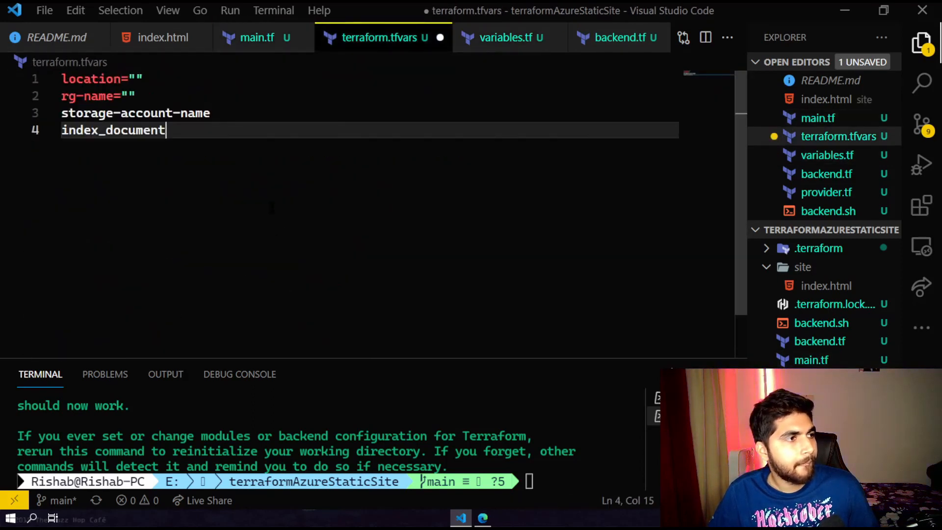
{"action": "type", "text": "source_content"}
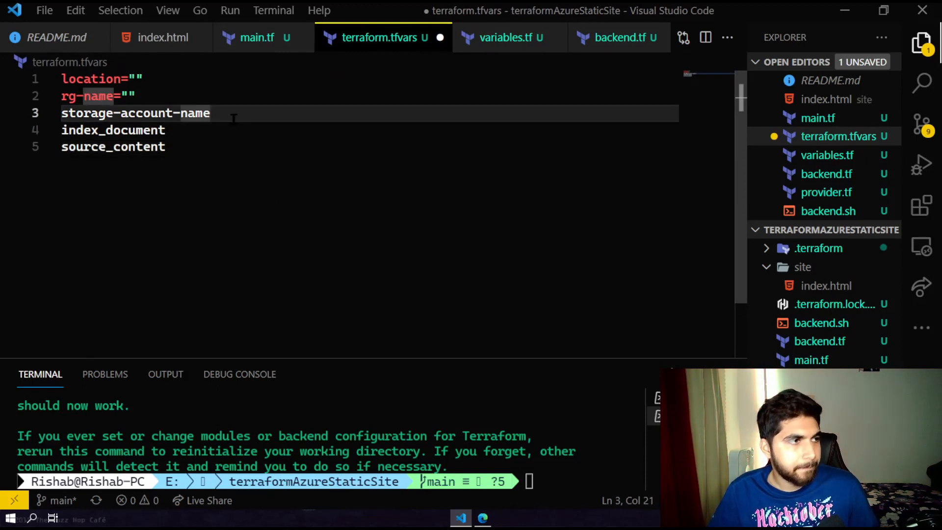
{"action": "type", "text": "=\"\""}
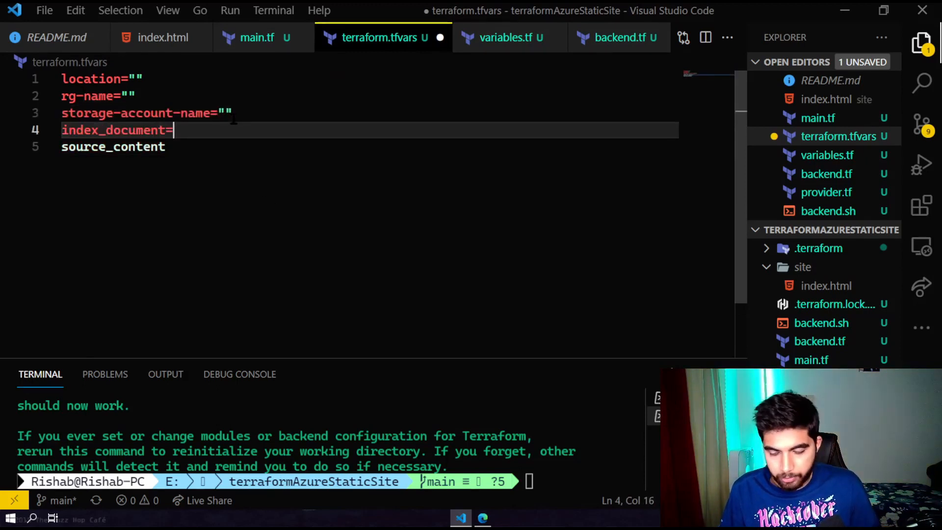
{"action": "type", "text": "=\"\""}
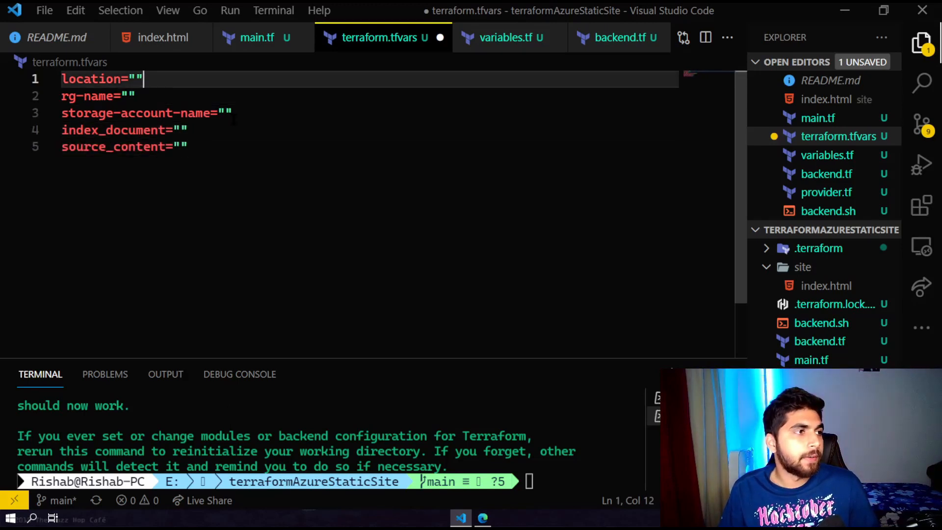
{"action": "key", "text": "Left"}
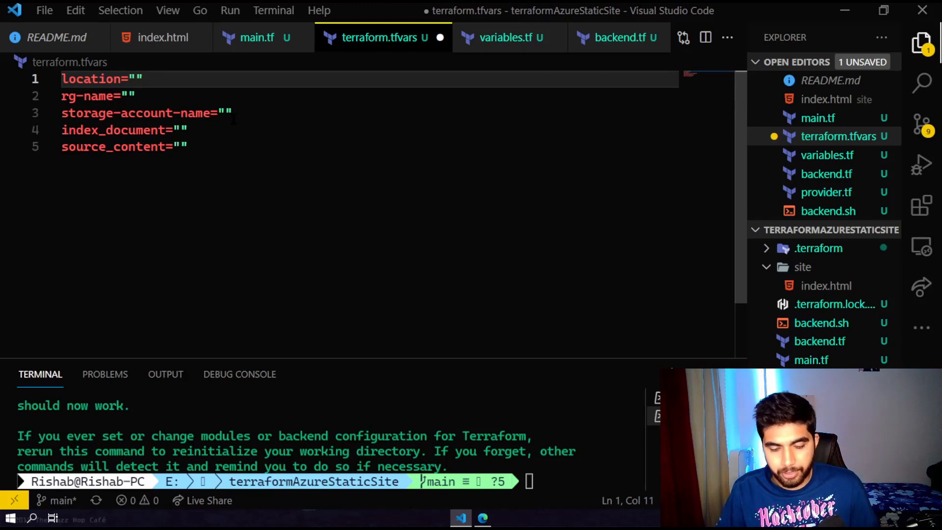
Set location to eastus and the resource group to rg-rishabtf07-demo, reusing it for the storage account.
{"action": "type", "text": "eastus"}
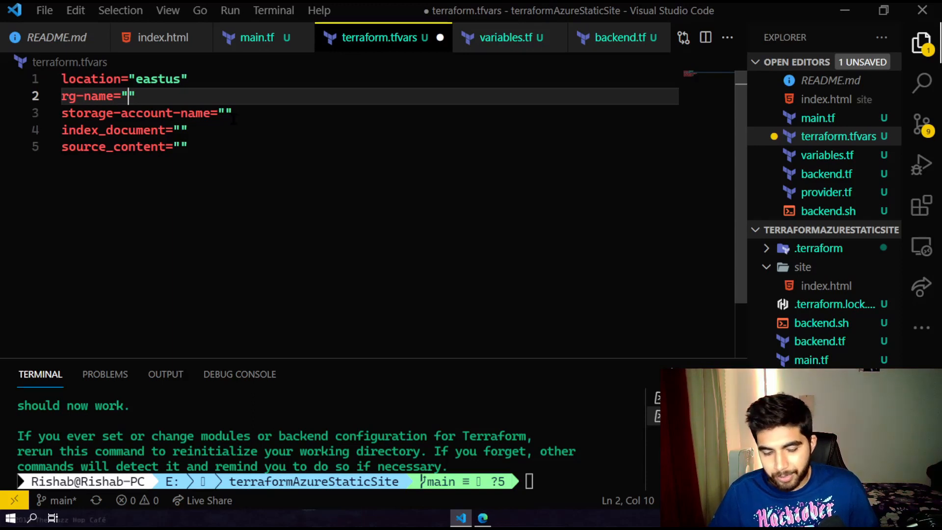
{"action": "type", "text": "rg-r"}
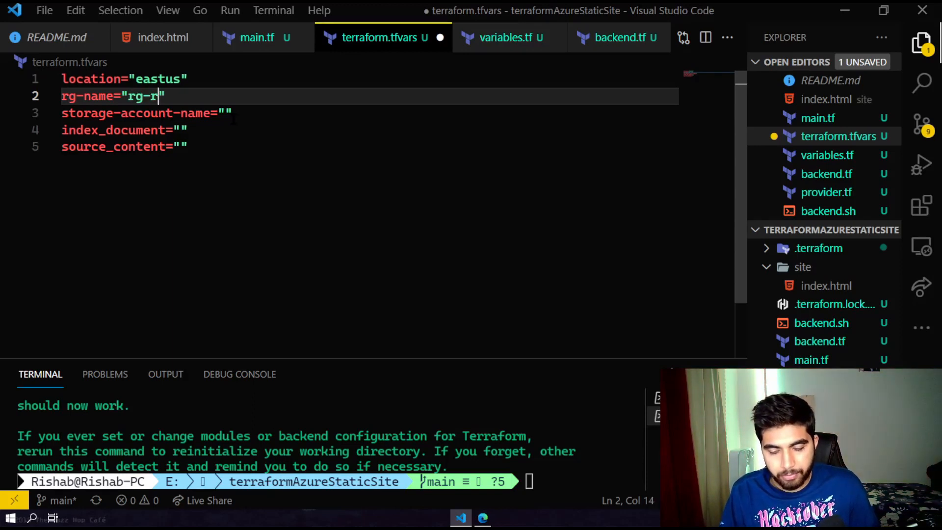
{"action": "type", "text": "ishabtf"}
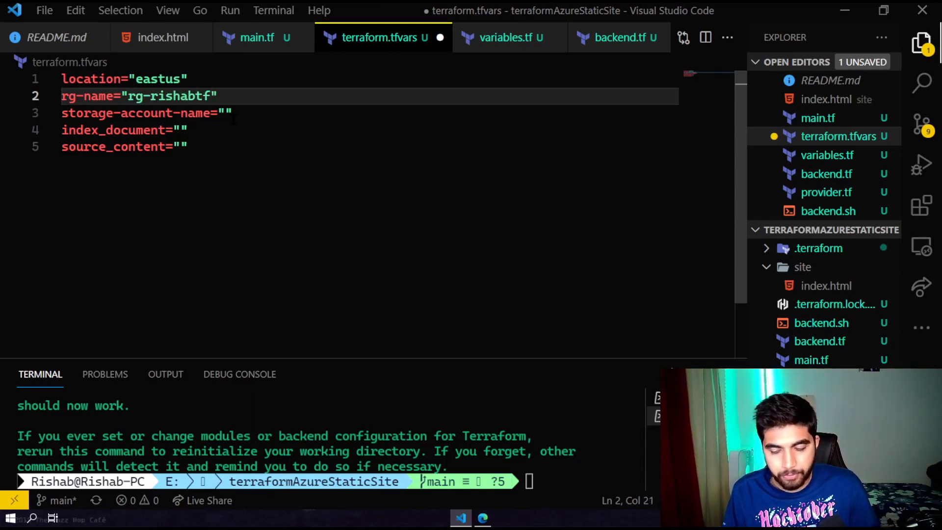
{"action": "type", "text": "07-"}
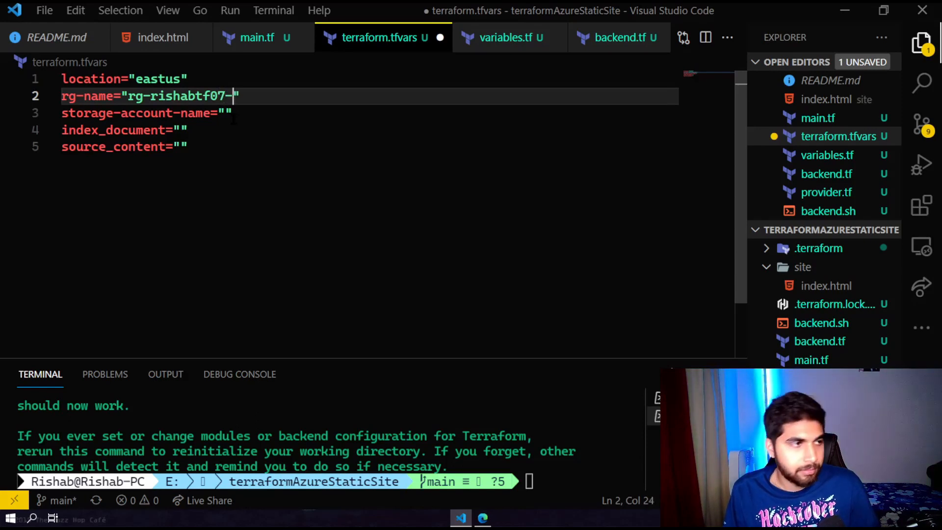
{"action": "type", "text": "demo"}
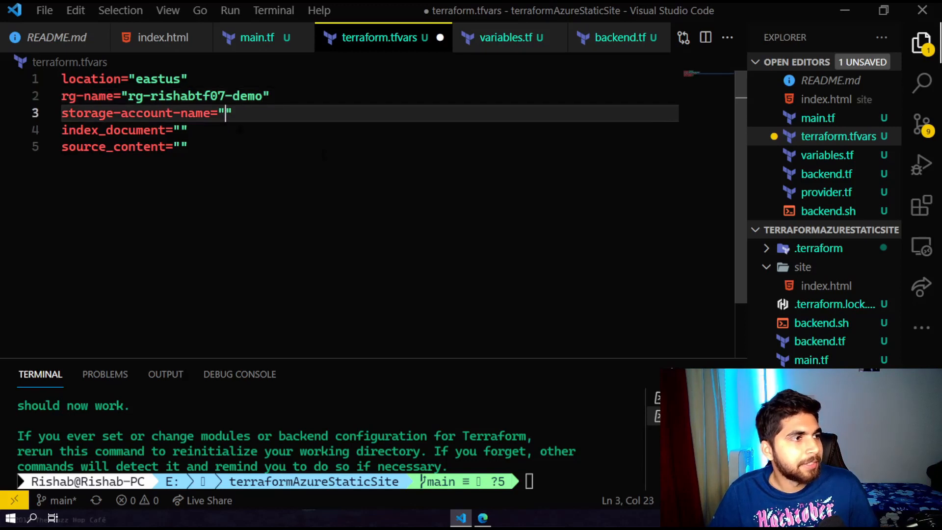
{"action": "double_click", "coordinate": [163, 96]}
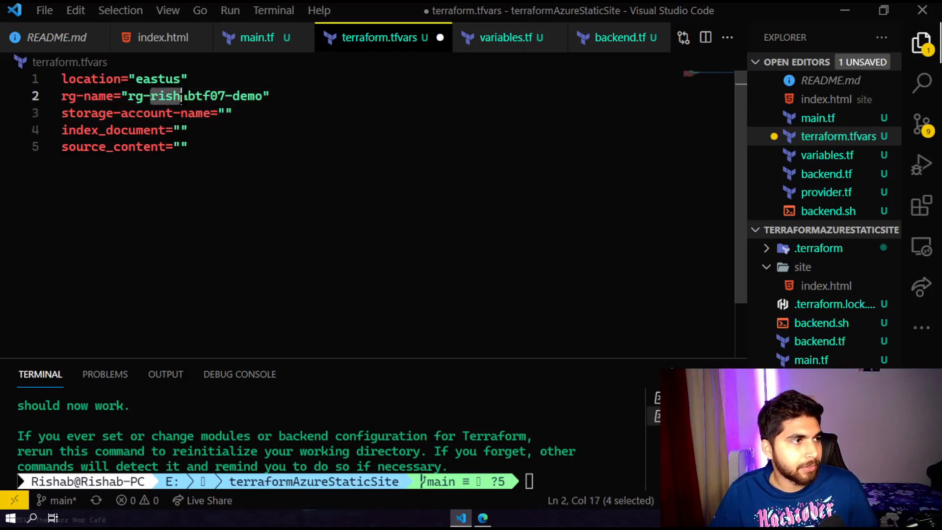
{"action": "left_click_drag", "start_coordinate": [180, 95], "coordinate": [262, 96]}
{"action": "type", "text": "rishabtf07-demo"}
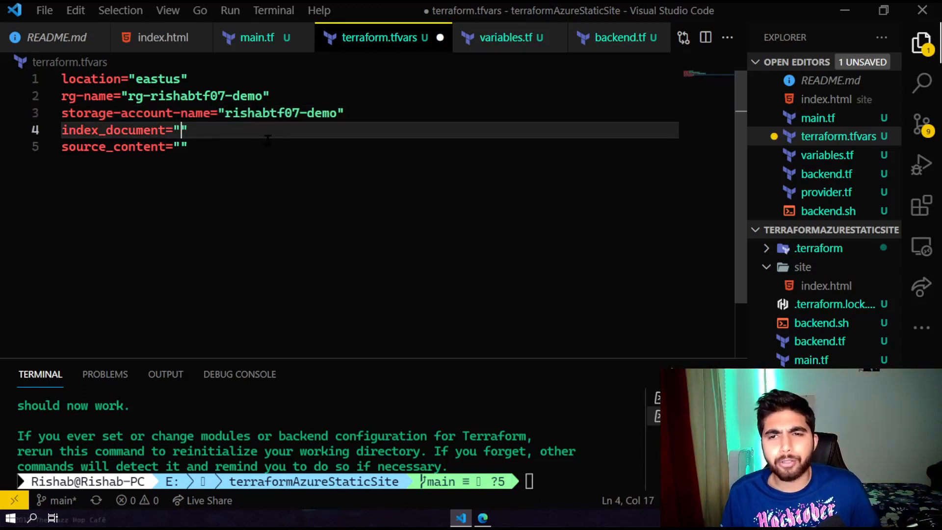
Set index_document to index.html and source_content to an h1 'Hey Friends…deployed with Terraform' heading.
{"action": "type", "text": "index"}
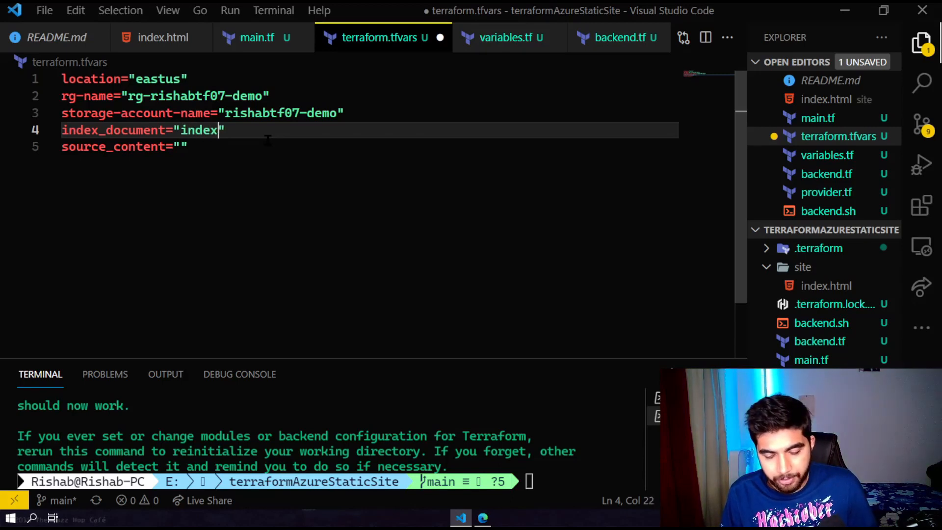
{"action": "type", "text": ".html"}
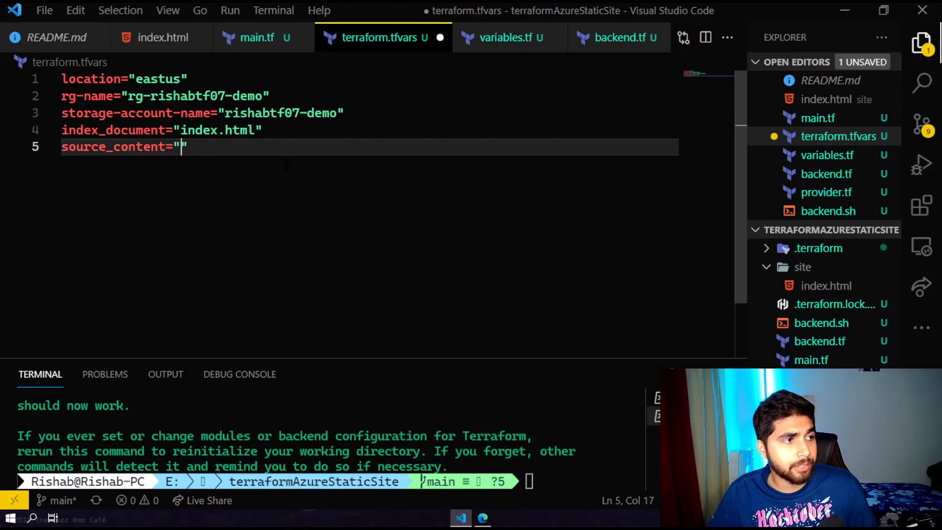
{"action": "type", "text": "<h1>"}
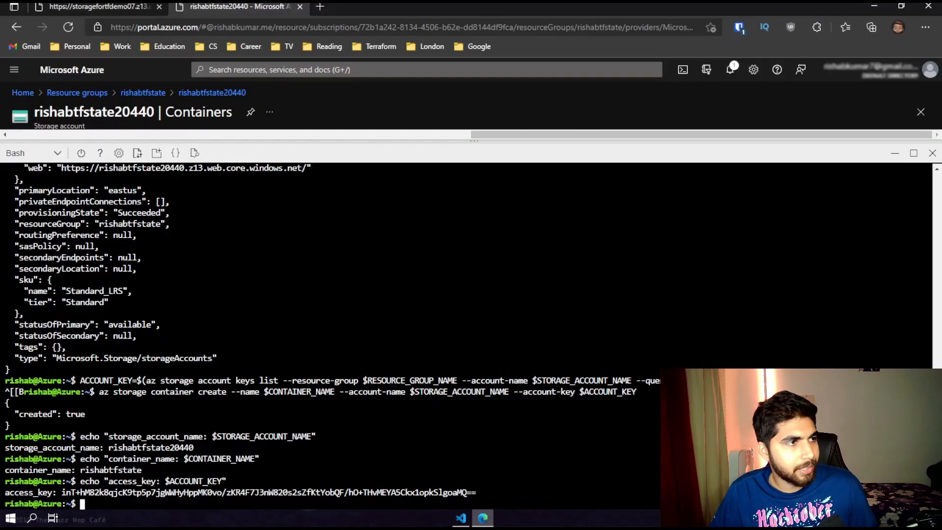
{"action": "left_click", "coordinate": [96, 6]}
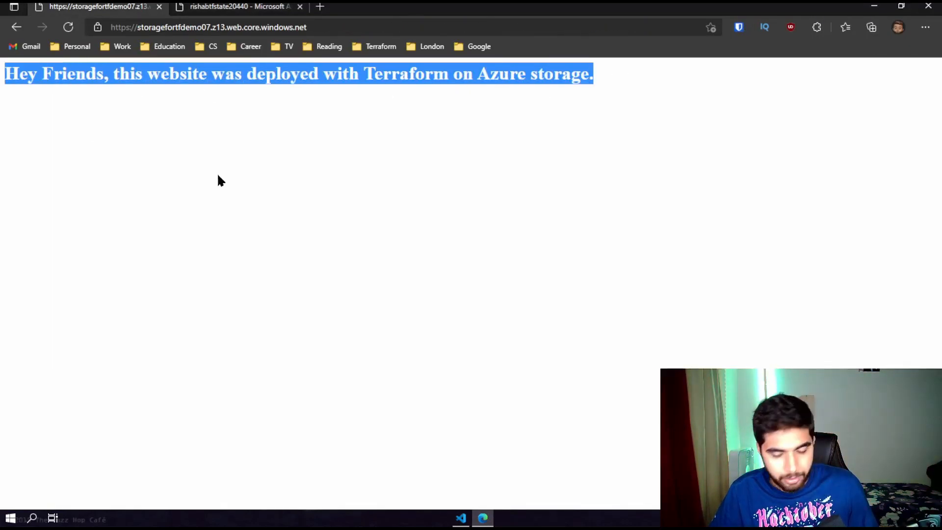
{"action": "left_click", "coordinate": [460, 518]}
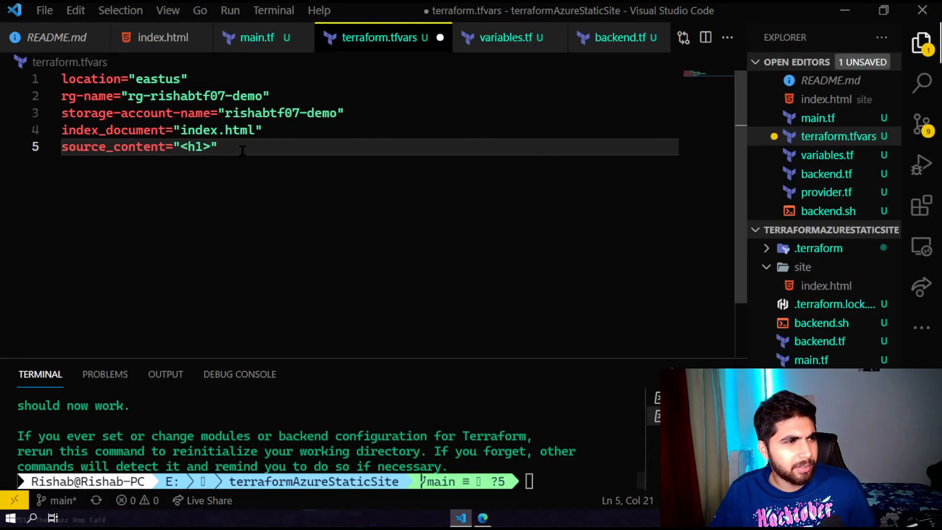
{"action": "type", "text": "Hey Friends, this website was deployed with Terraform on Azure storage."}
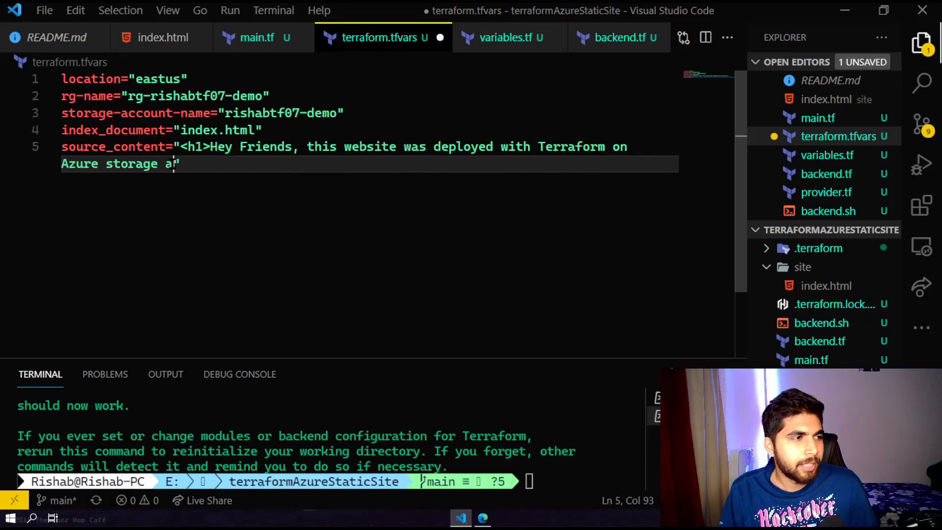
{"action": "type", "text": "b"}
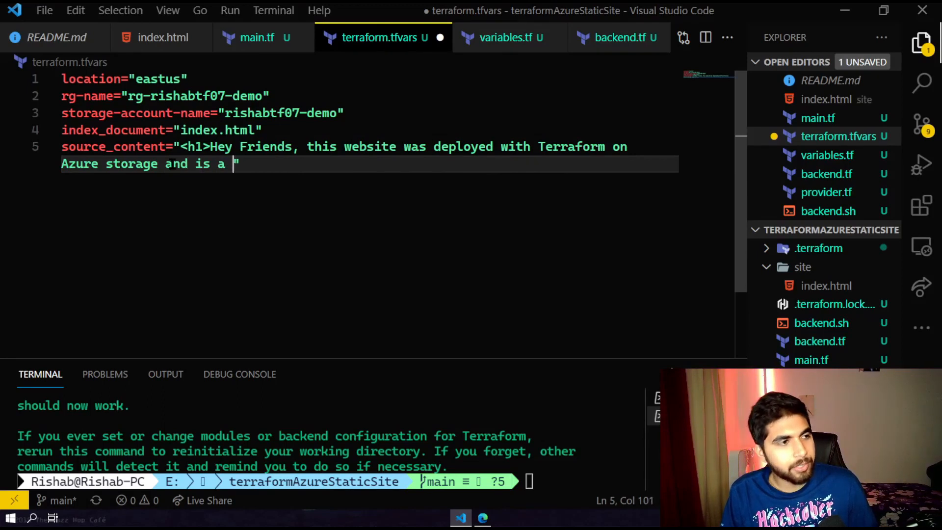
{"action": "type", "text": "bit advanced."}
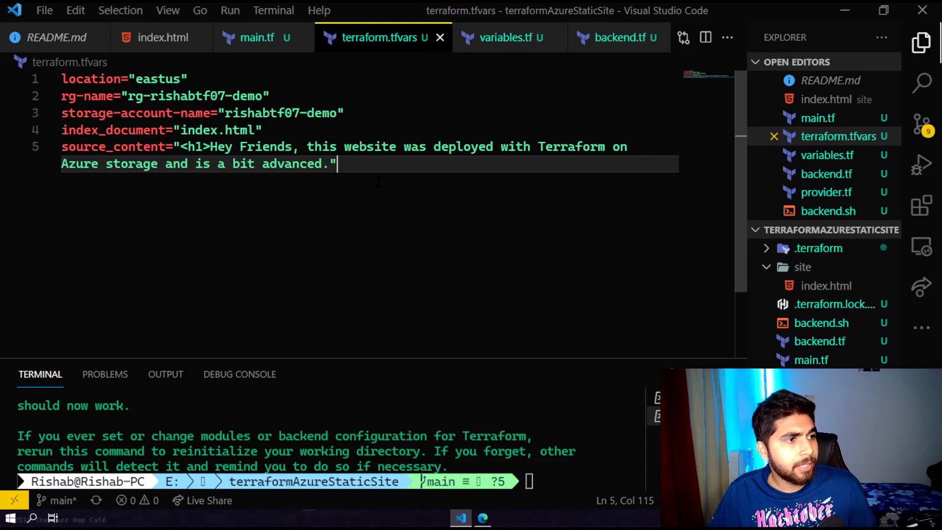
{"action": "left_click", "coordinate": [257, 37]}
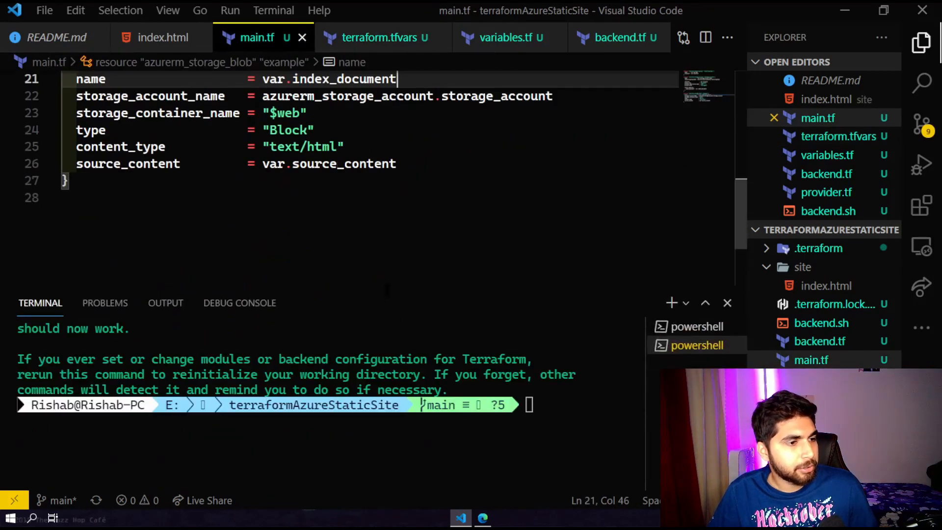
Run terraform plan in the terminal, which fails on a missing account_tier argument.
{"action": "type", "text": "terr"}
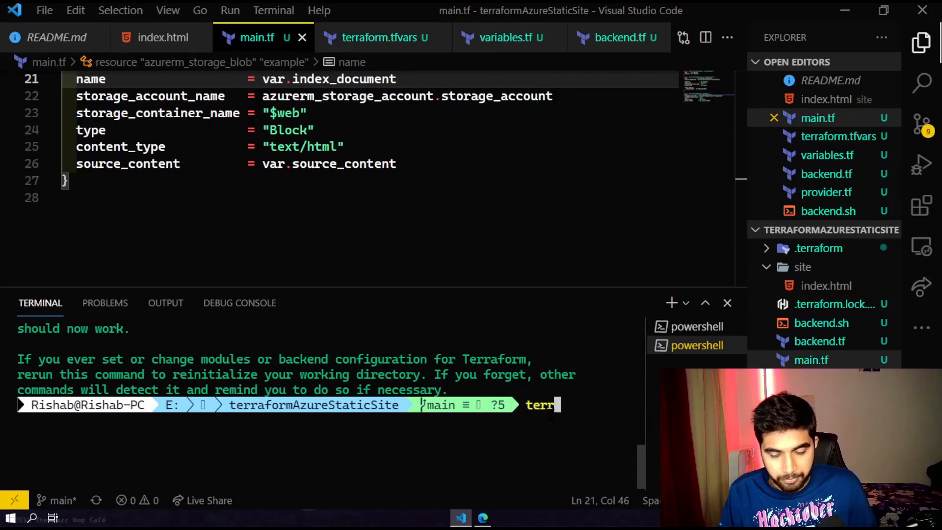
{"action": "type", "text": "aofr"}
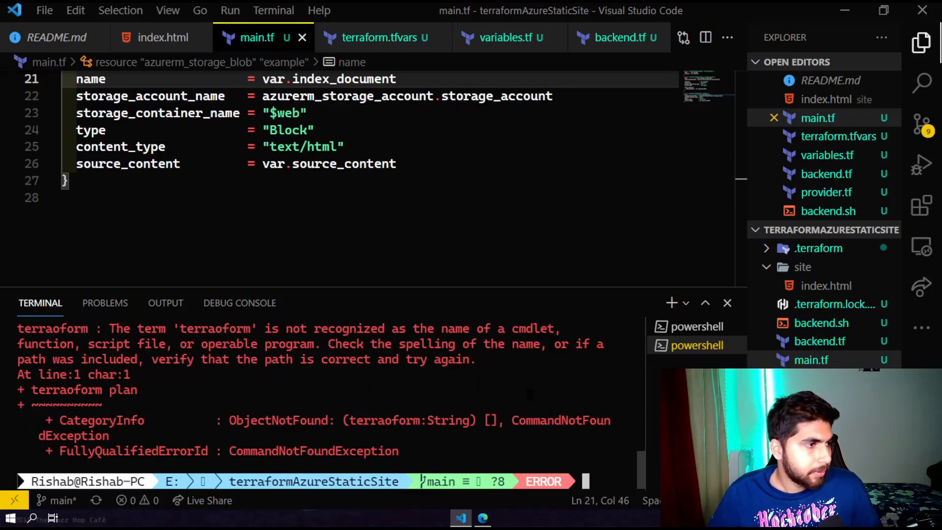
{"action": "type", "text": "terraoform plan"}
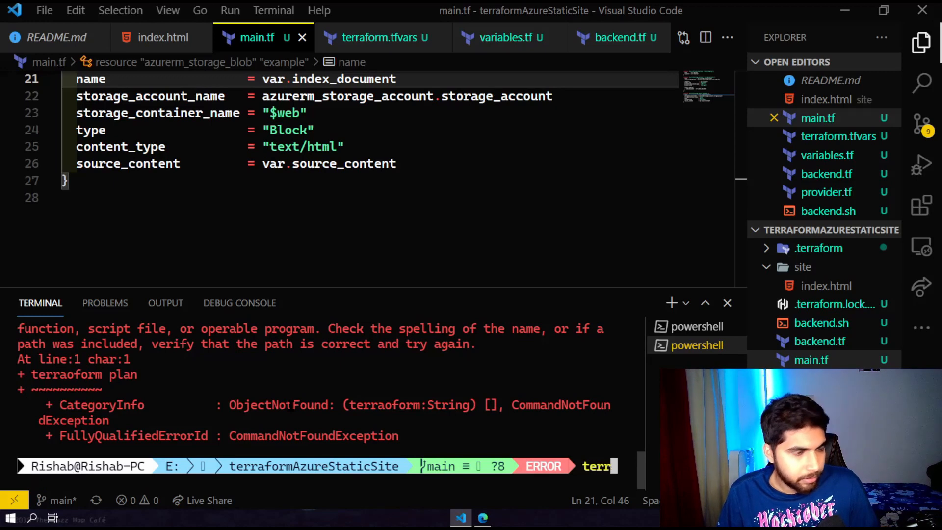
{"action": "type", "text": "orm plan"}
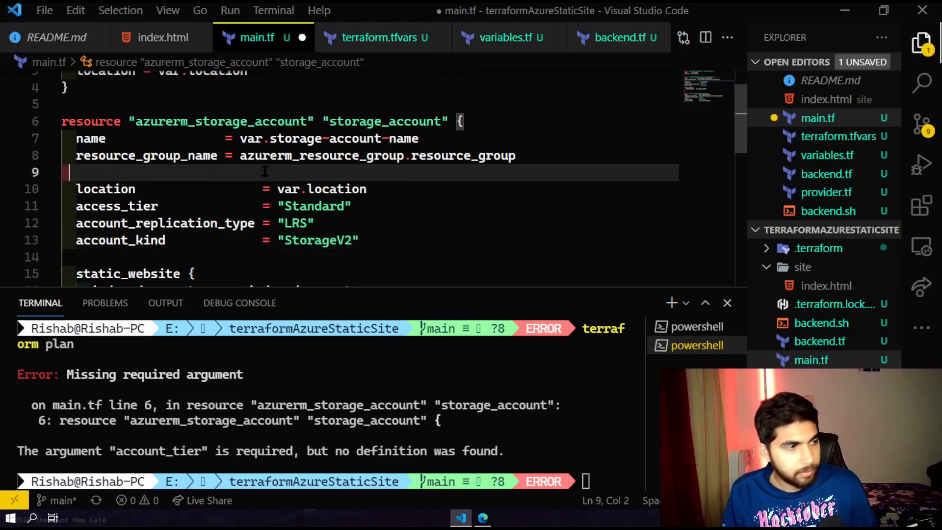
Add account_tier = "Standard" to the storage account block and save main.tf.
{"action": "type", "text": "aco"}
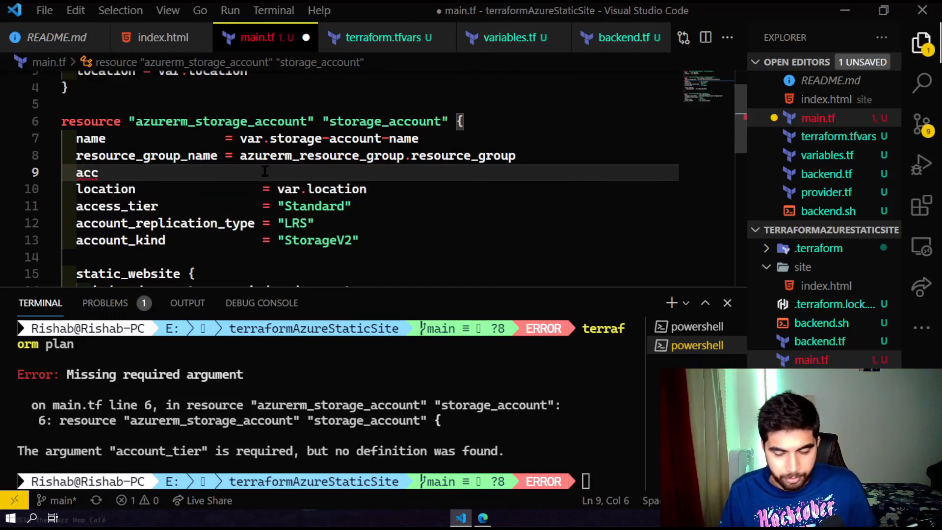
{"action": "type", "text": "ount_tier ="}
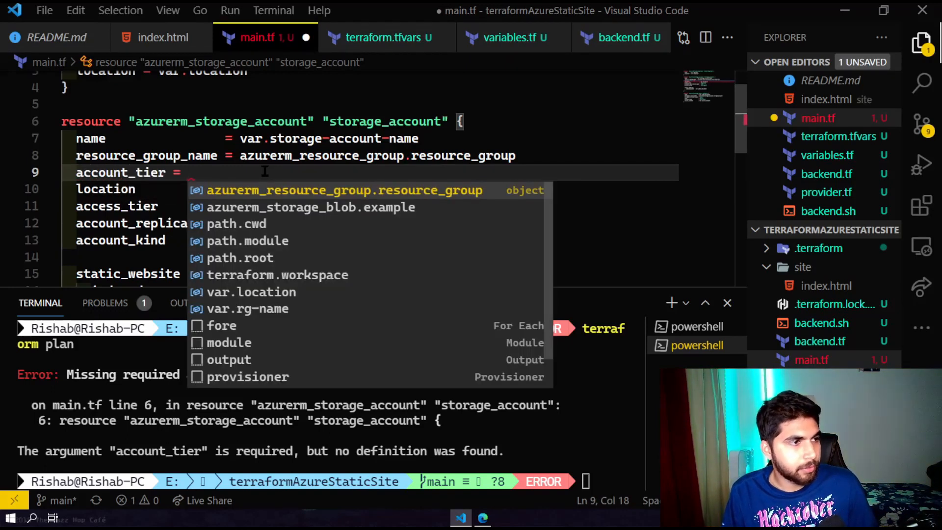
{"action": "type", "text": "Sta"}
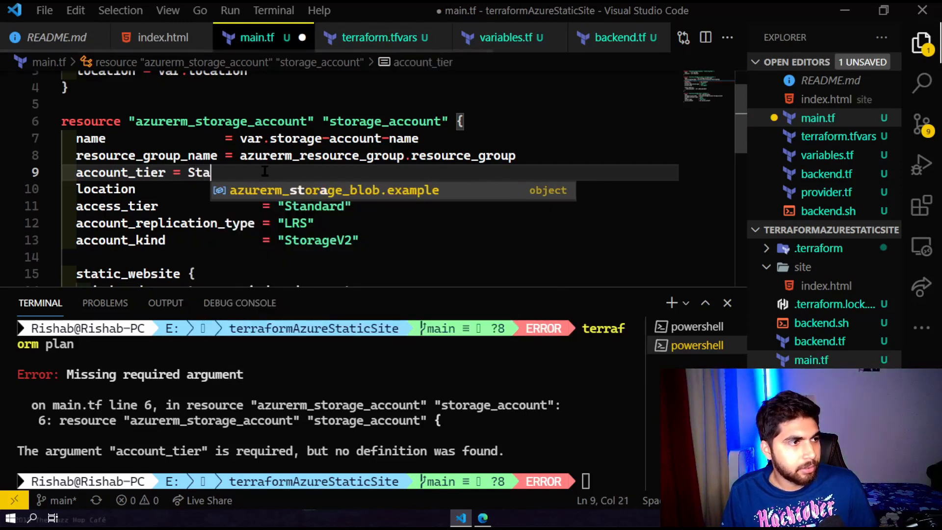
{"action": "type", "text": "ndard"}
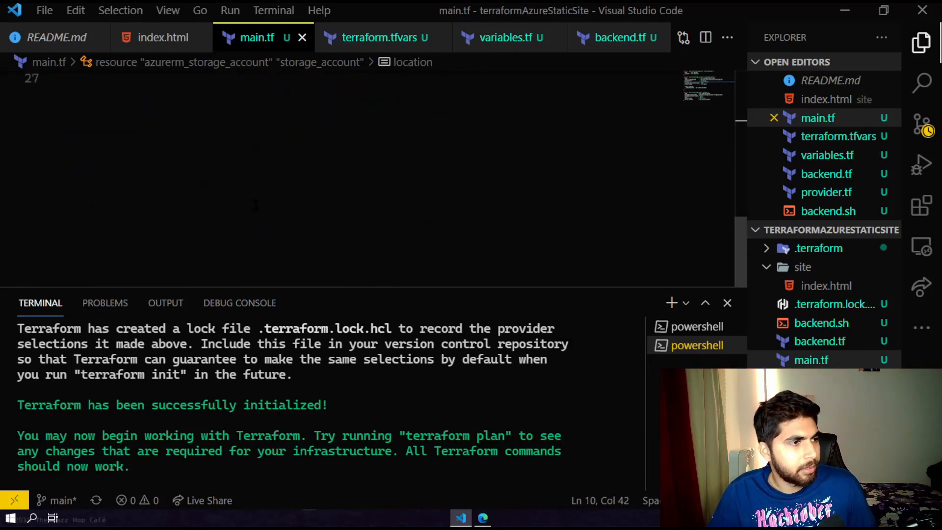
Rerun terraform plan after fixing storage_account_name and review the 3 resources to add.
{"action": "type", "text": "terraform plan"}
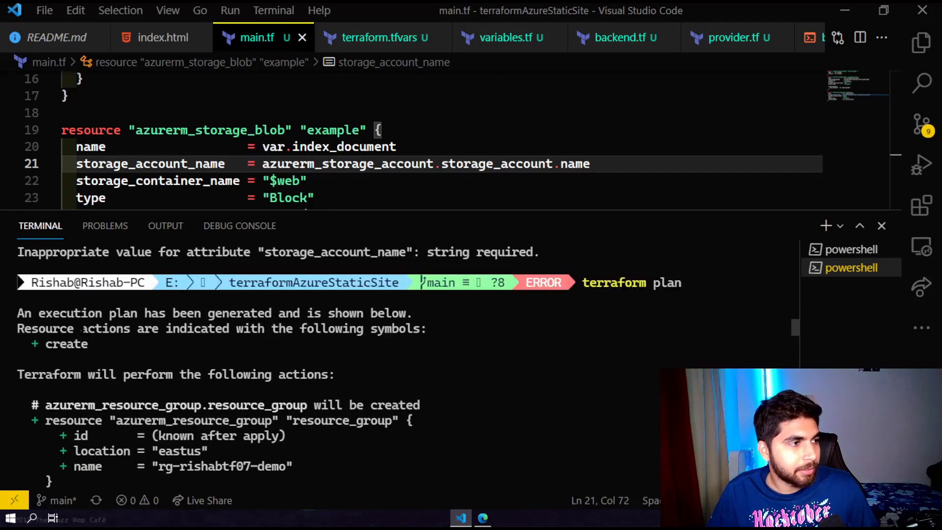
{"action": "scroll", "scroll_direction": "down", "scroll_amount": 3}
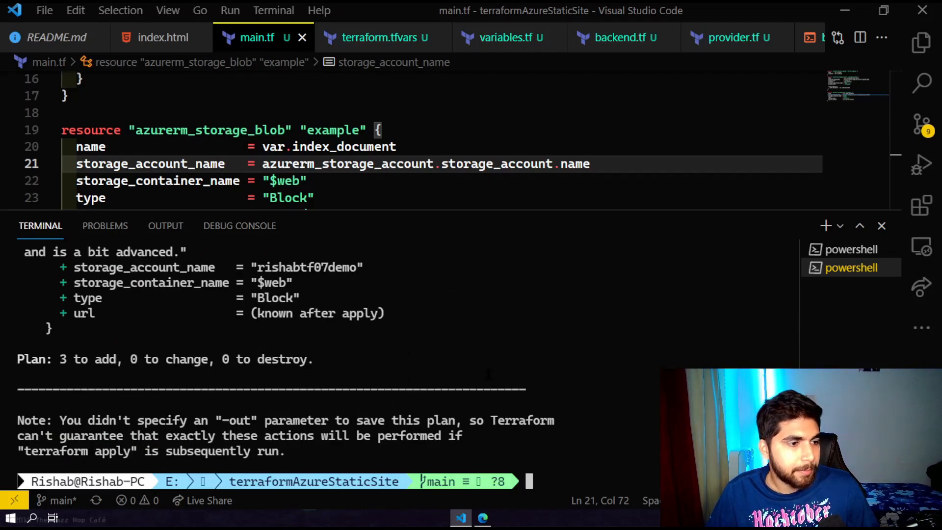
{"action": "type", "text": "terraform p"}
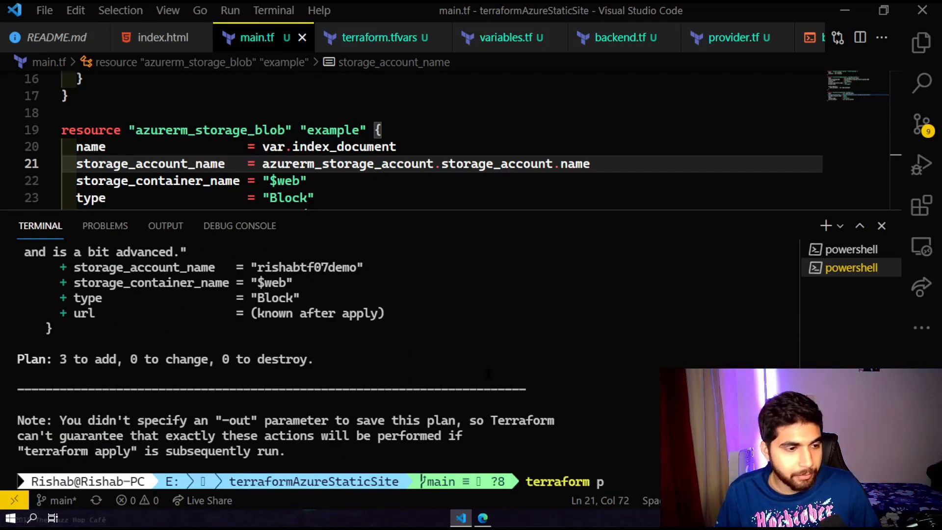
Run terraform apply and confirm with 'yes' to create the three planned resources.
{"action": "type", "text": "apply"}
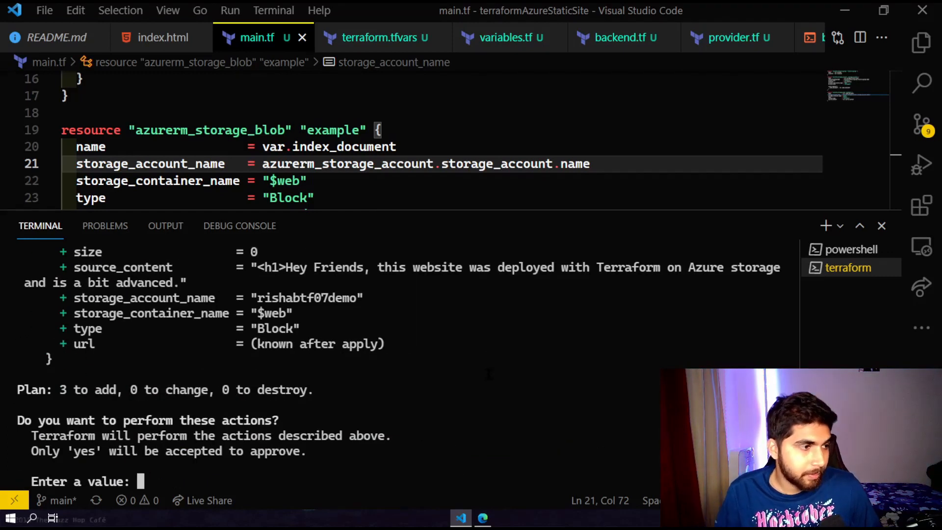
{"action": "type", "text": "yes"}
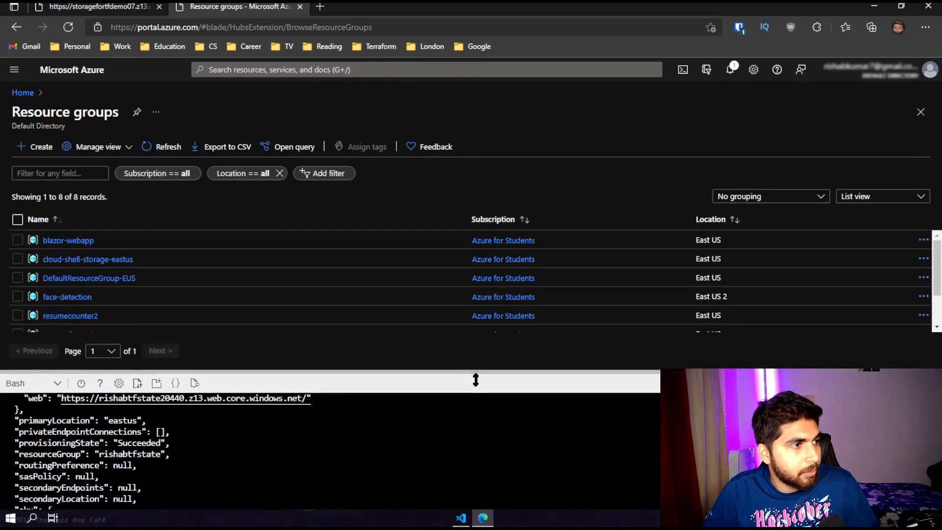
Refresh resource groups and open the rishabtf07demo account's Static website settings in rg-rishabtf07-demo.
{"action": "left_click", "coordinate": [169, 147]}
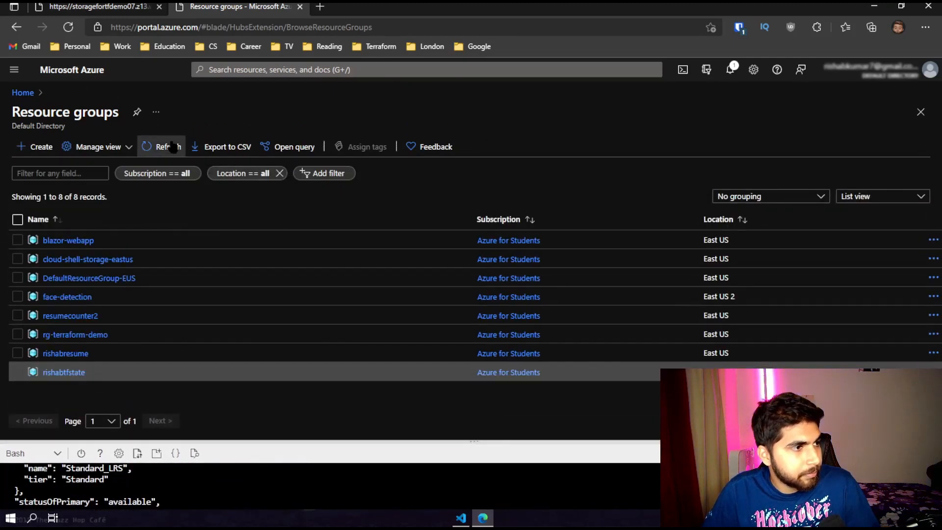
{"action": "left_click", "coordinate": [168, 146]}
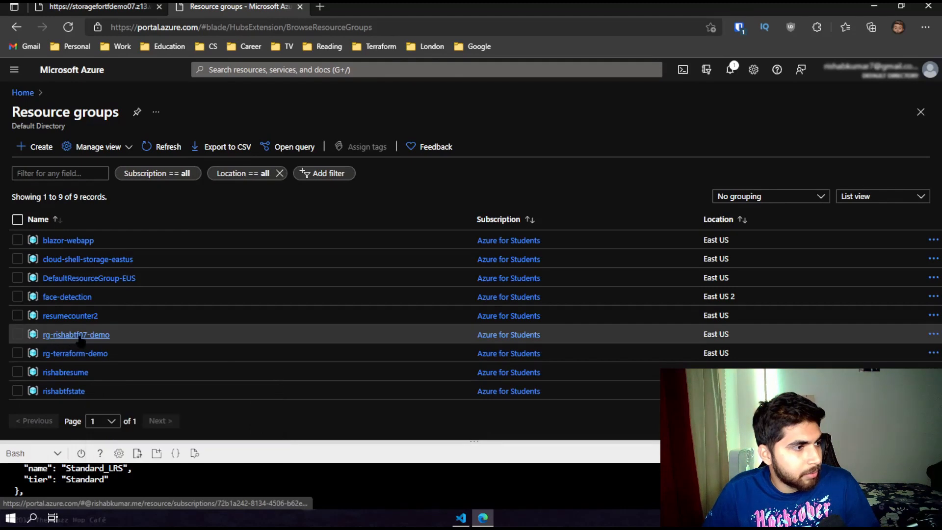
{"action": "left_click", "coordinate": [76, 334]}
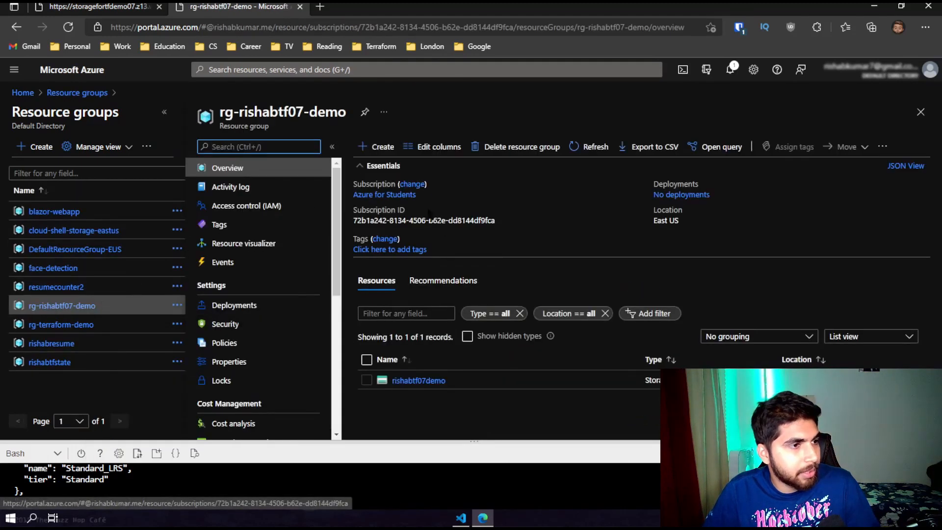
{"action": "left_click", "coordinate": [418, 381]}
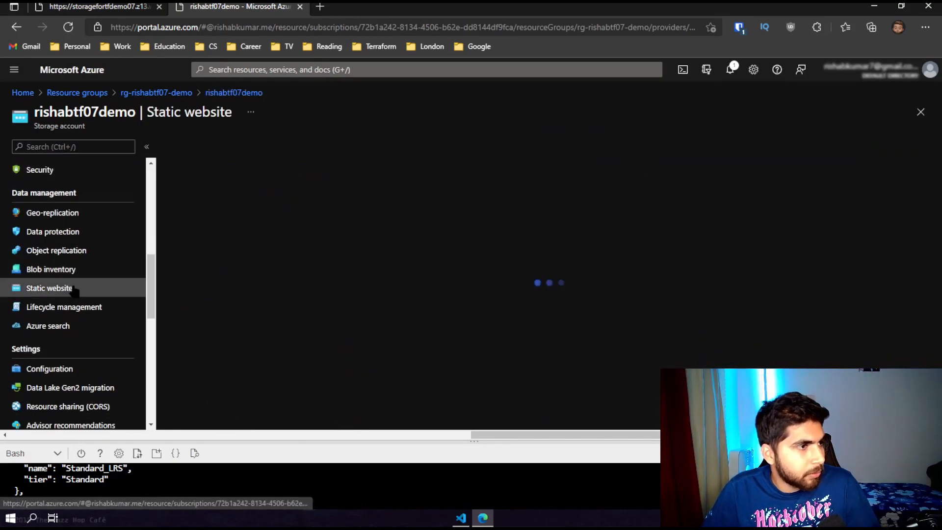
{"action": "left_click", "coordinate": [49, 288]}
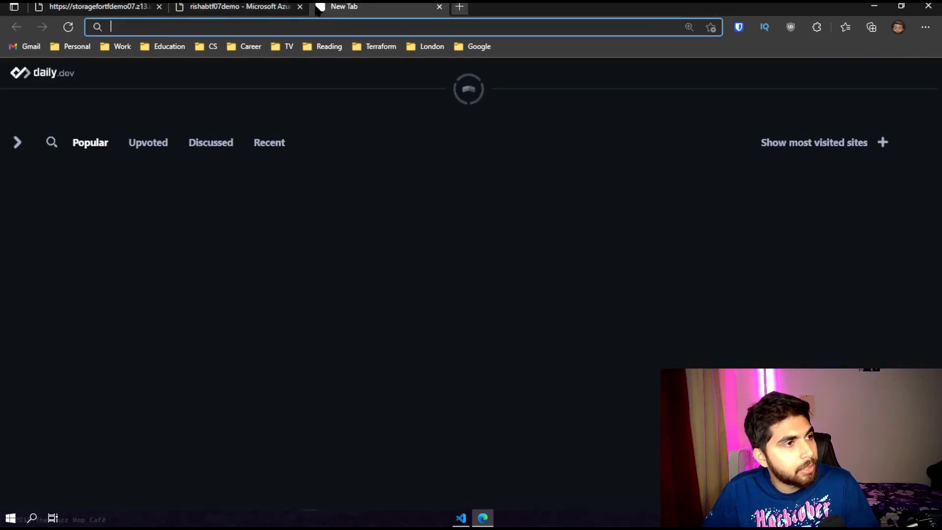
{"action": "type", "text": "https://rishabtf07demo.z13.web.core.windows.net/"}
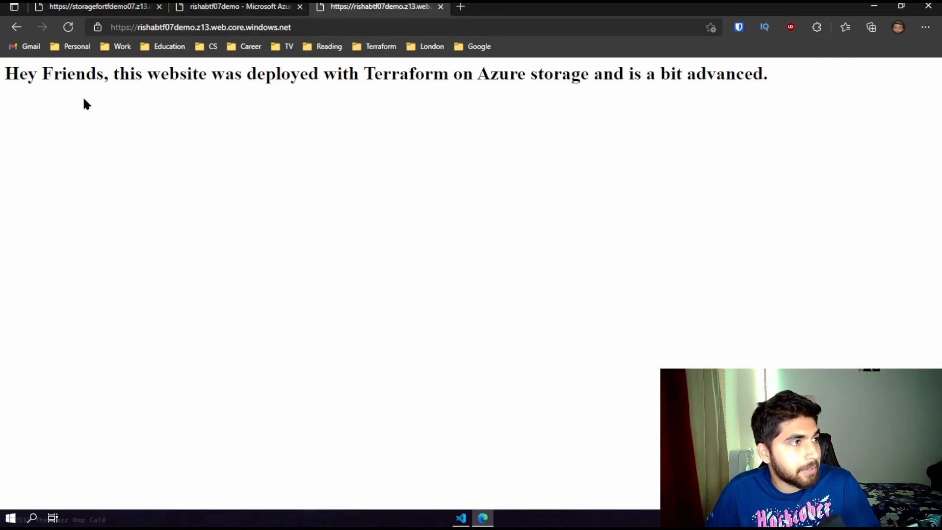
{"action": "left_click_drag", "start_coordinate": [6, 74], "coordinate": [142, 73]}
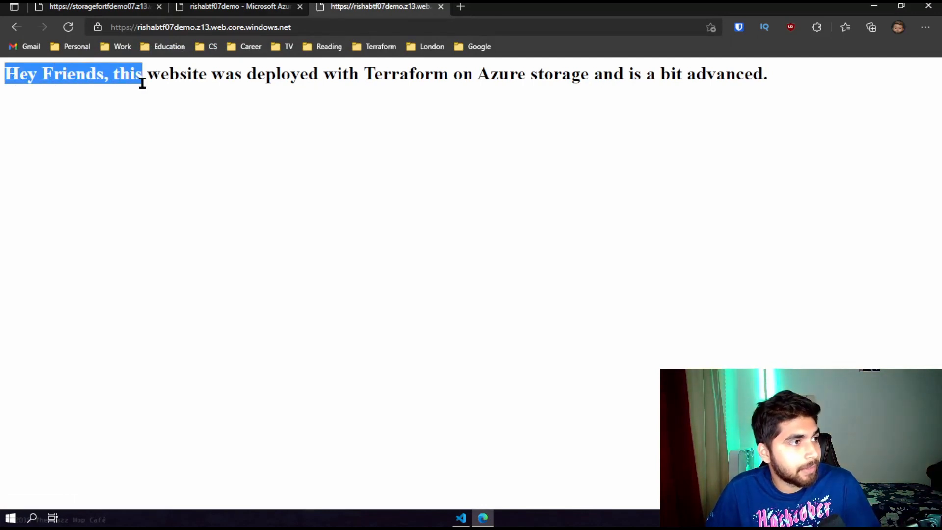
{"action": "left_click_drag", "start_coordinate": [143, 81], "coordinate": [399, 81]}
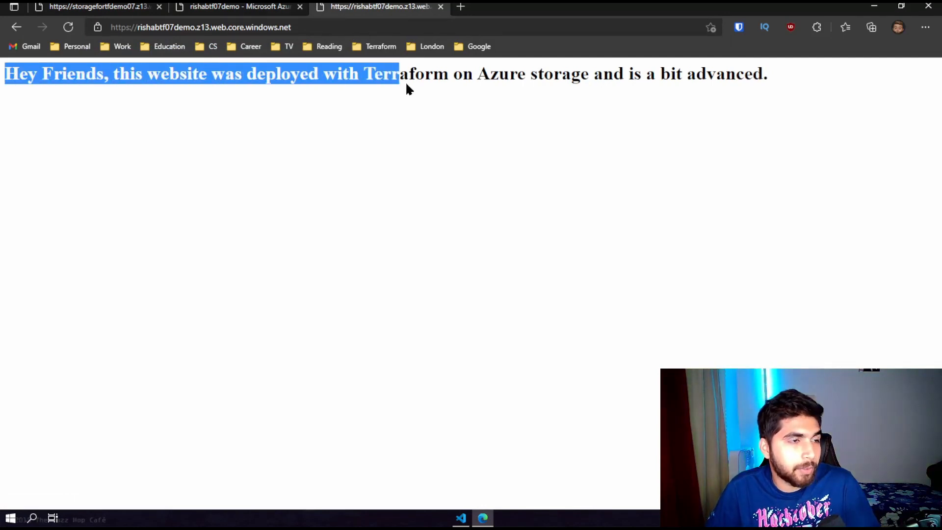
{"action": "left_click_drag", "start_coordinate": [405, 87], "coordinate": [696, 87]}
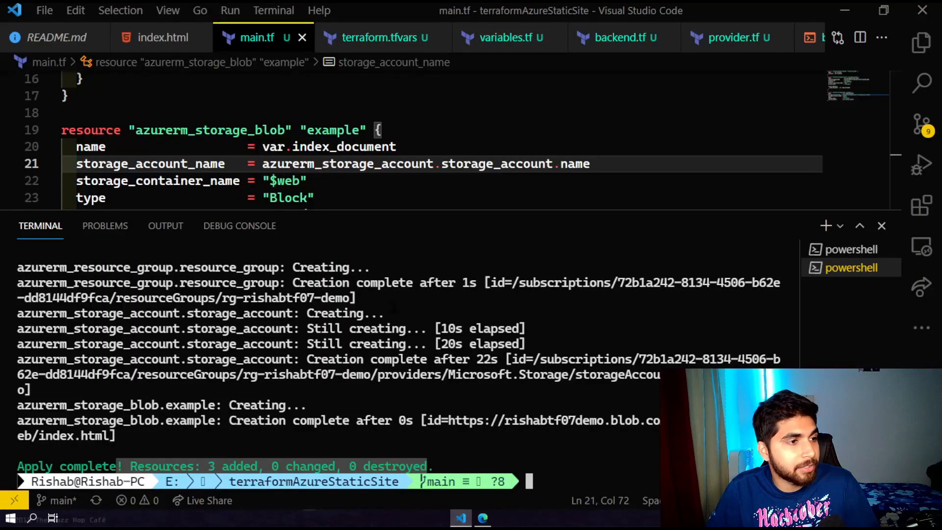
Review terraform.tfvars for the rishabtf07demo account name and heading text.
{"action": "left_click", "coordinate": [377, 37]}
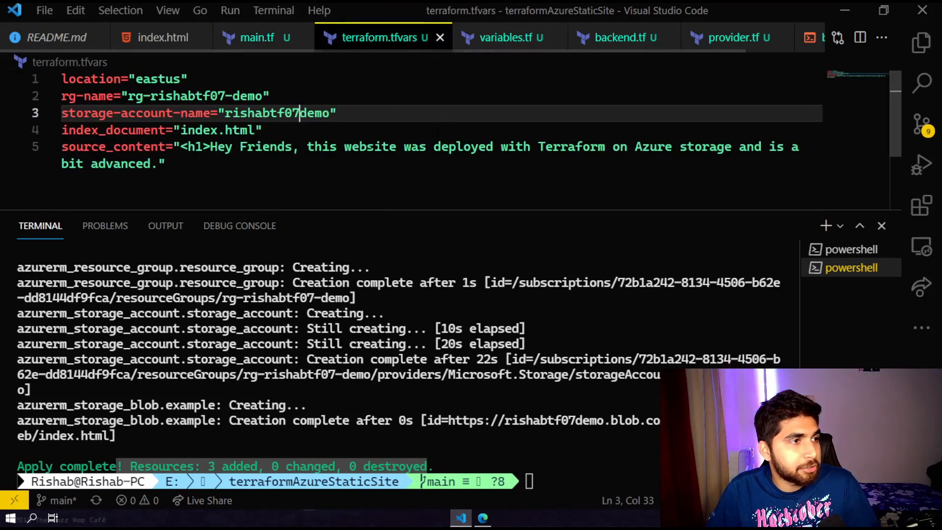
{"action": "left_click_drag", "start_coordinate": [211, 146], "coordinate": [166, 163]}
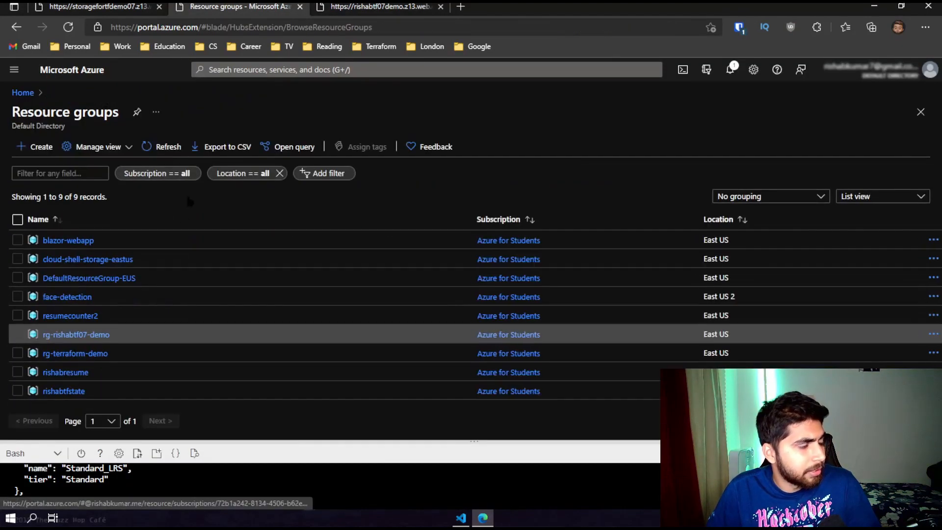
Verify the rishabtfstate container holds the 8.48 KiB Terraform state blob, then return to VS Code.
{"action": "left_click", "coordinate": [64, 390]}
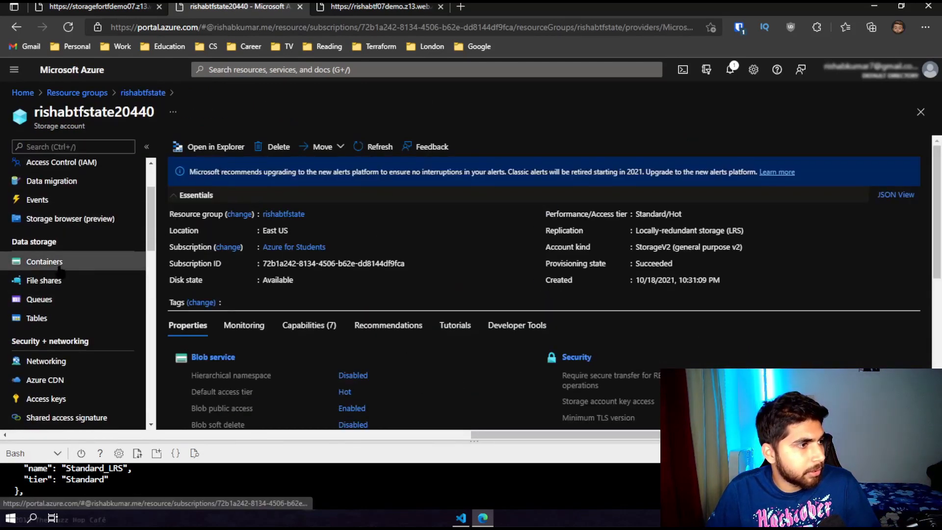
{"action": "left_click", "coordinate": [45, 261]}
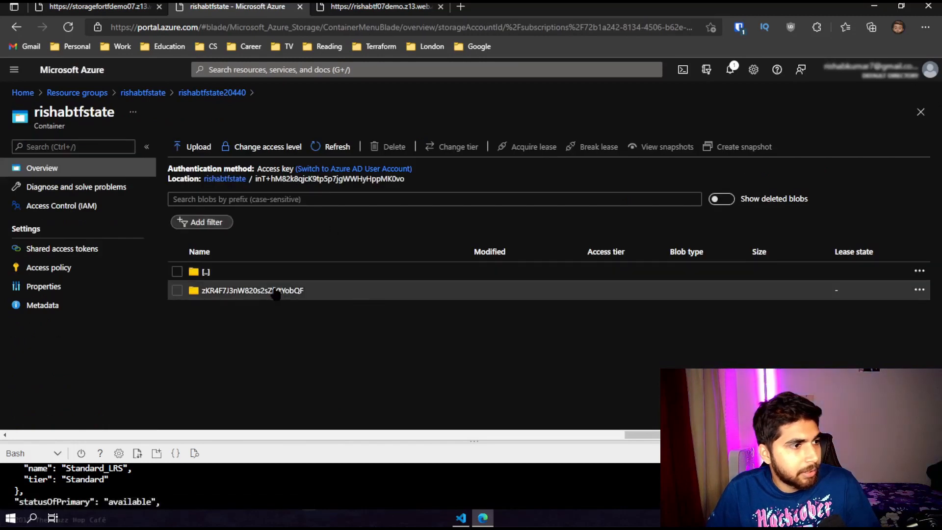
{"action": "left_click", "coordinate": [252, 290]}
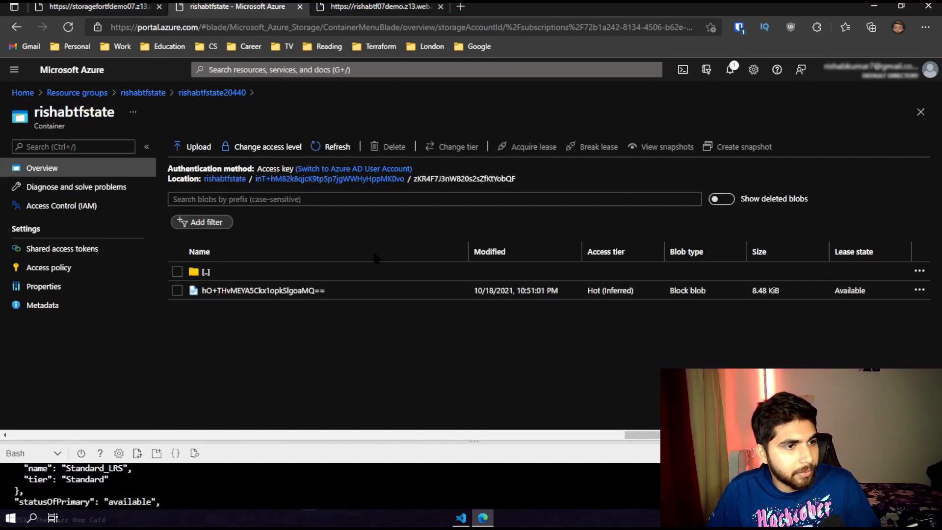
{"action": "left_click", "coordinate": [211, 93]}
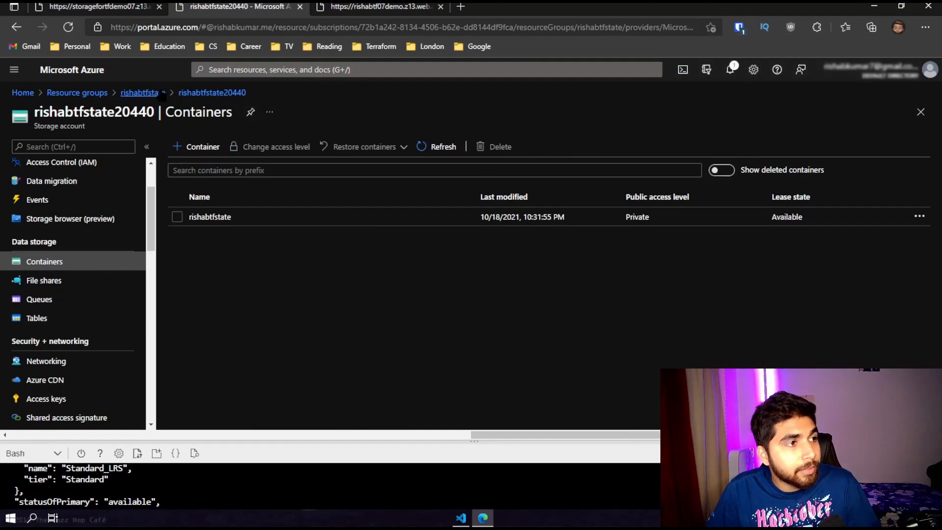
{"action": "left_click", "coordinate": [139, 91]}
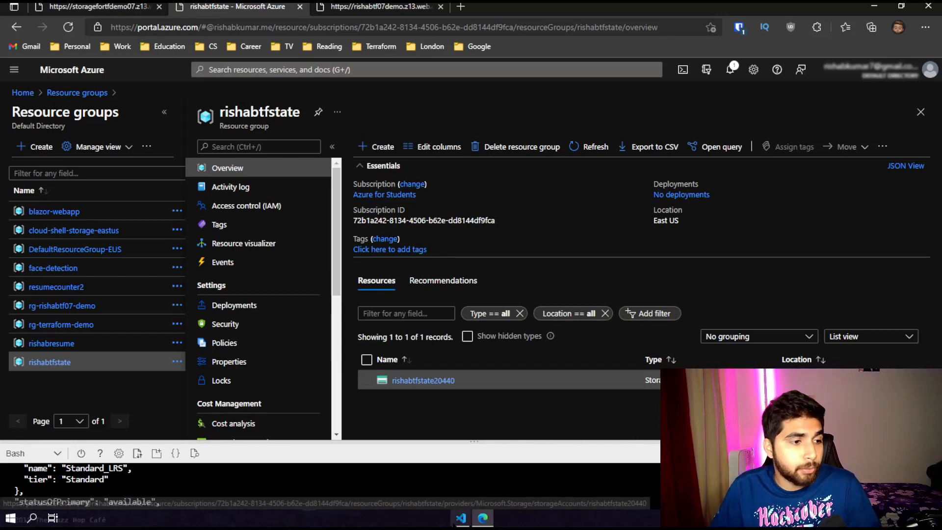
{"action": "left_click", "coordinate": [481, 516]}
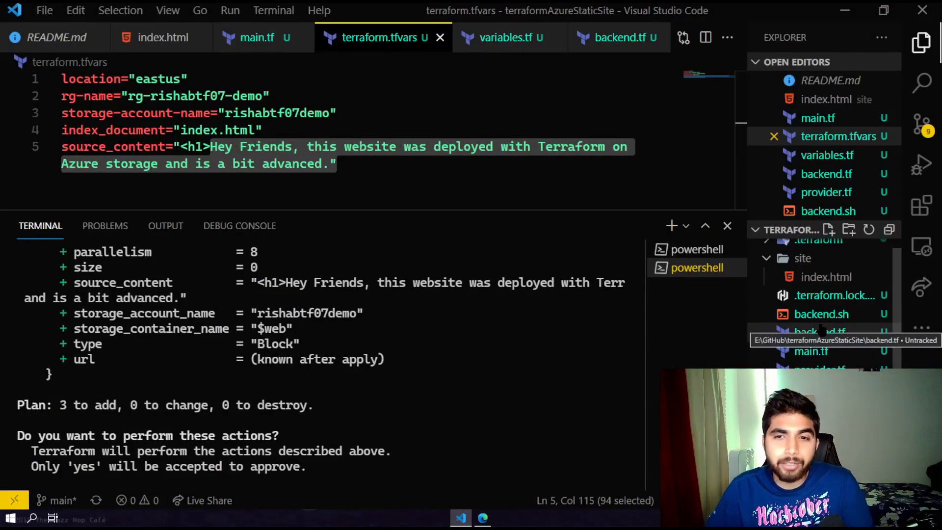